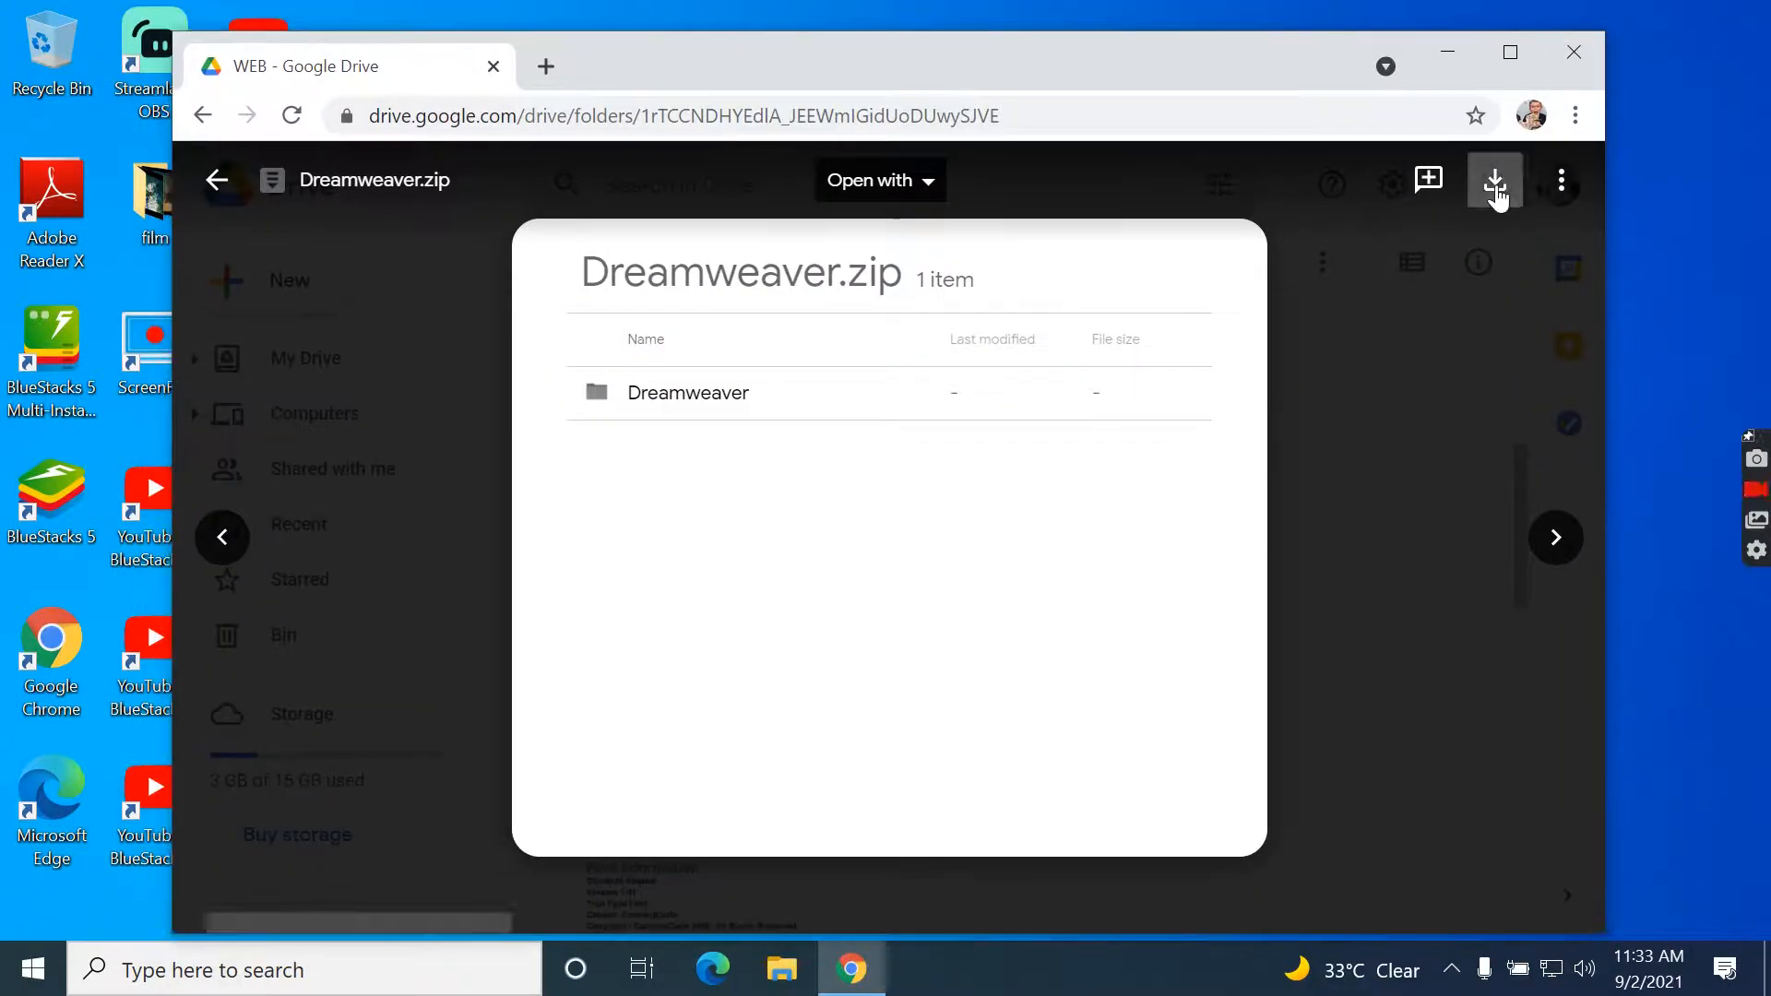
- Download Dreamweaver.zip from Google Drive despite the virus-scan warning and start opening it
left_click(1494, 181)
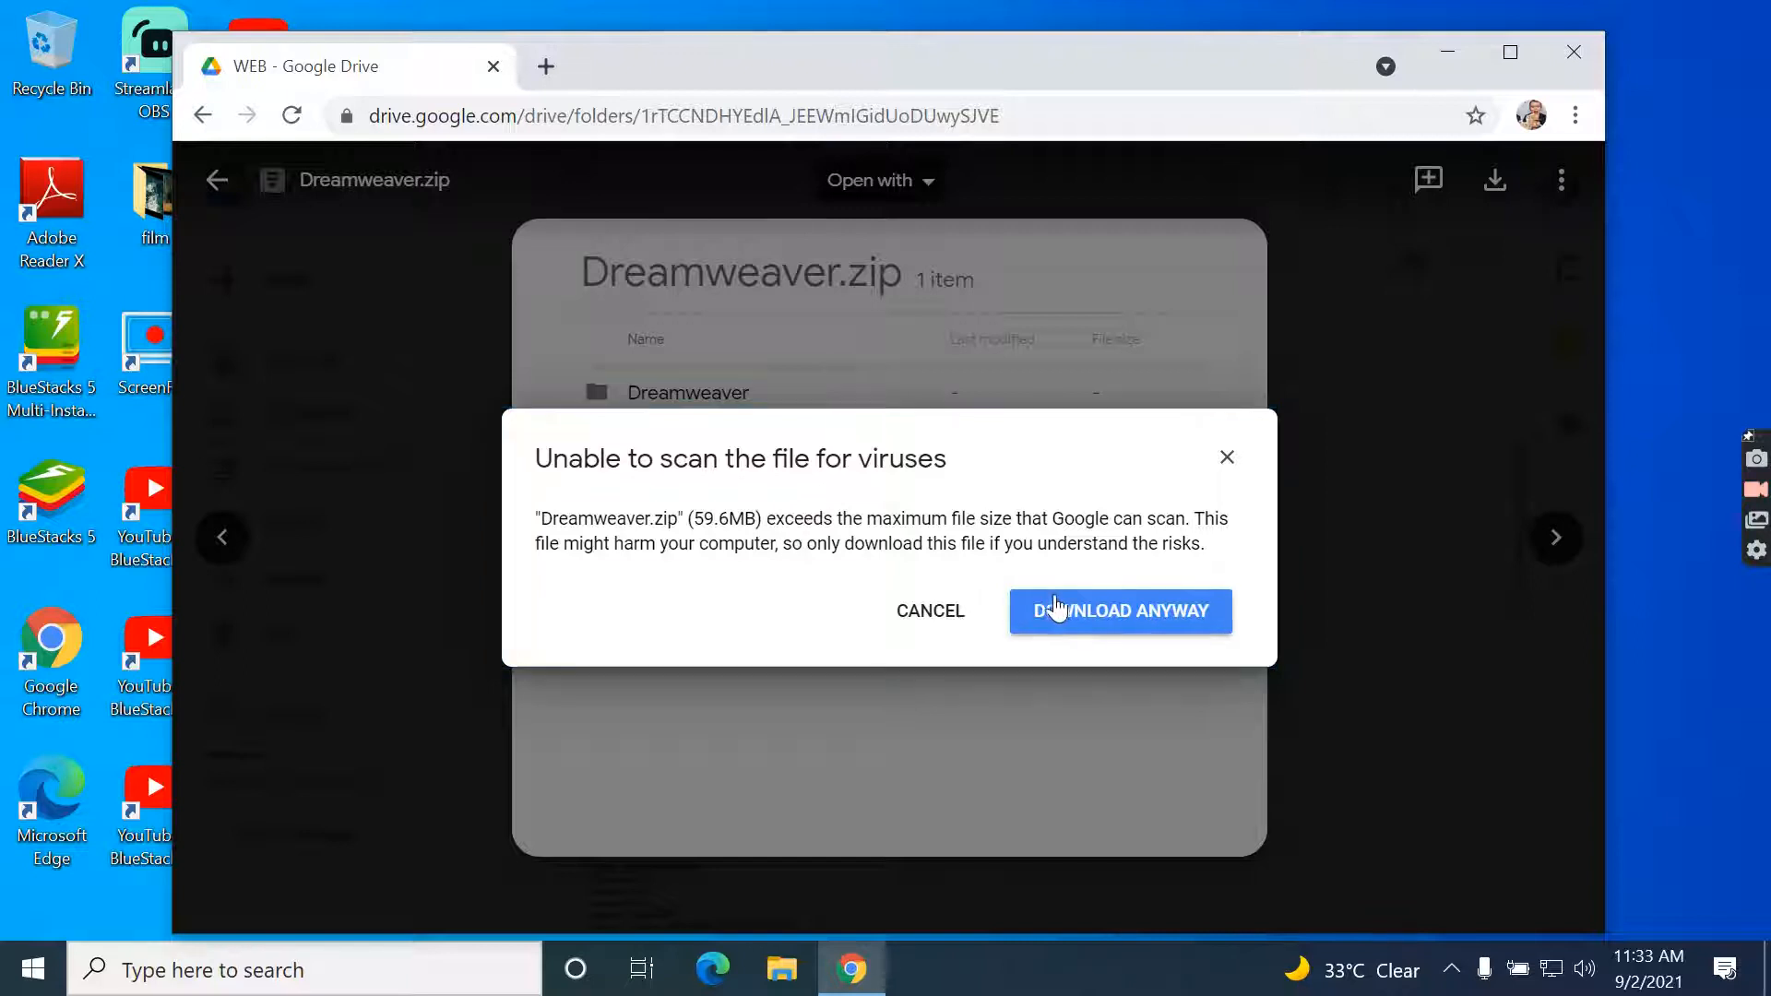
left_click(1122, 611)
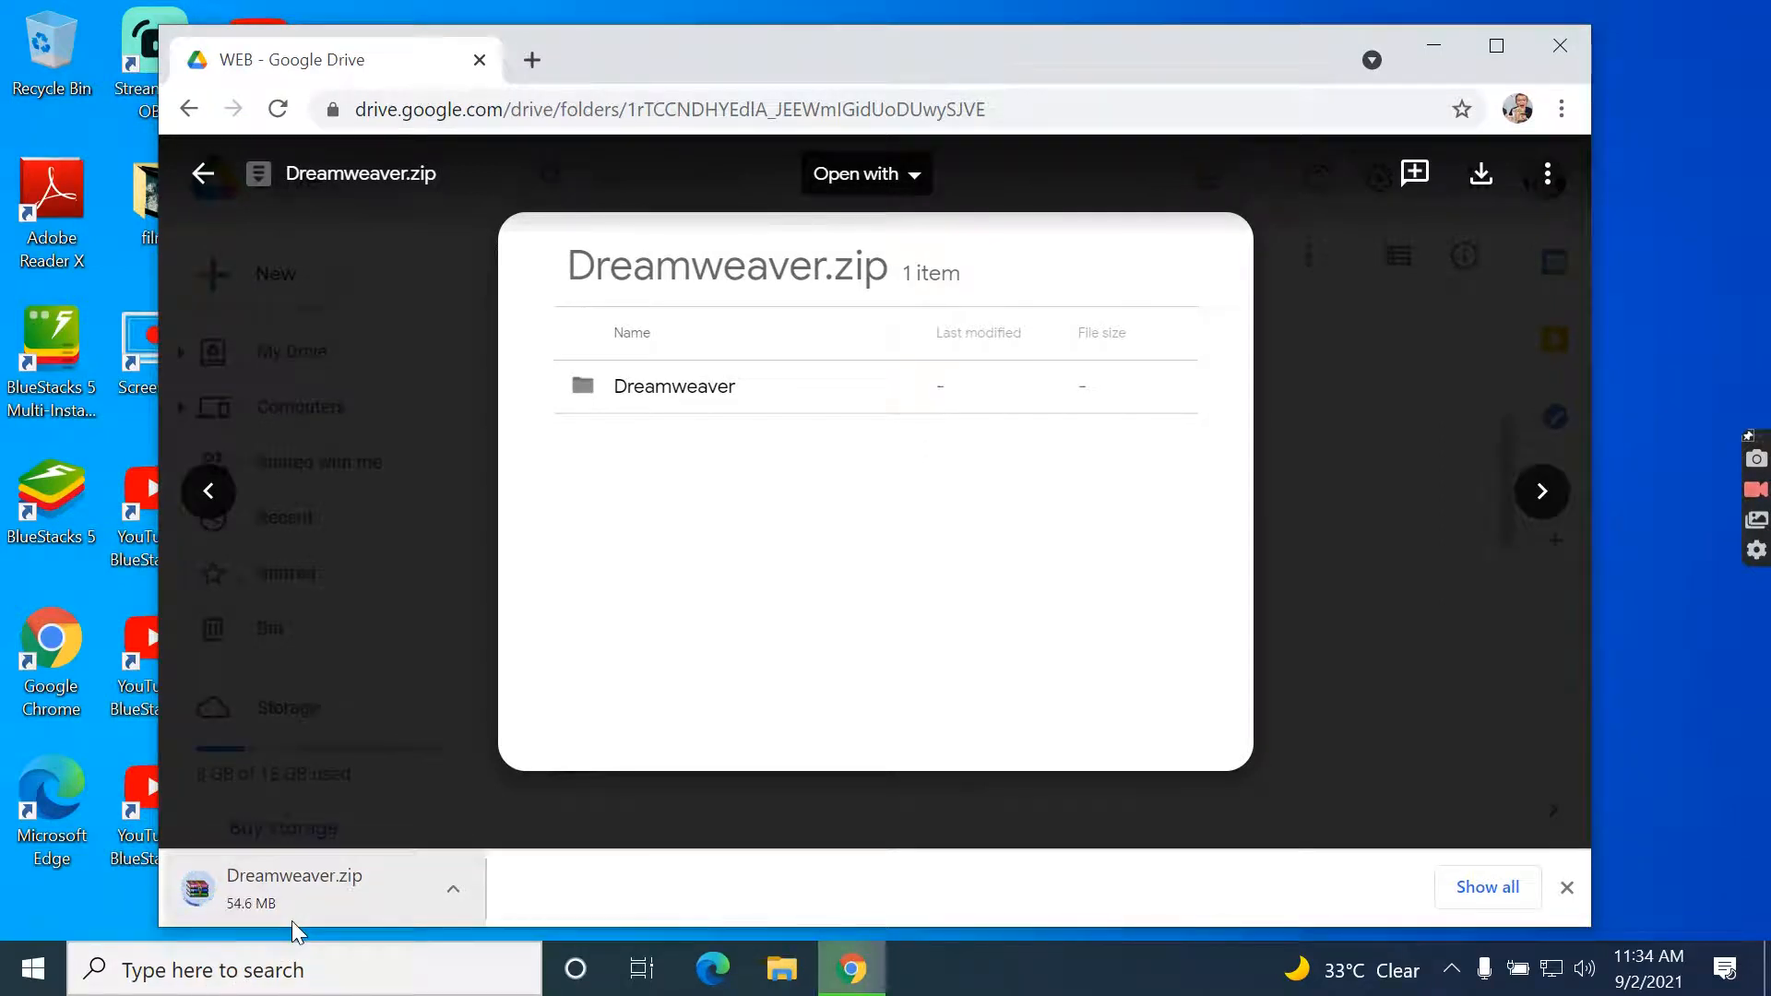
left_click(294, 887)
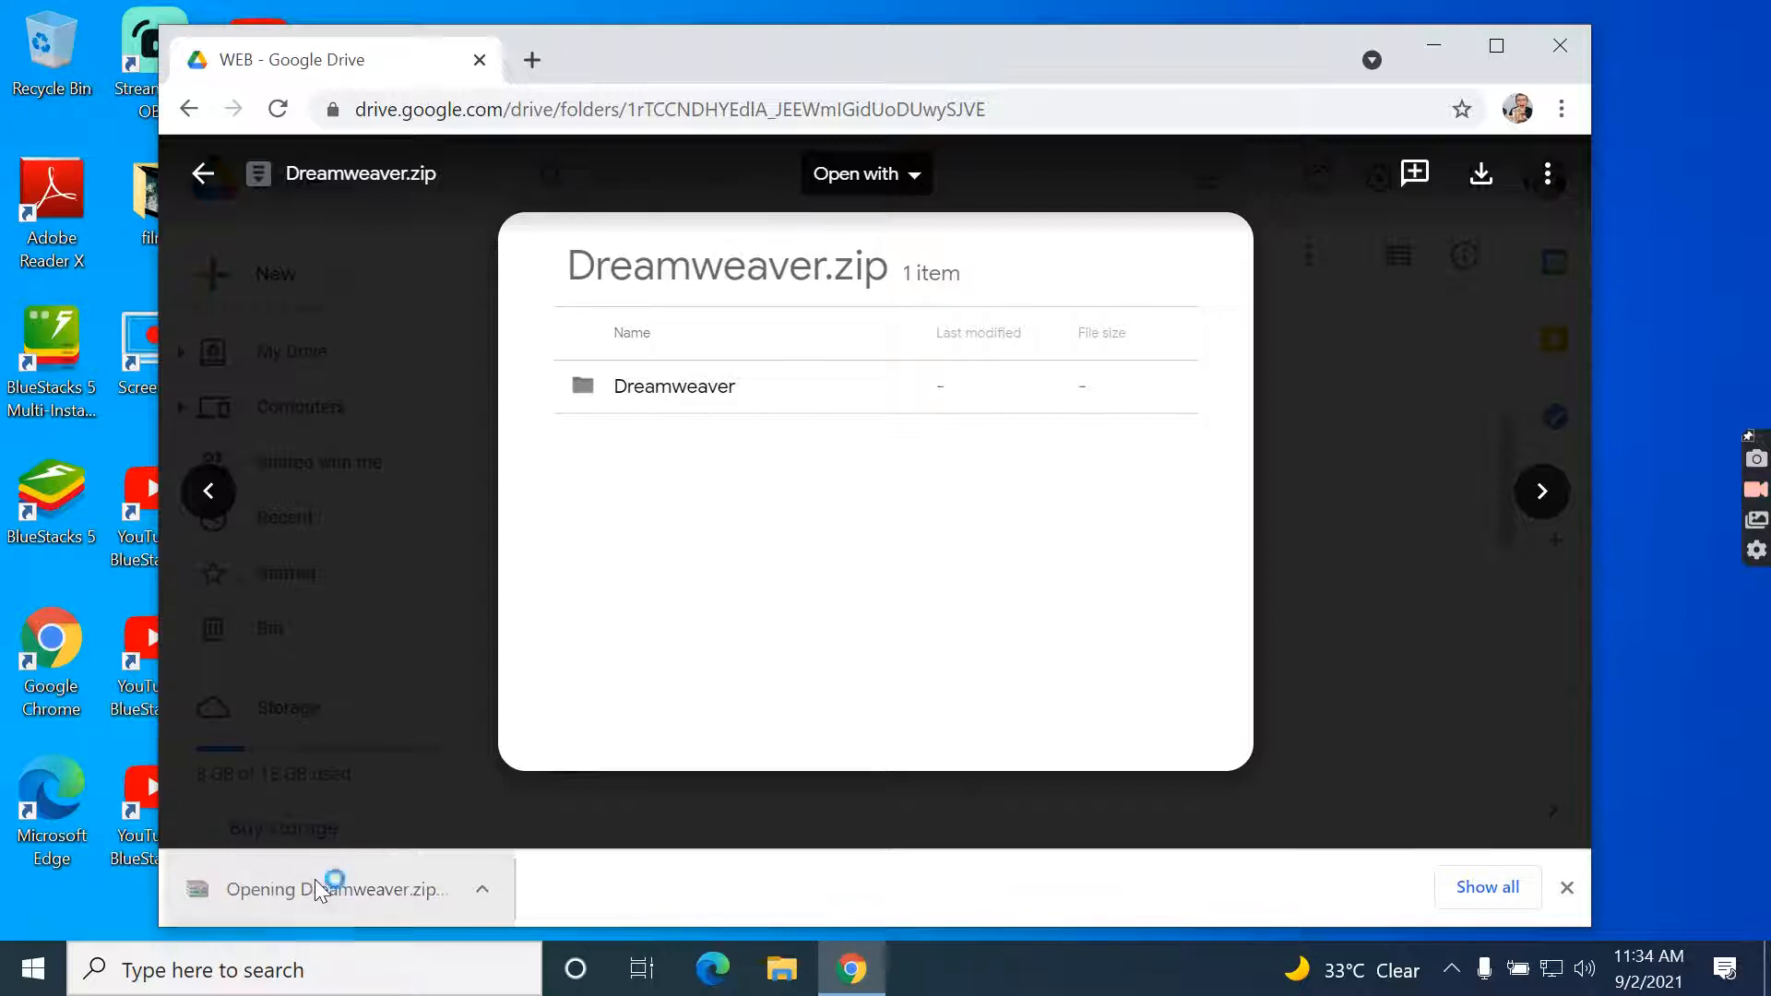
- Enter the archive's Dreamweaver folder in WinRAR, confirm the password and launch Dreamweaver8-en.exe
left_click(336, 889)
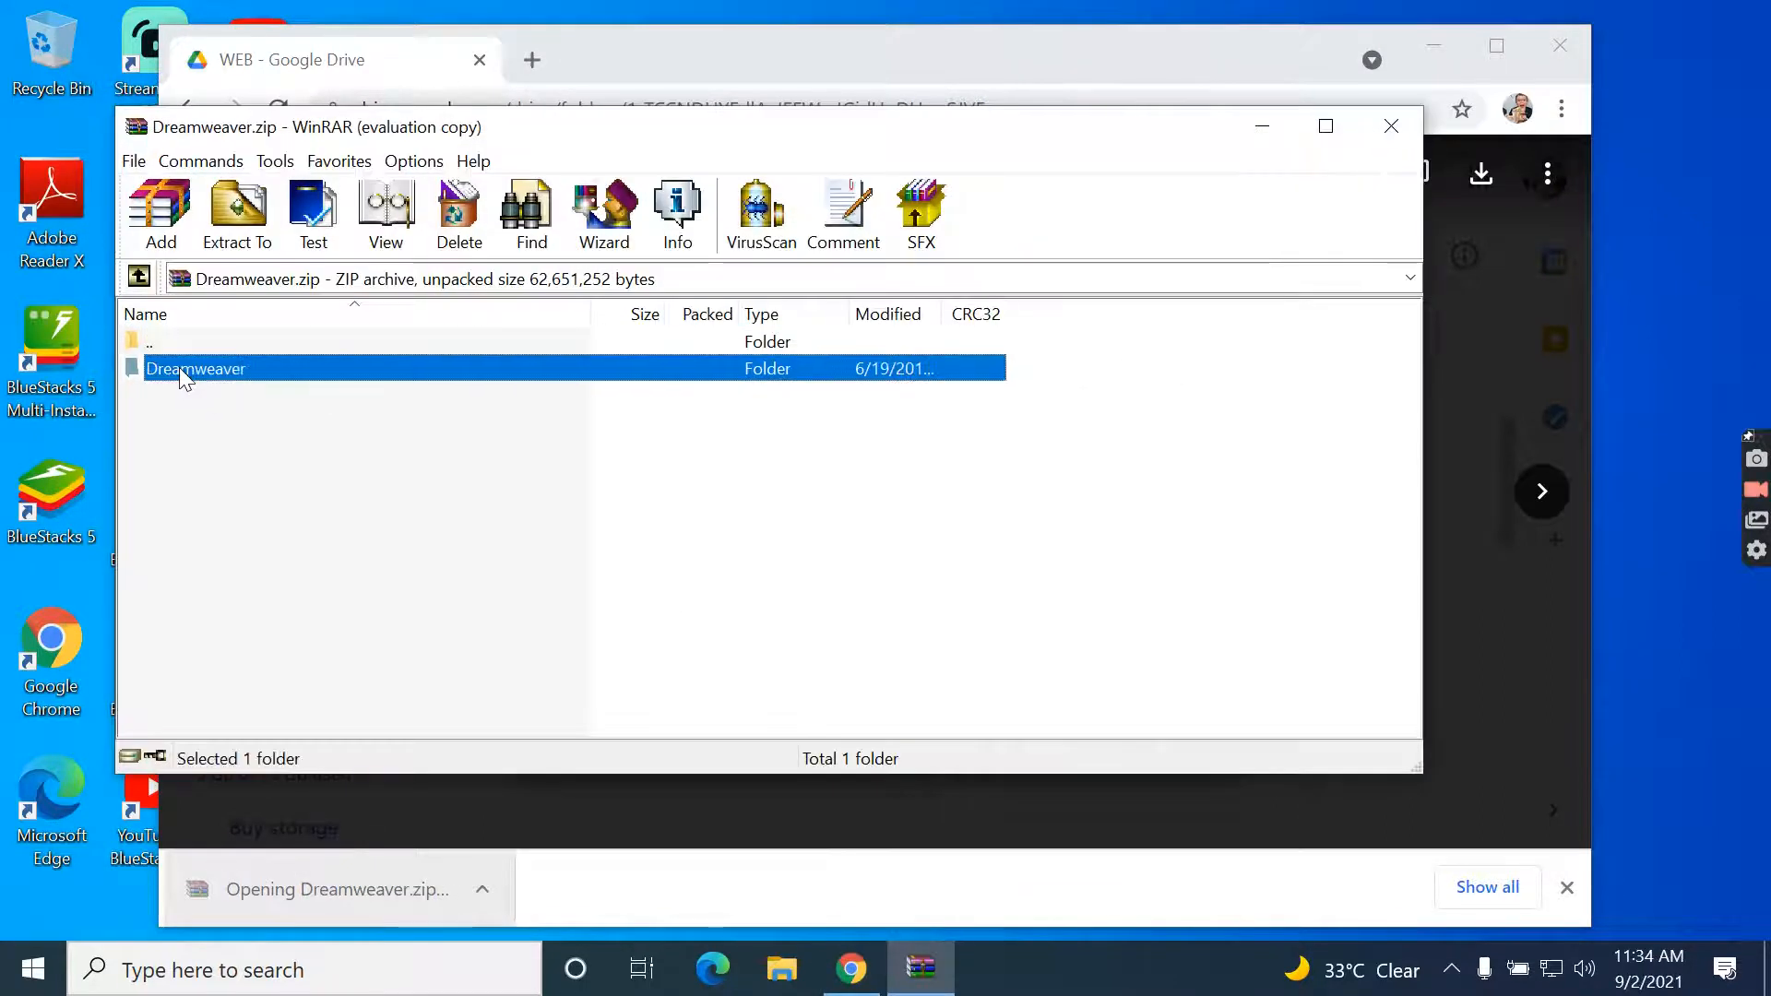
double_click(195, 369)
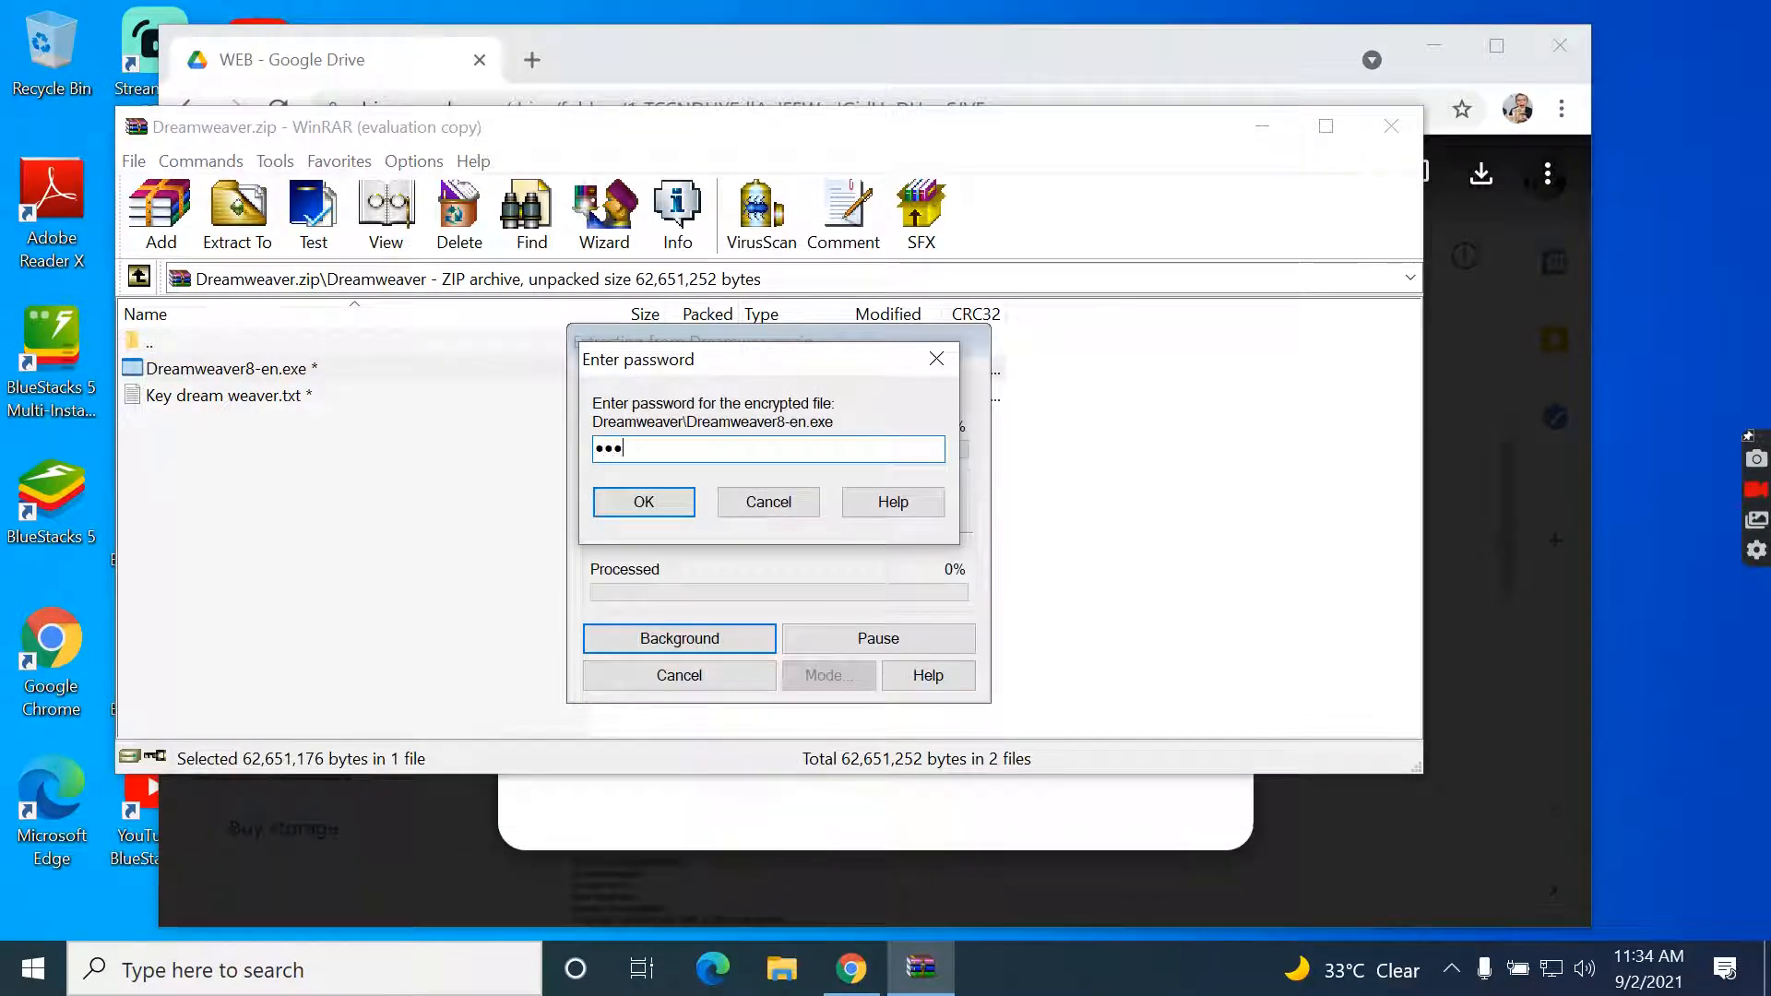
left_click(643, 501)
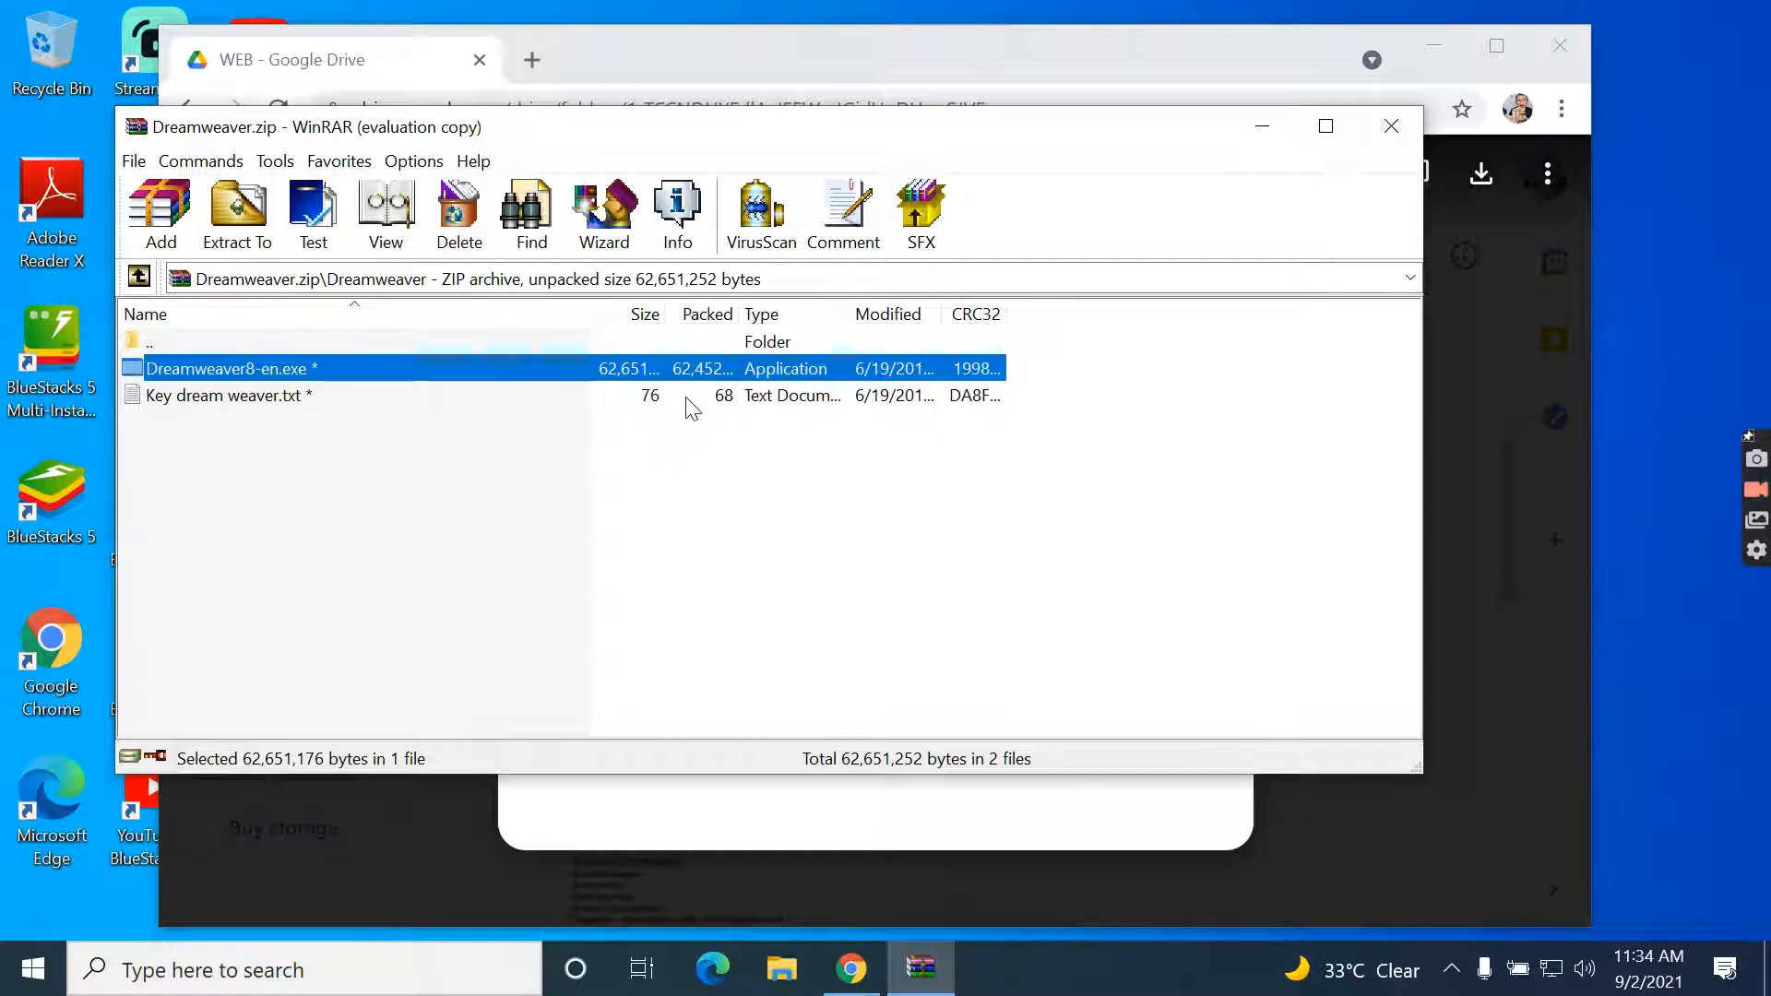
double_click(229, 369)
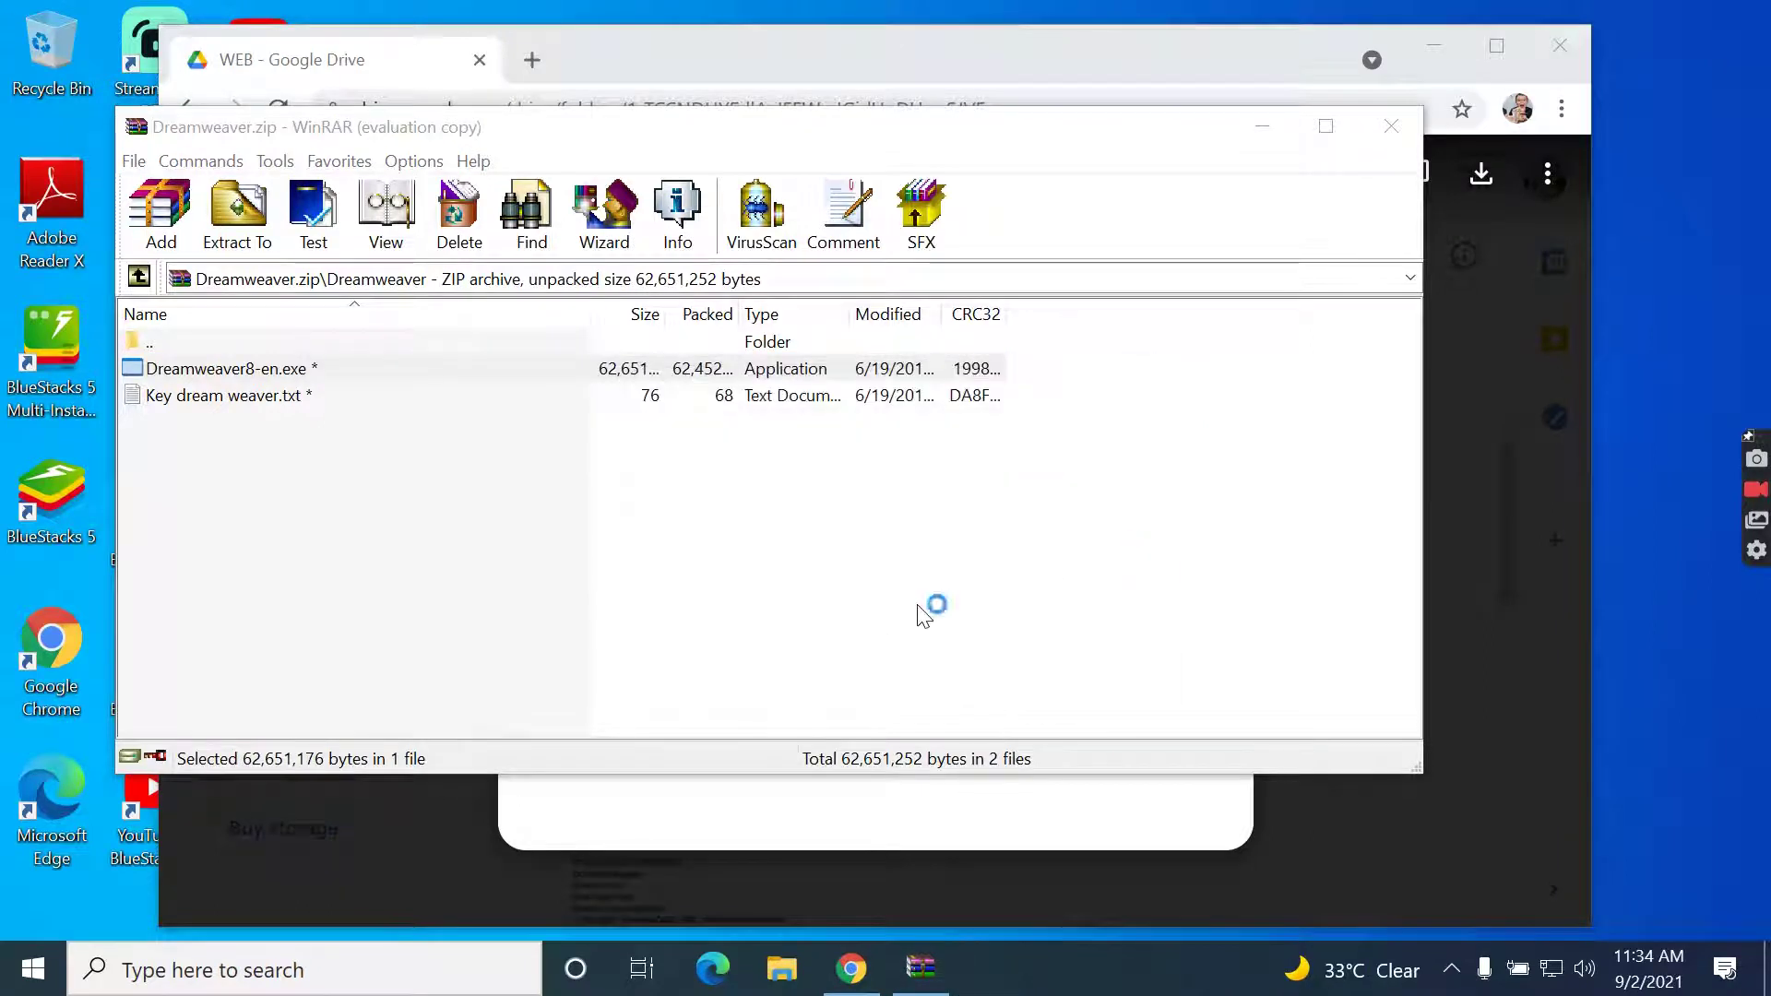
mouse_move(908, 496)
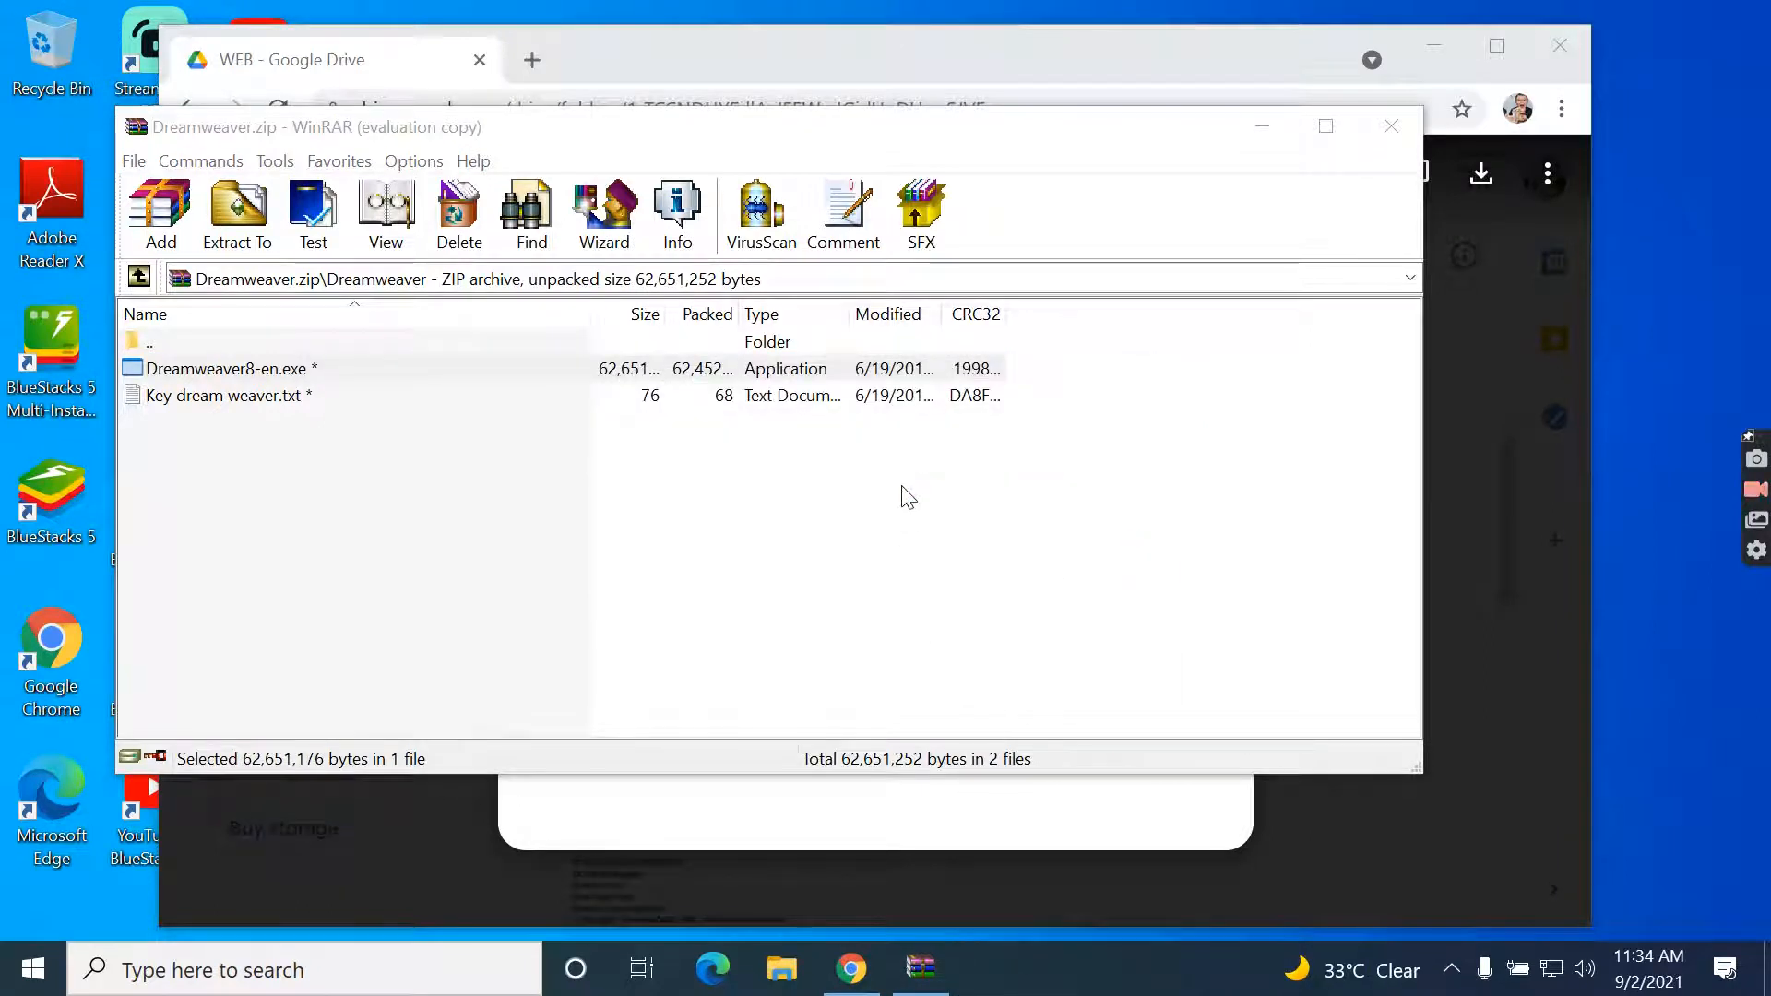
- Accept the license, keep the default folder, shortcuts and file associations, install Dreamweaver 8 and finish
double_click(218, 369)
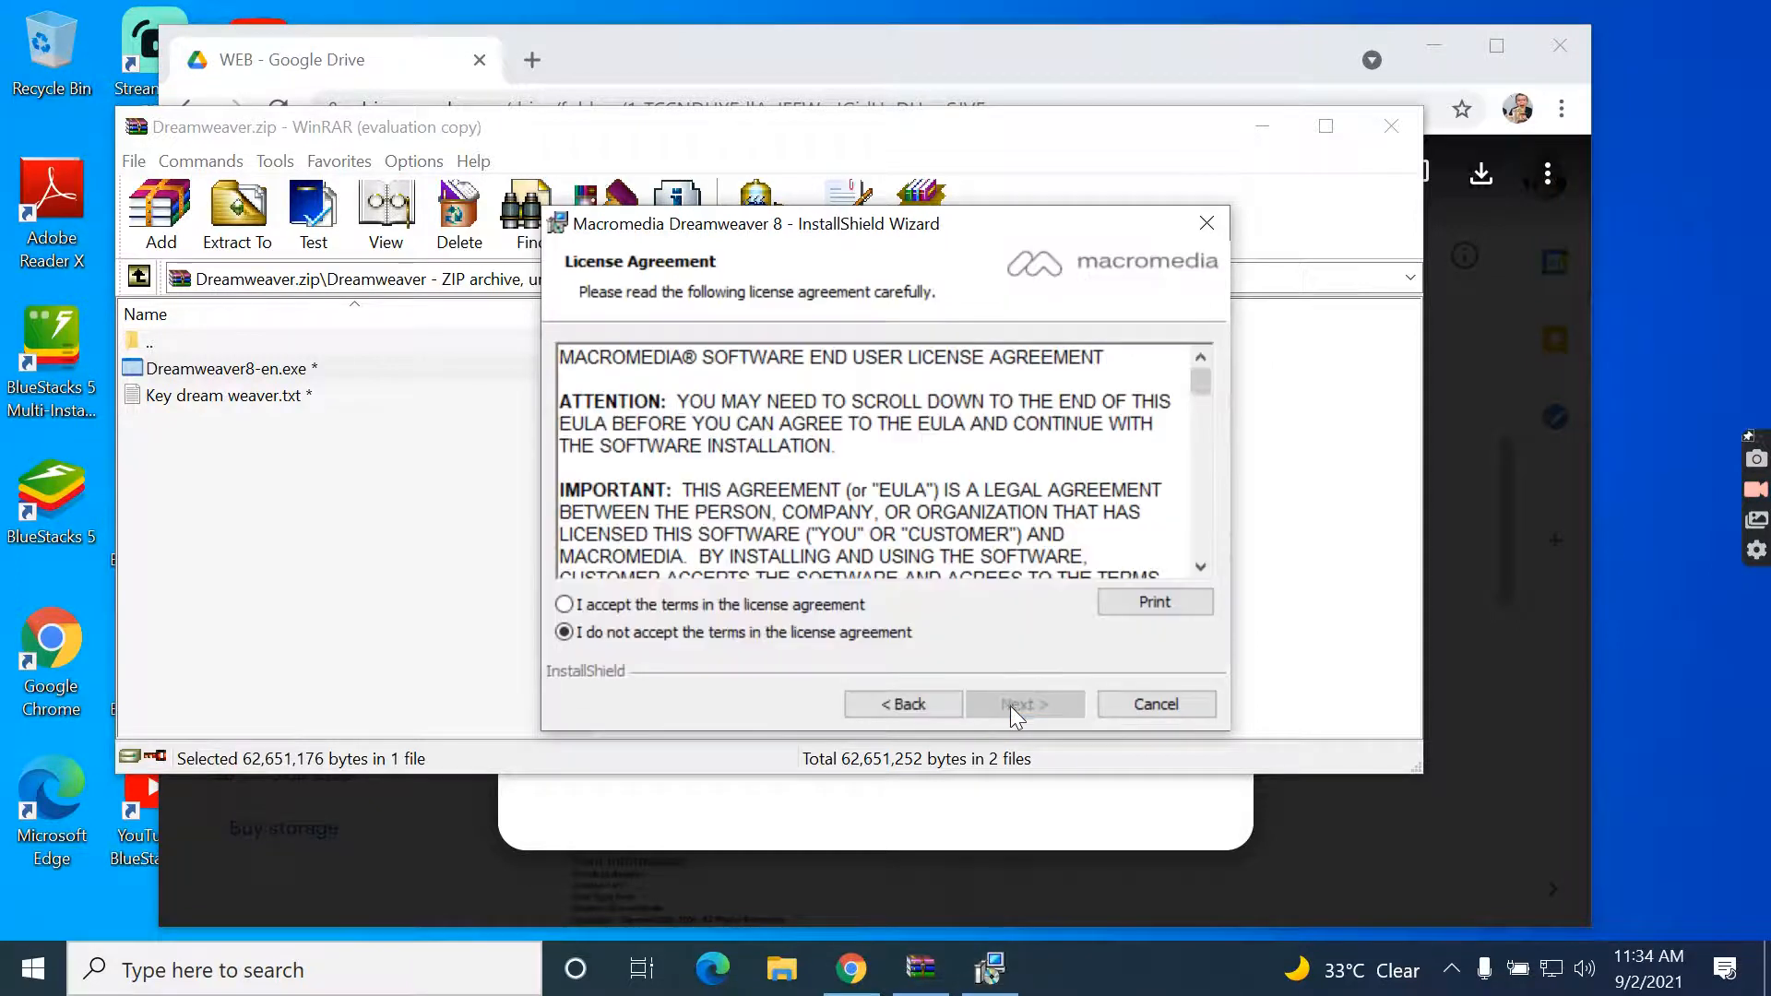
left_click(1026, 705)
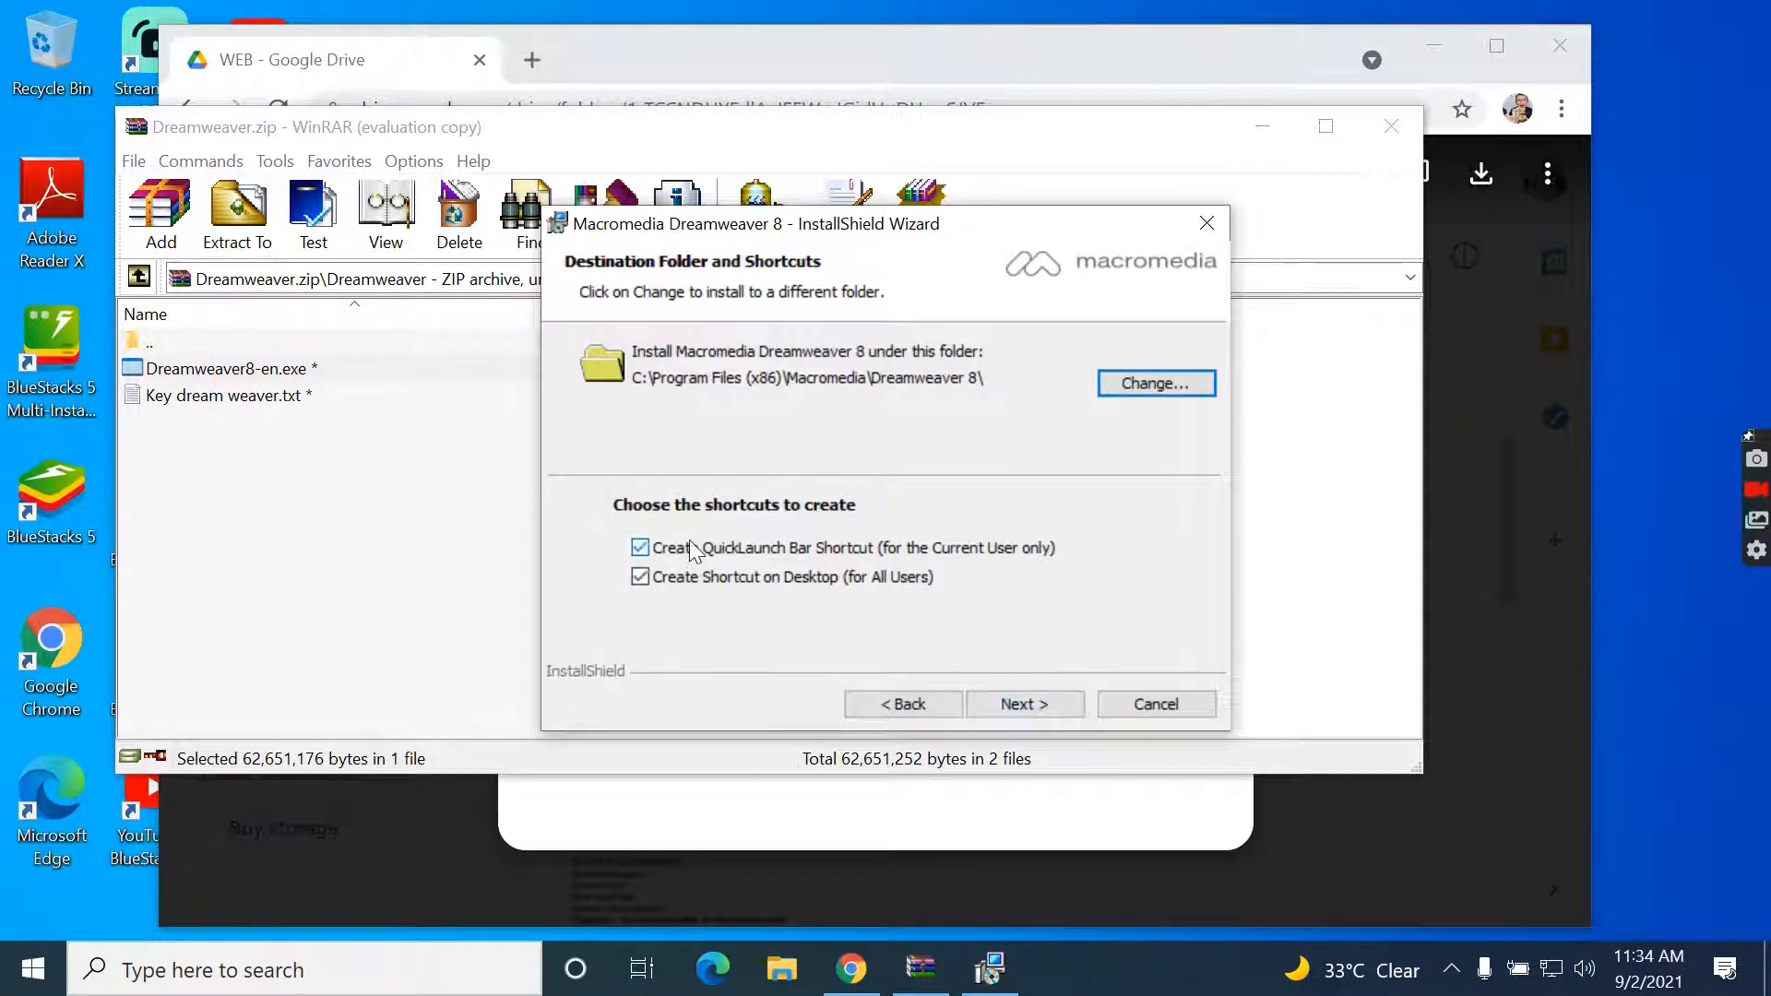
left_click(1026, 704)
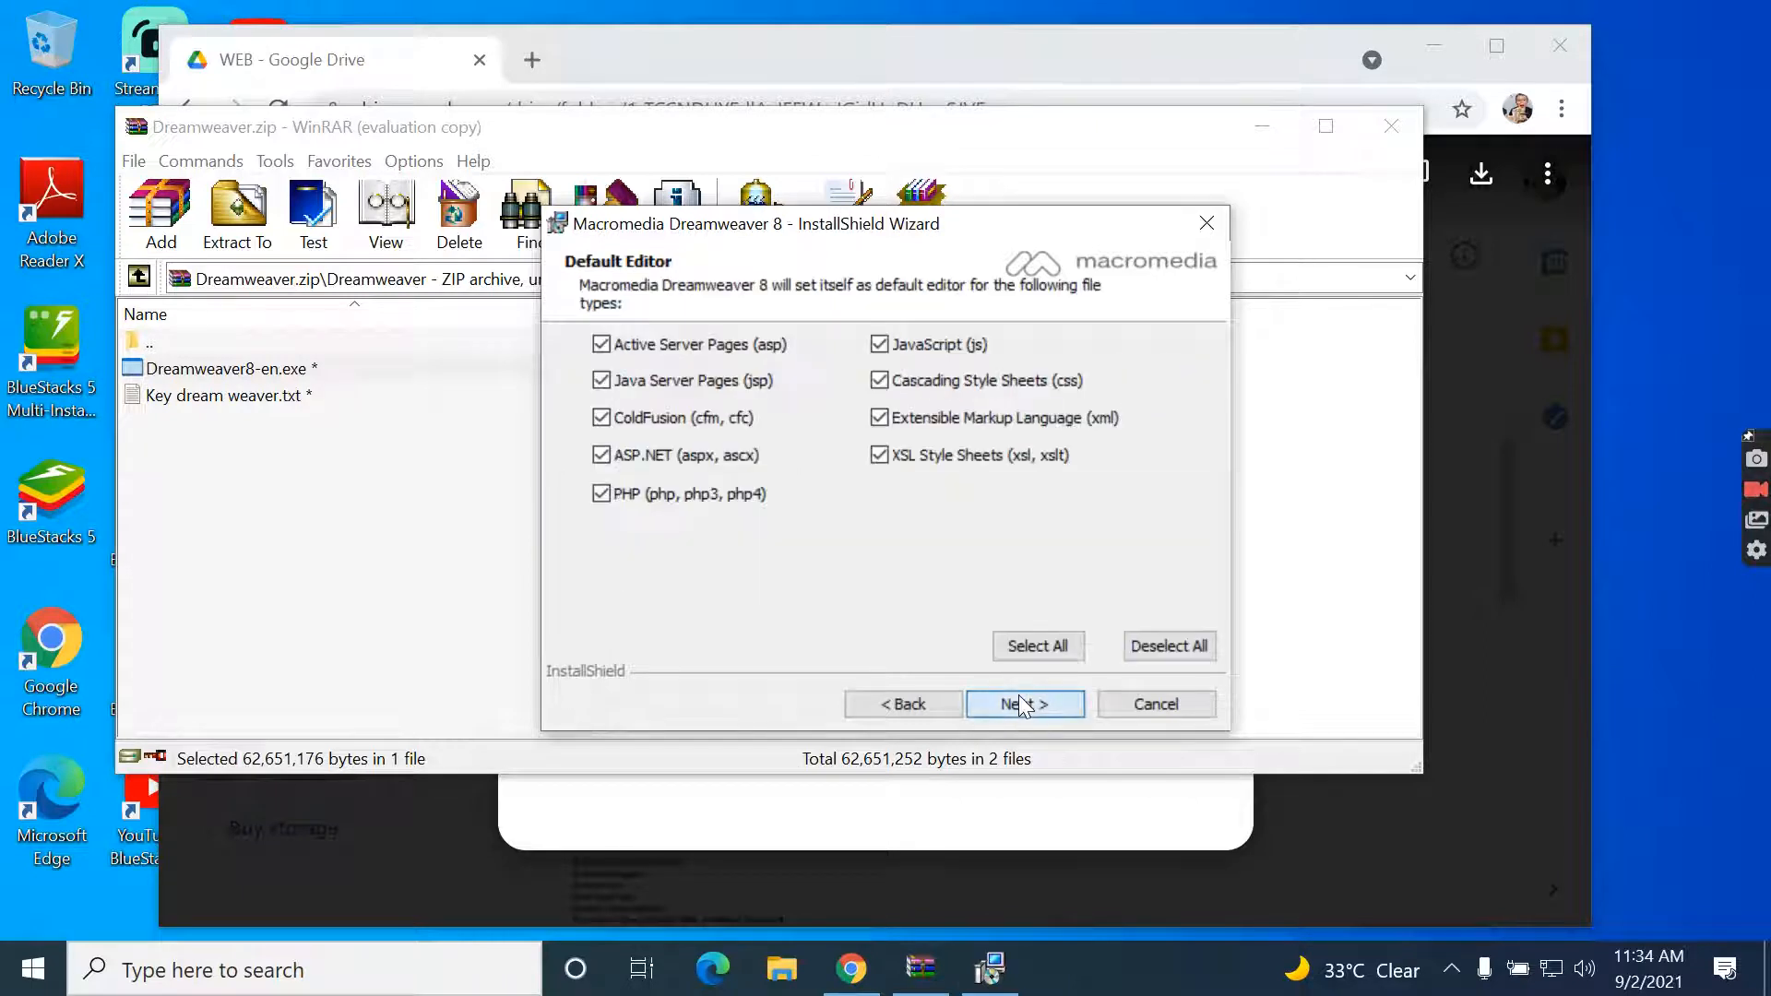
left_click(1025, 705)
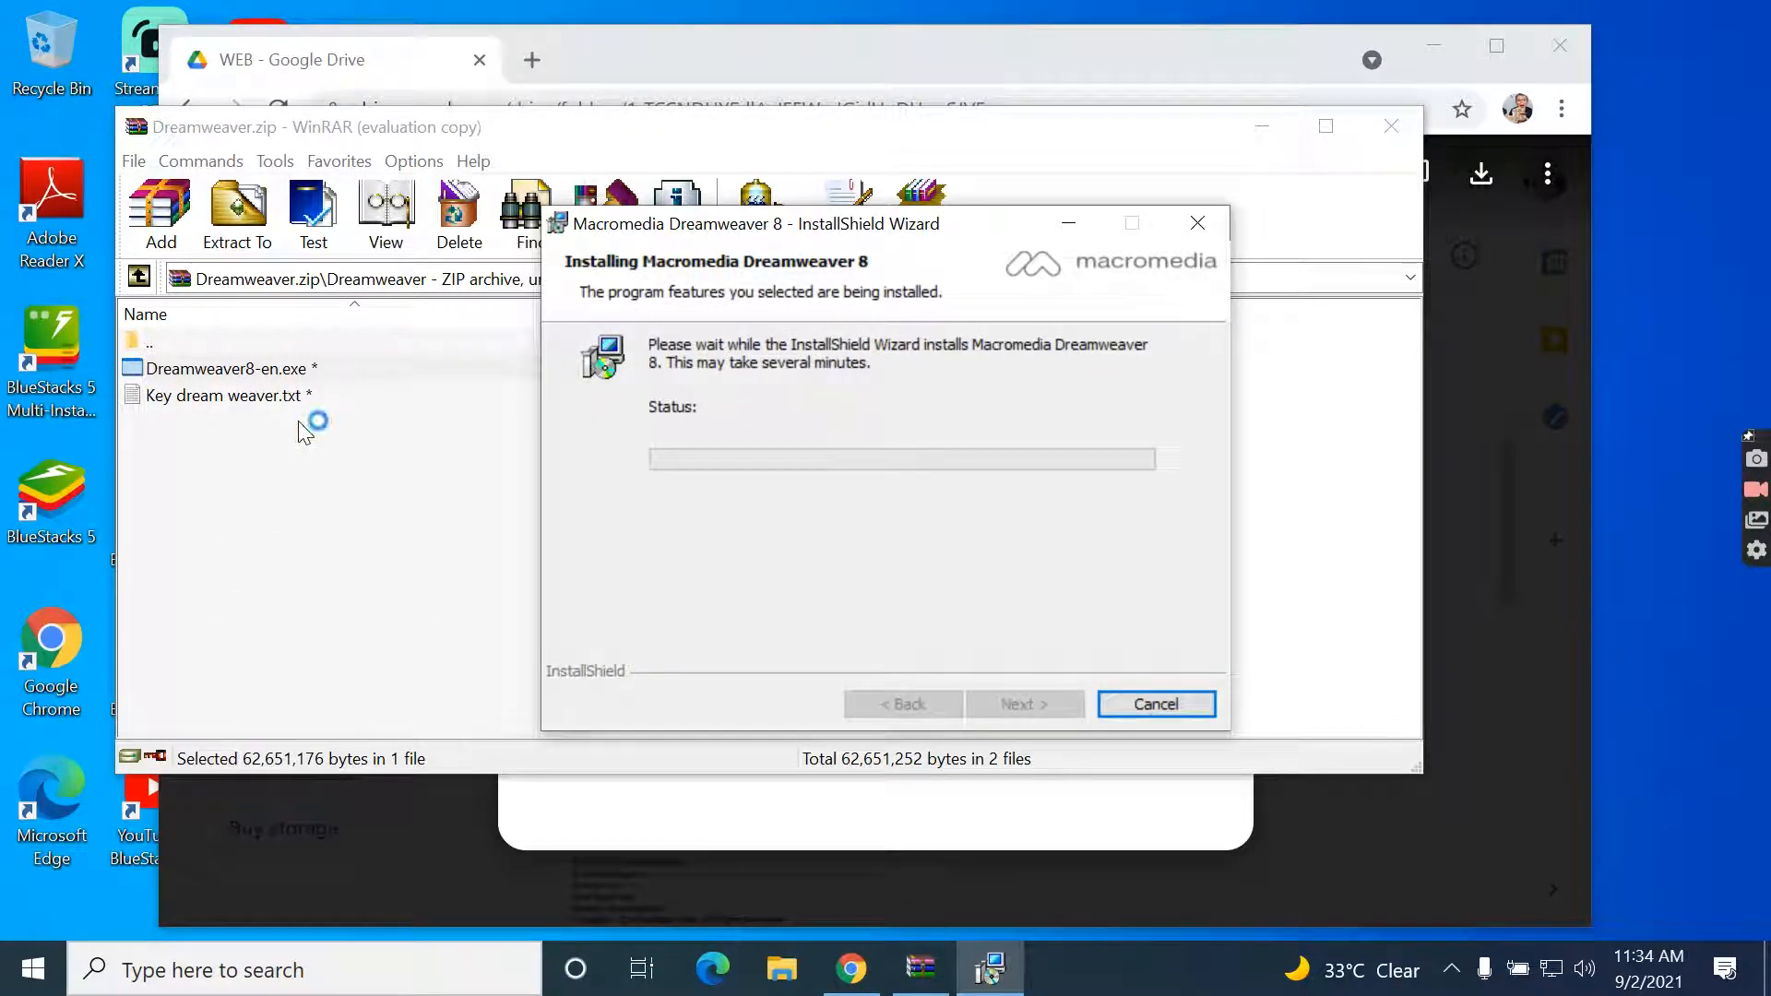
mouse_move(664, 485)
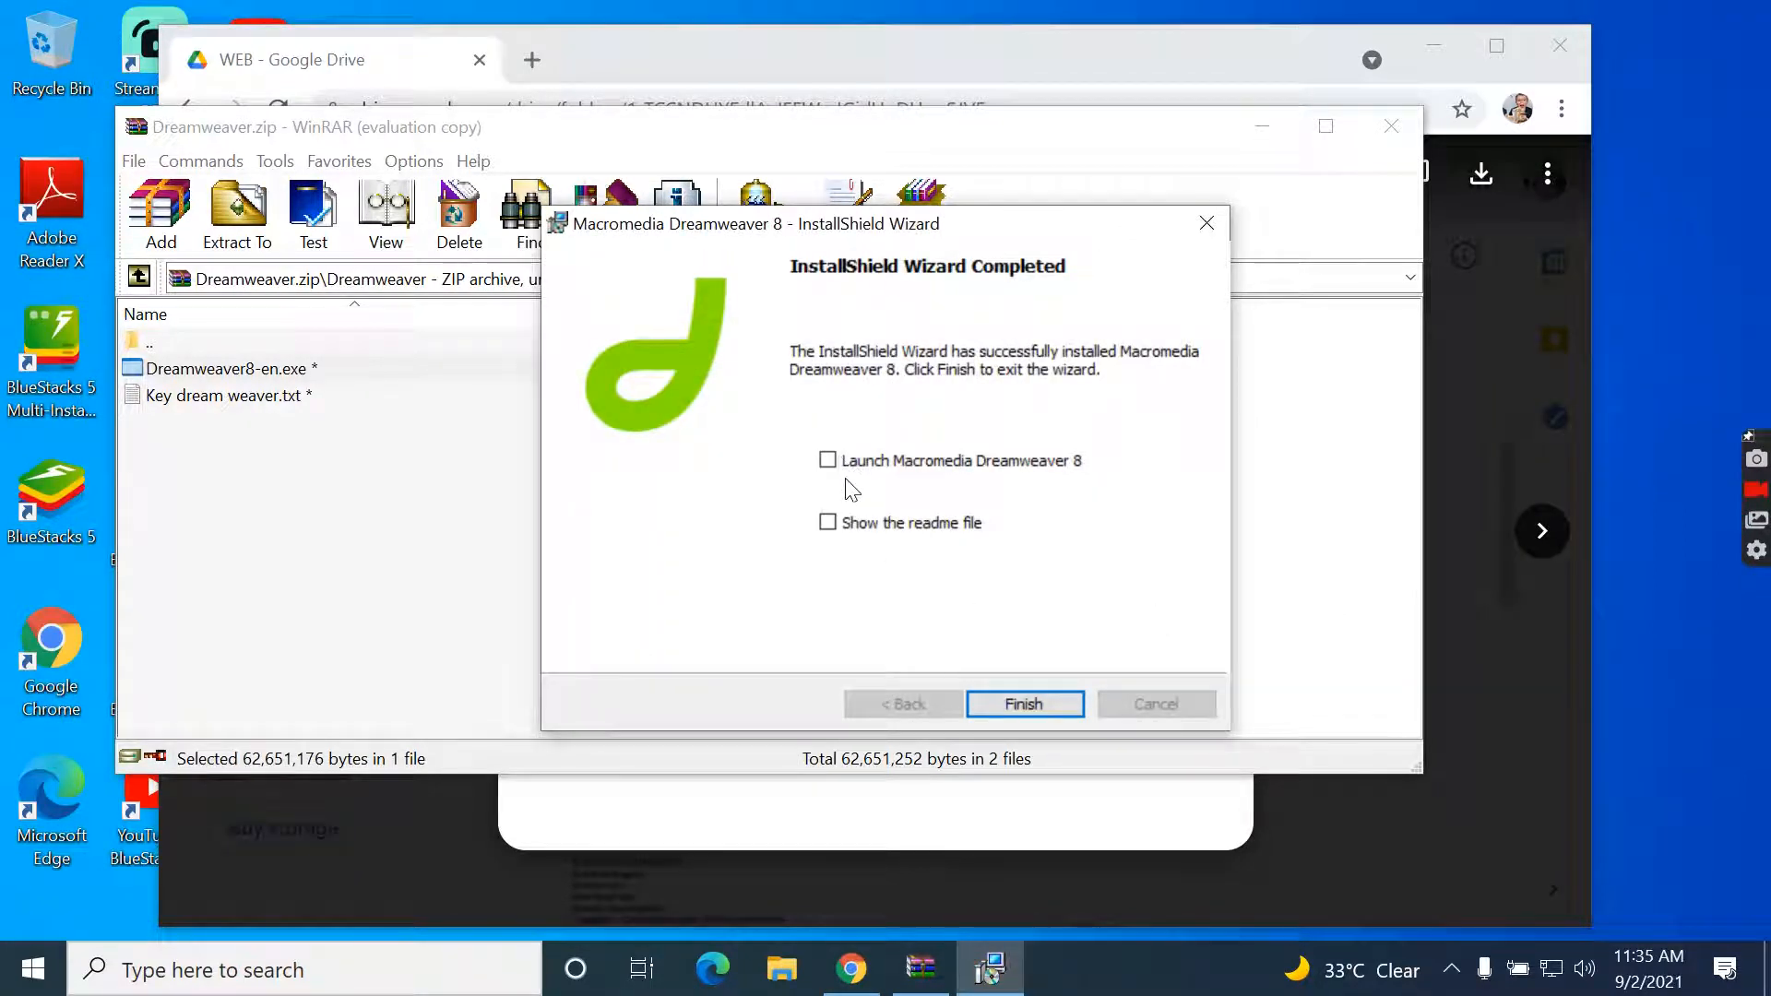
left_click(1026, 705)
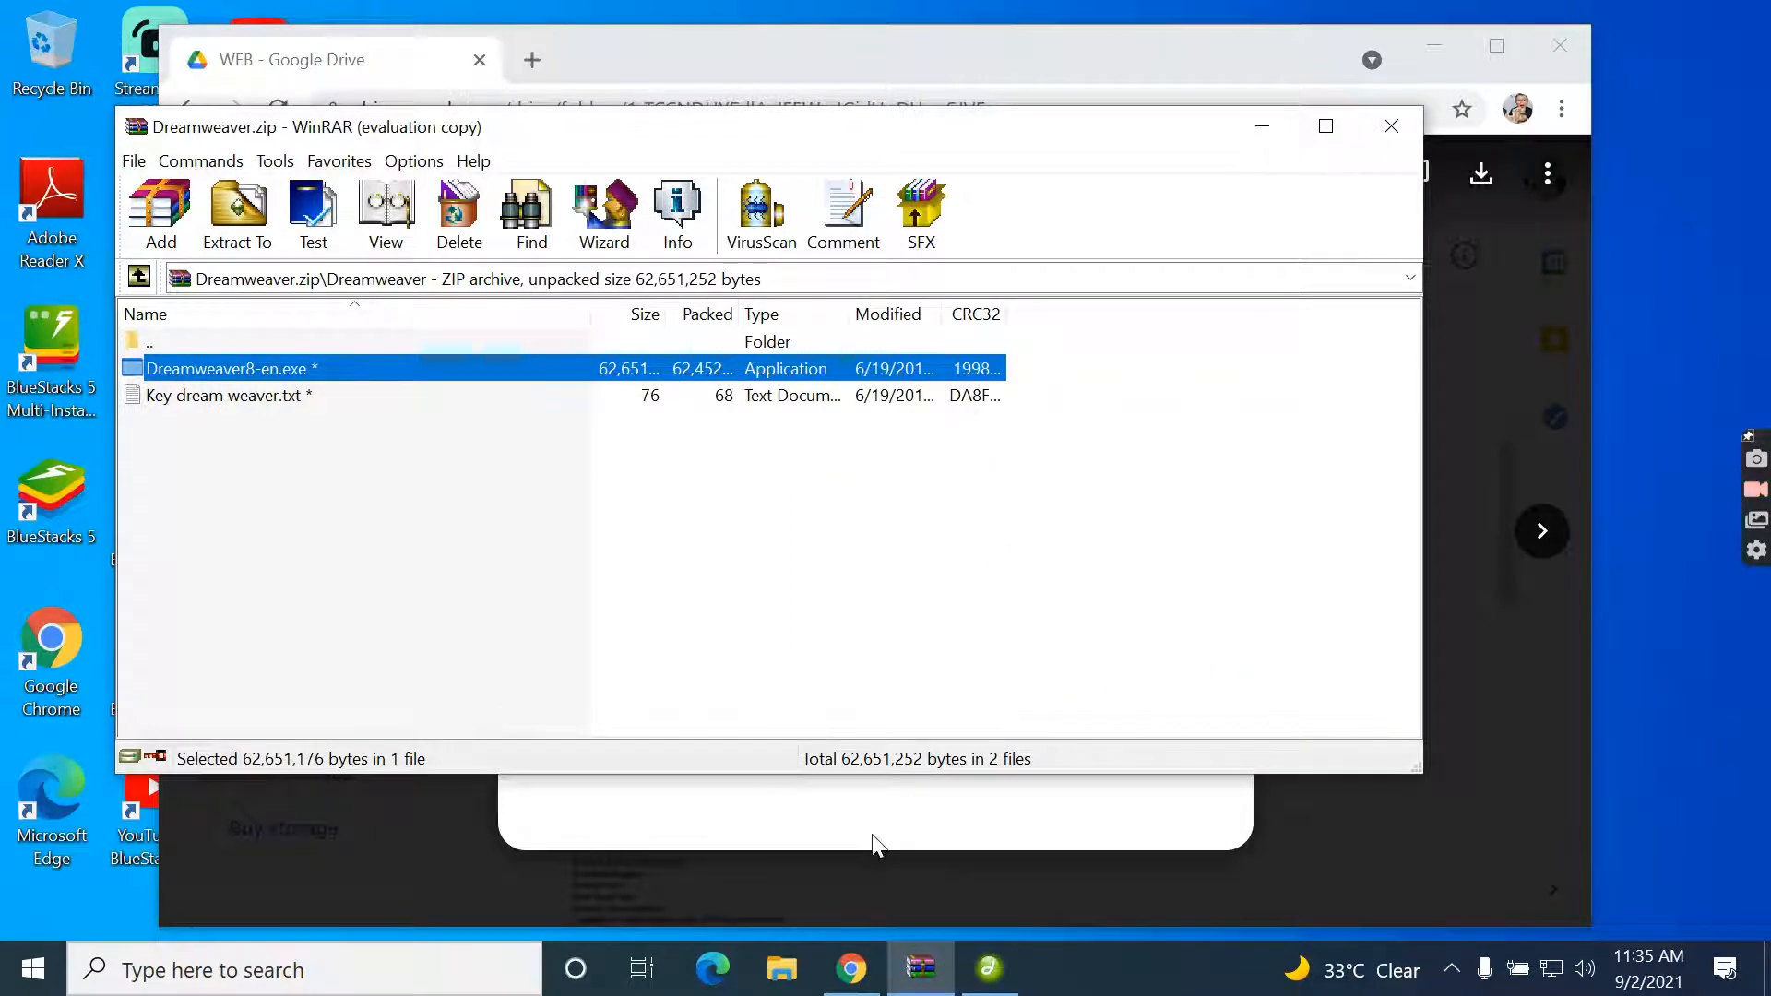
mouse_move(431, 129)
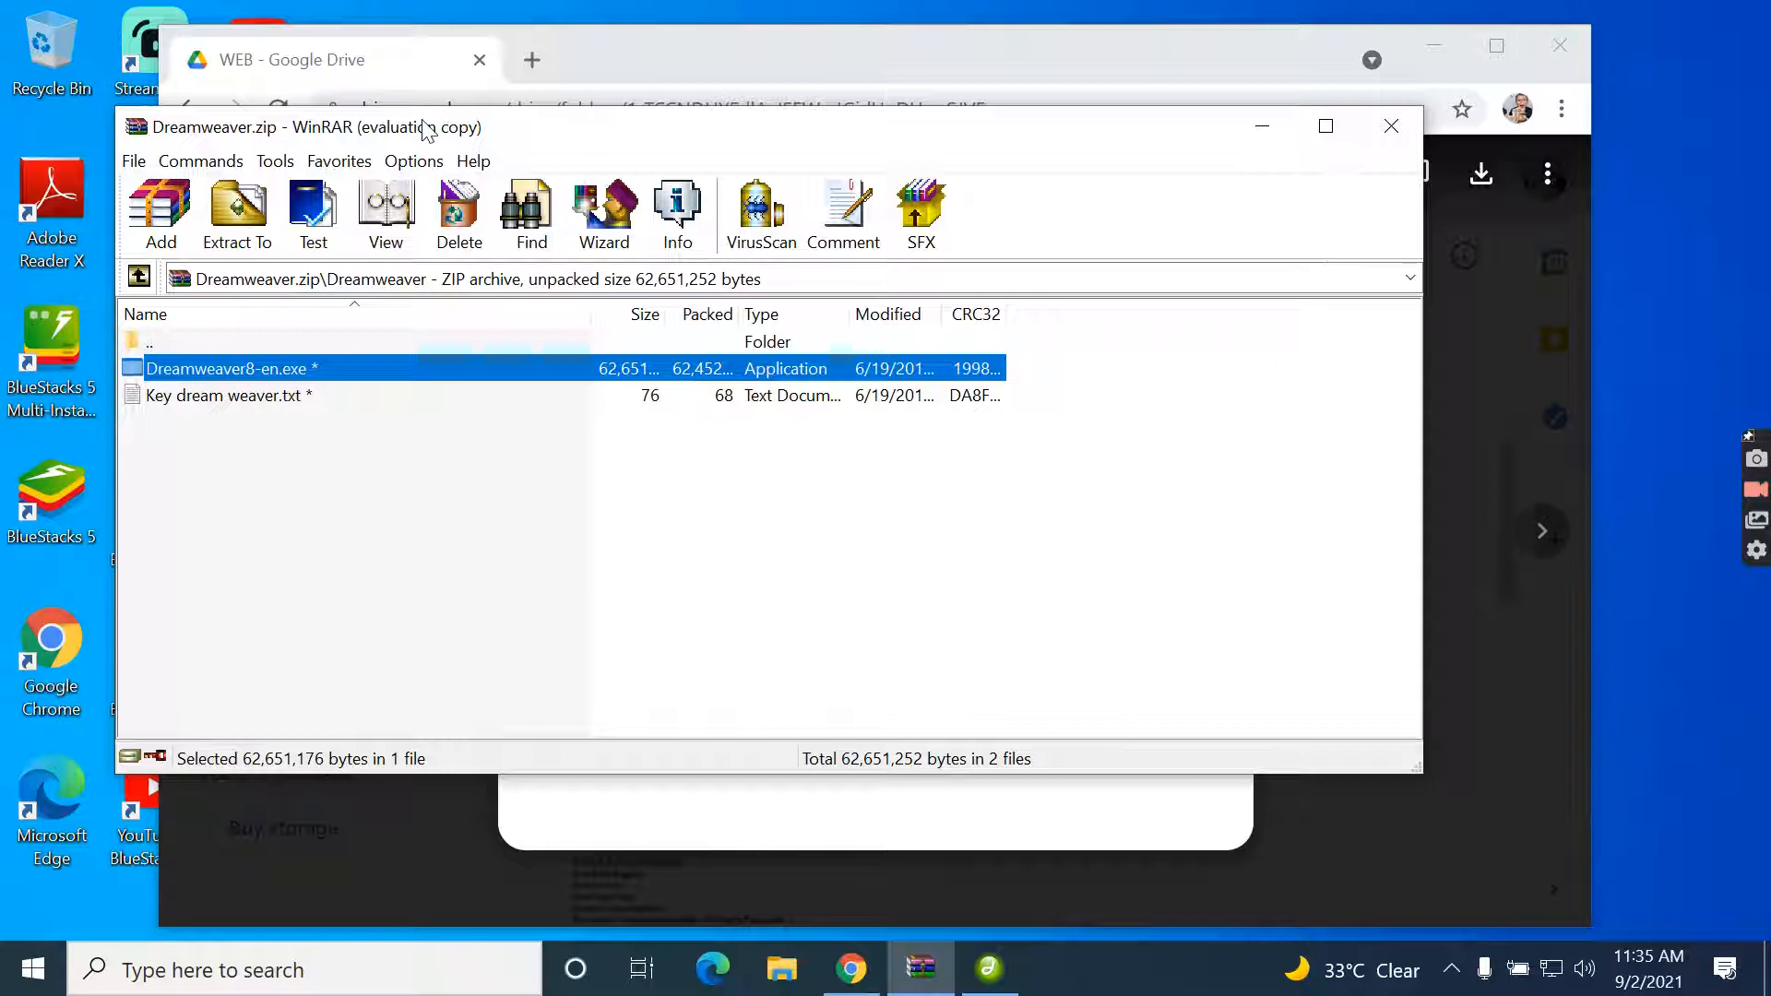
mouse_move(417, 369)
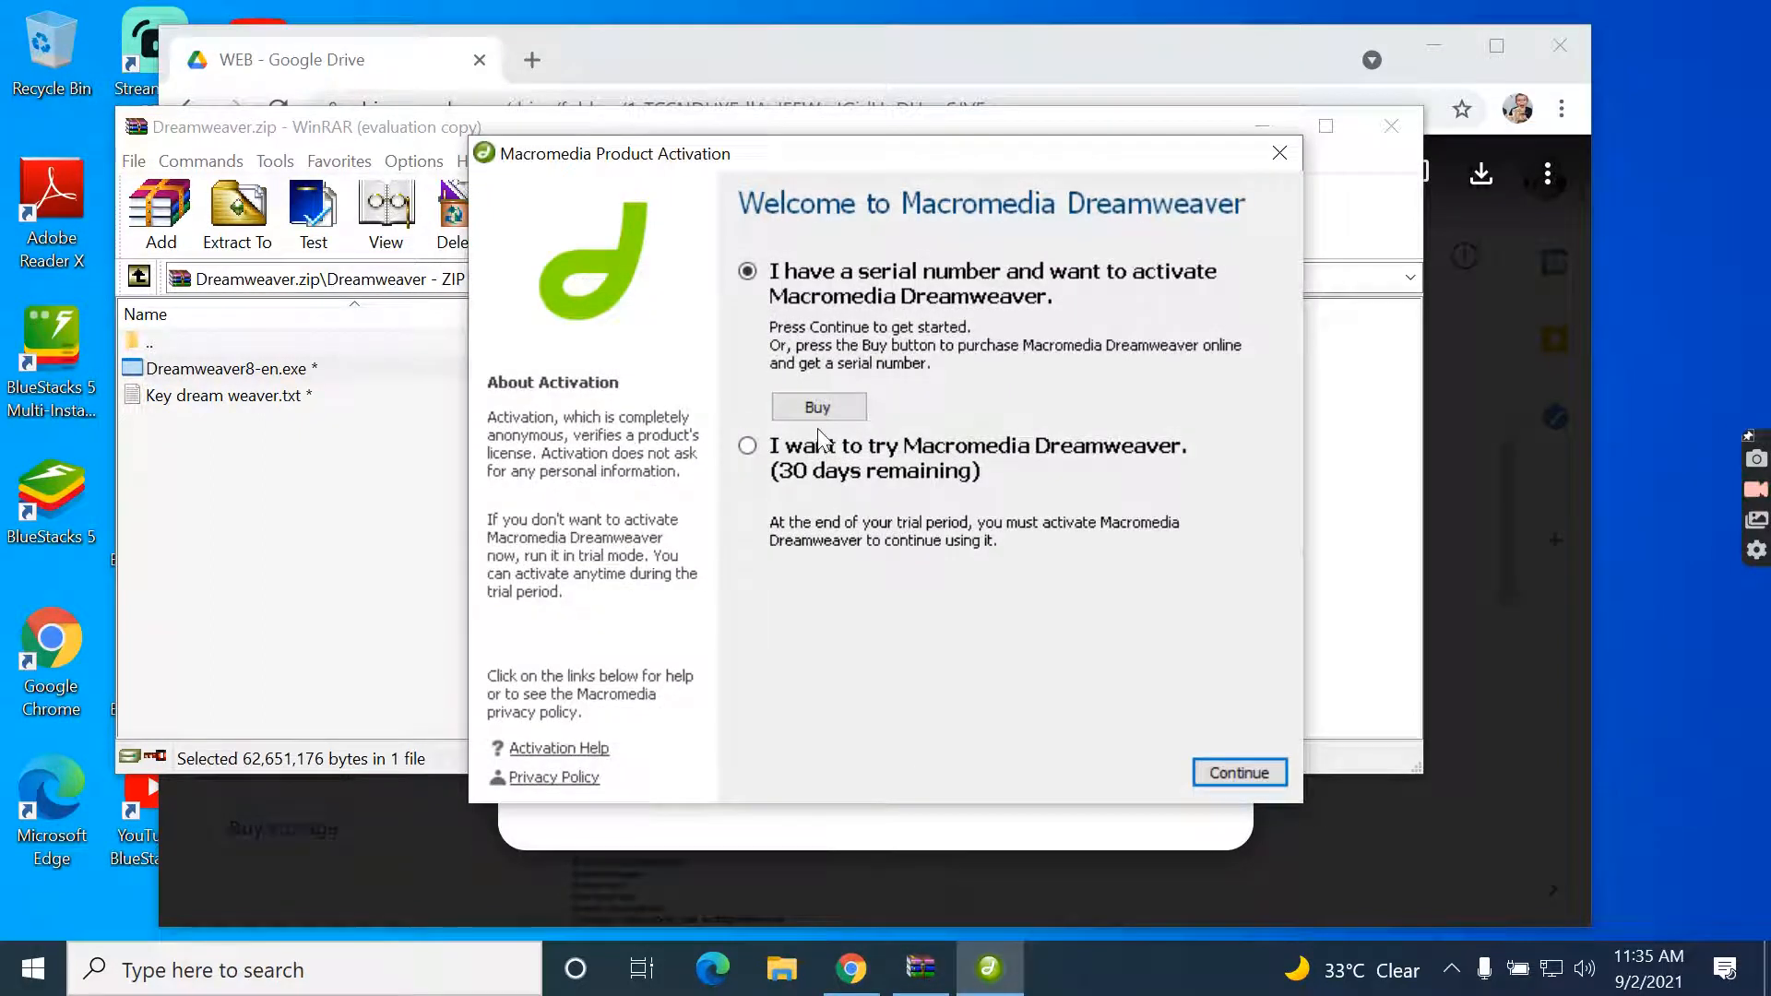
- Activate with the serial number copied from Key dream weaver.txt so Dreamweaver 8 launches
left_click(1240, 771)
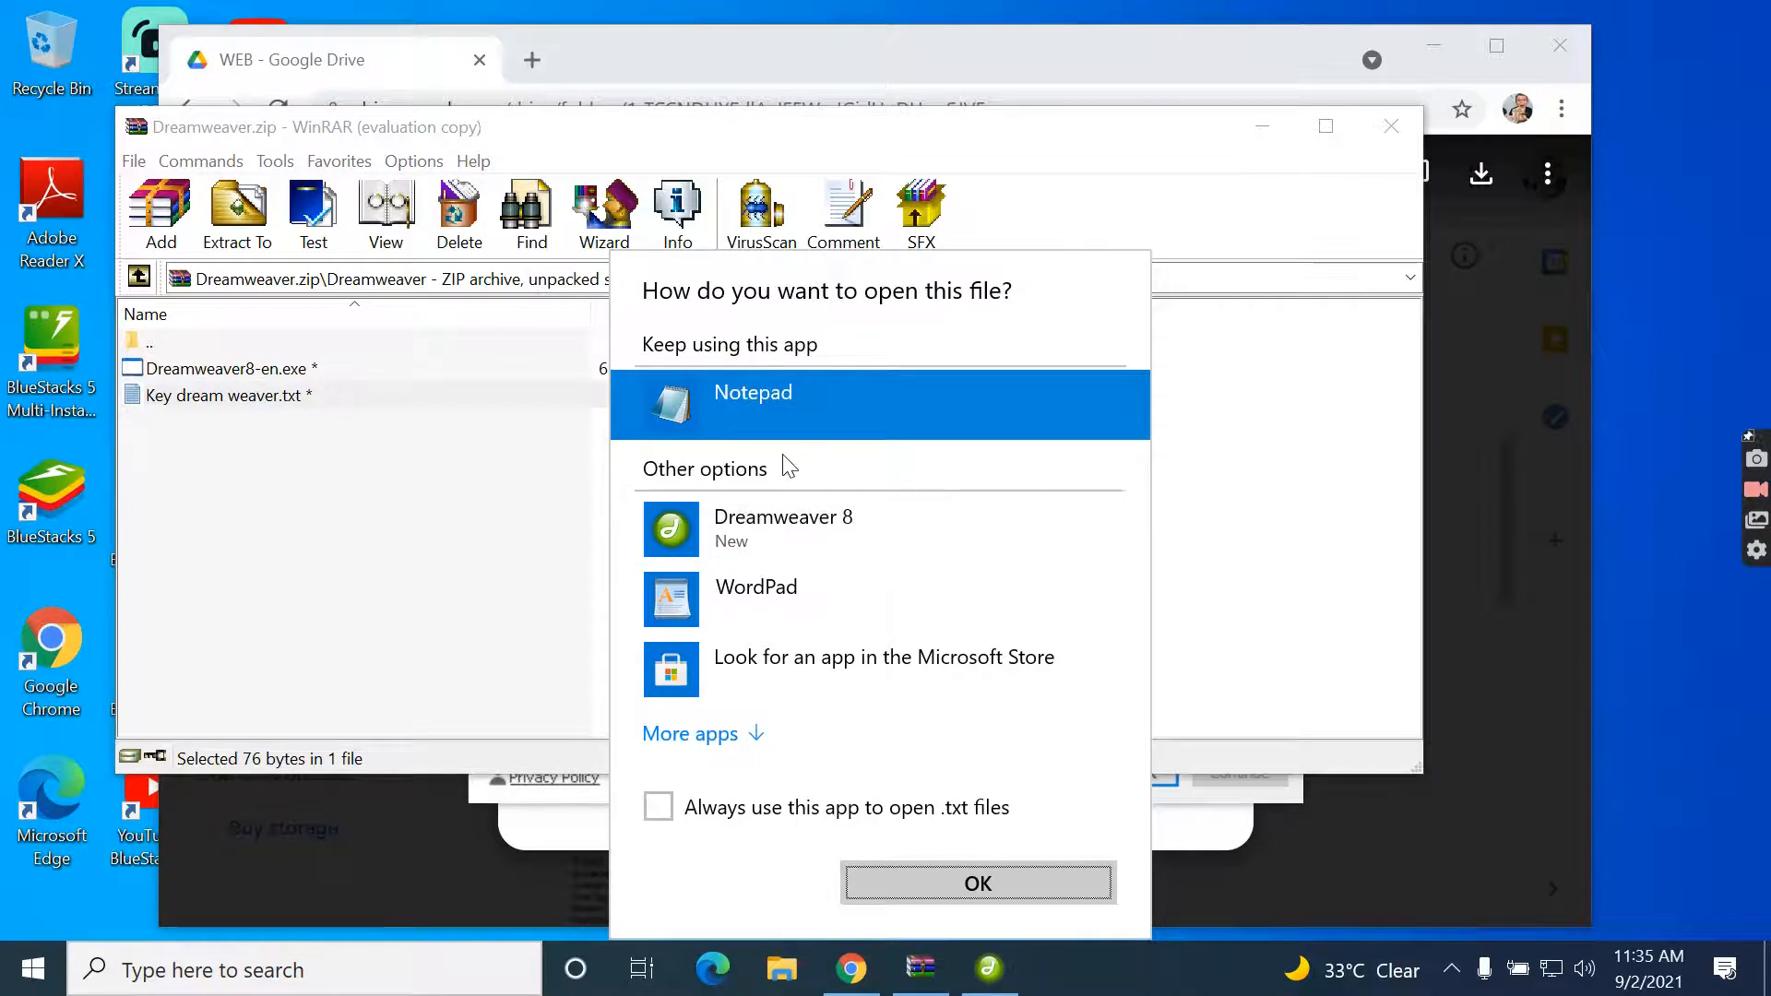
left_click(977, 882)
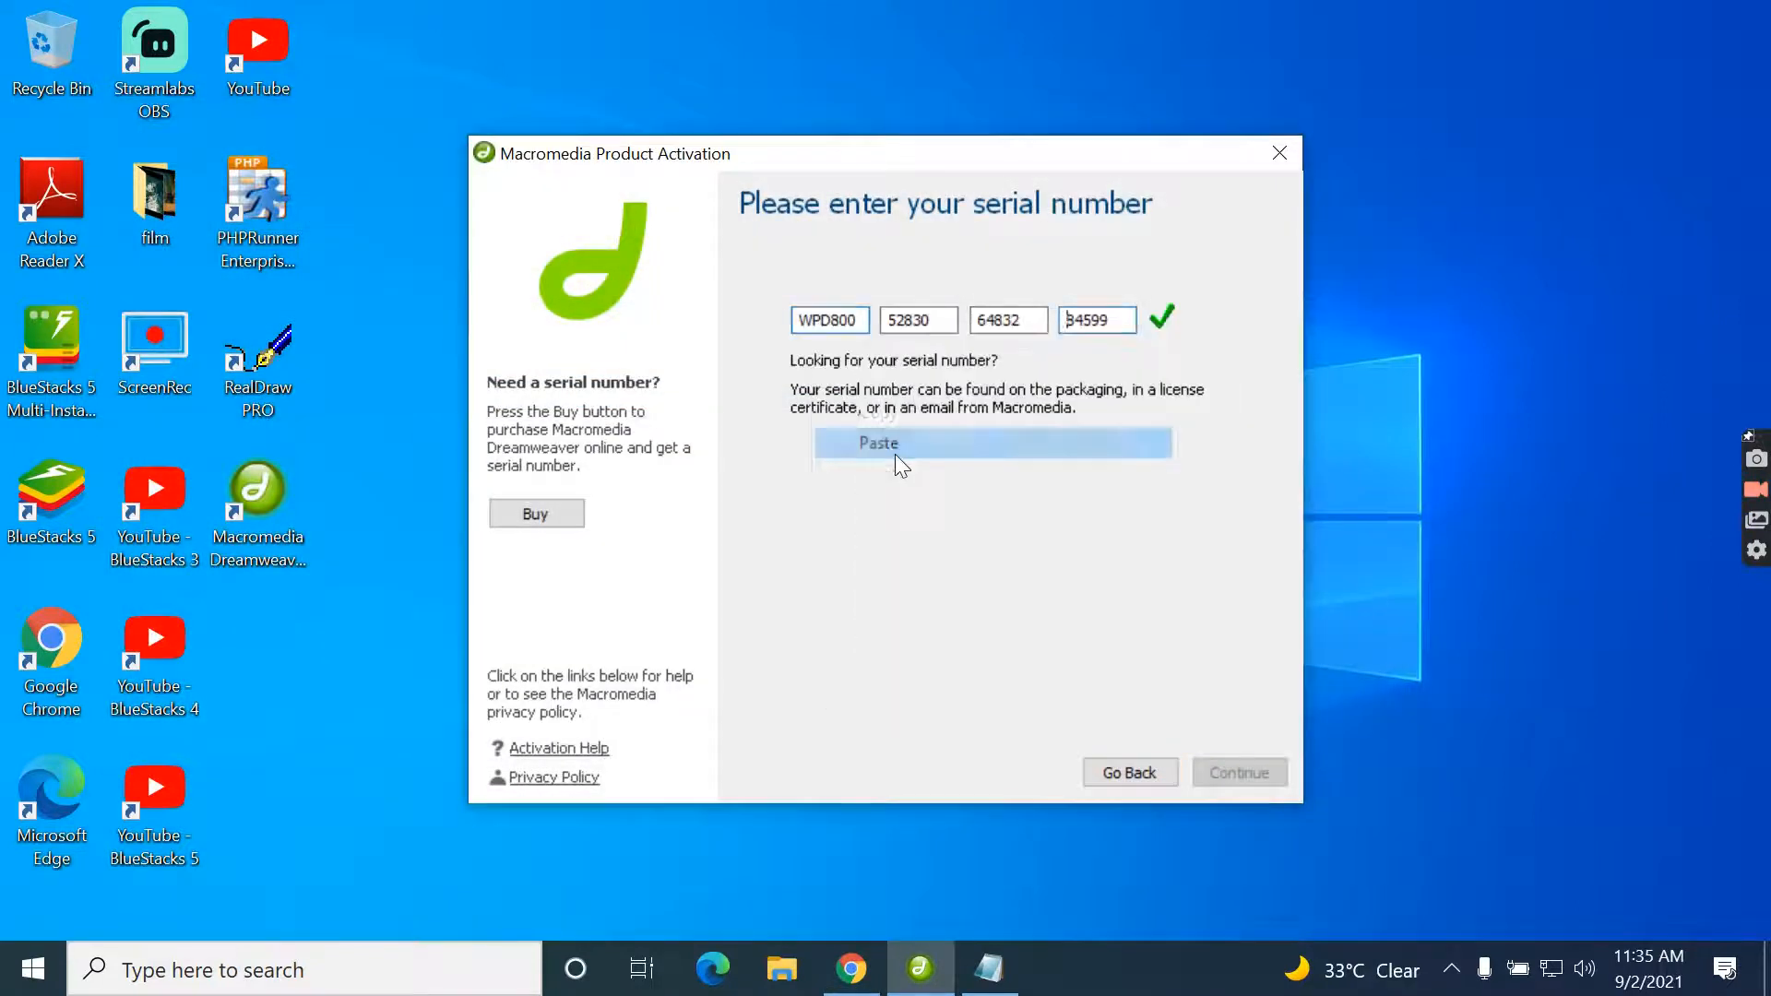
left_click(1239, 771)
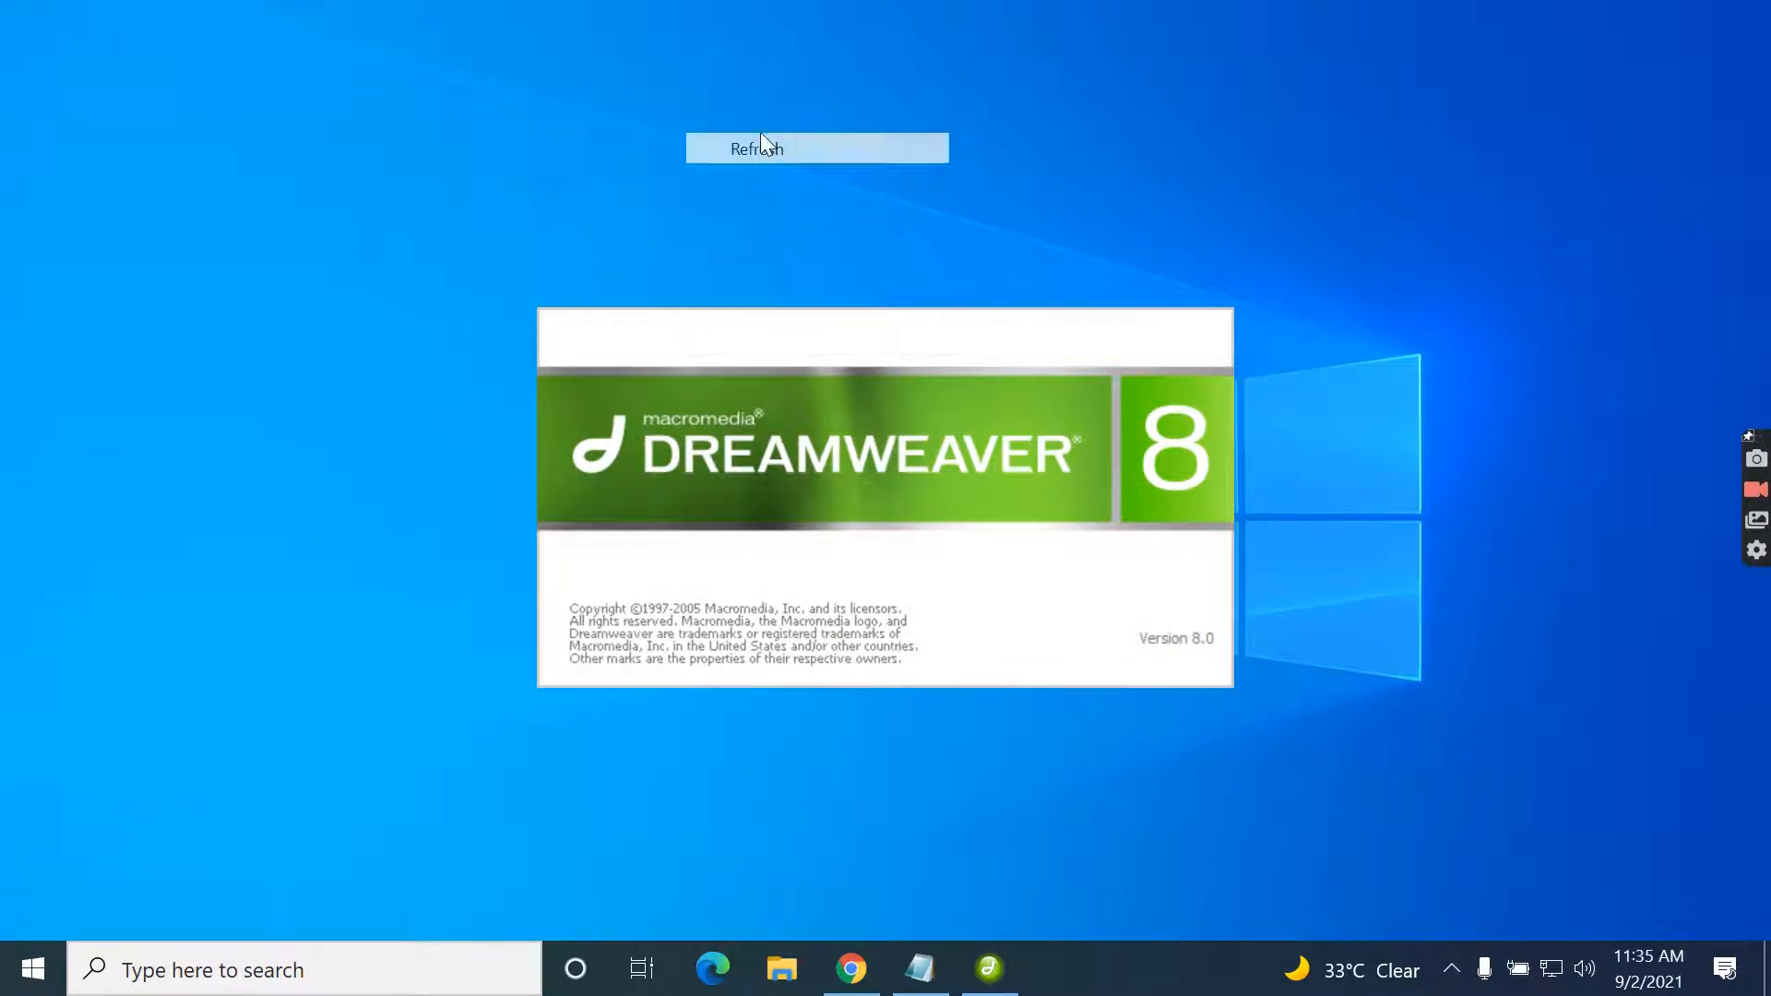
- Wait for Dreamweaver to load, then create a new blank HTML page from the start page
left_click(756, 147)
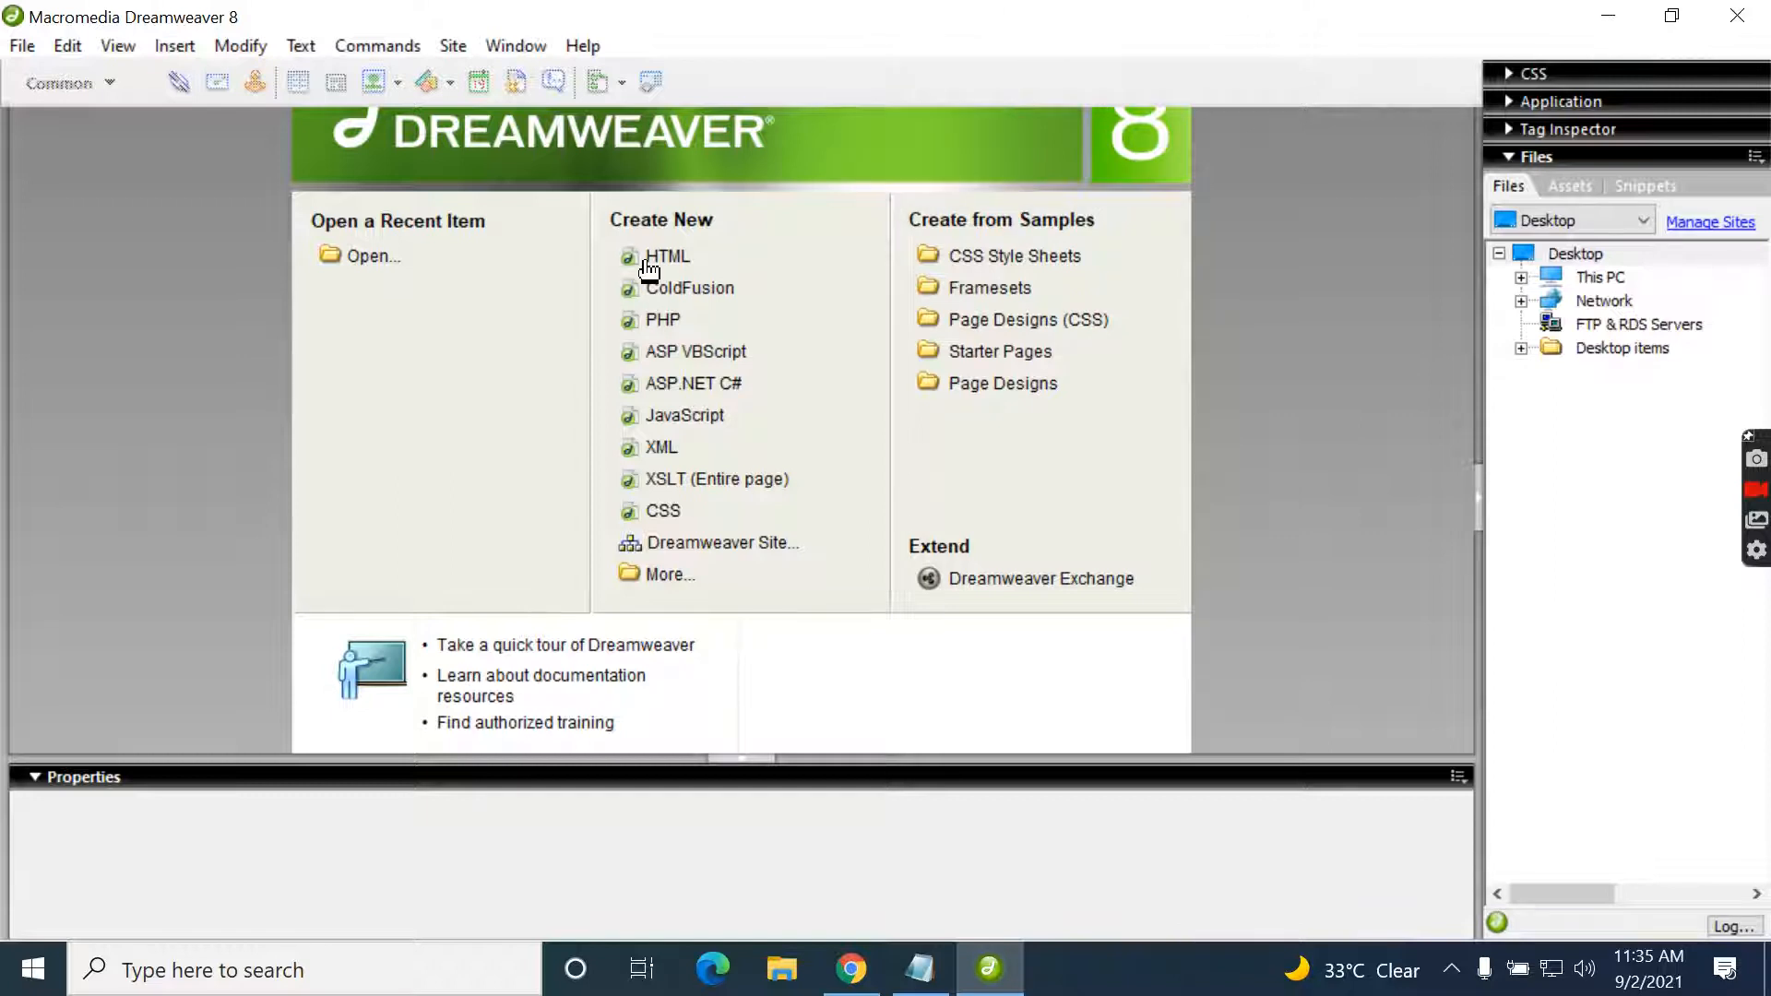
mouse_move(915, 367)
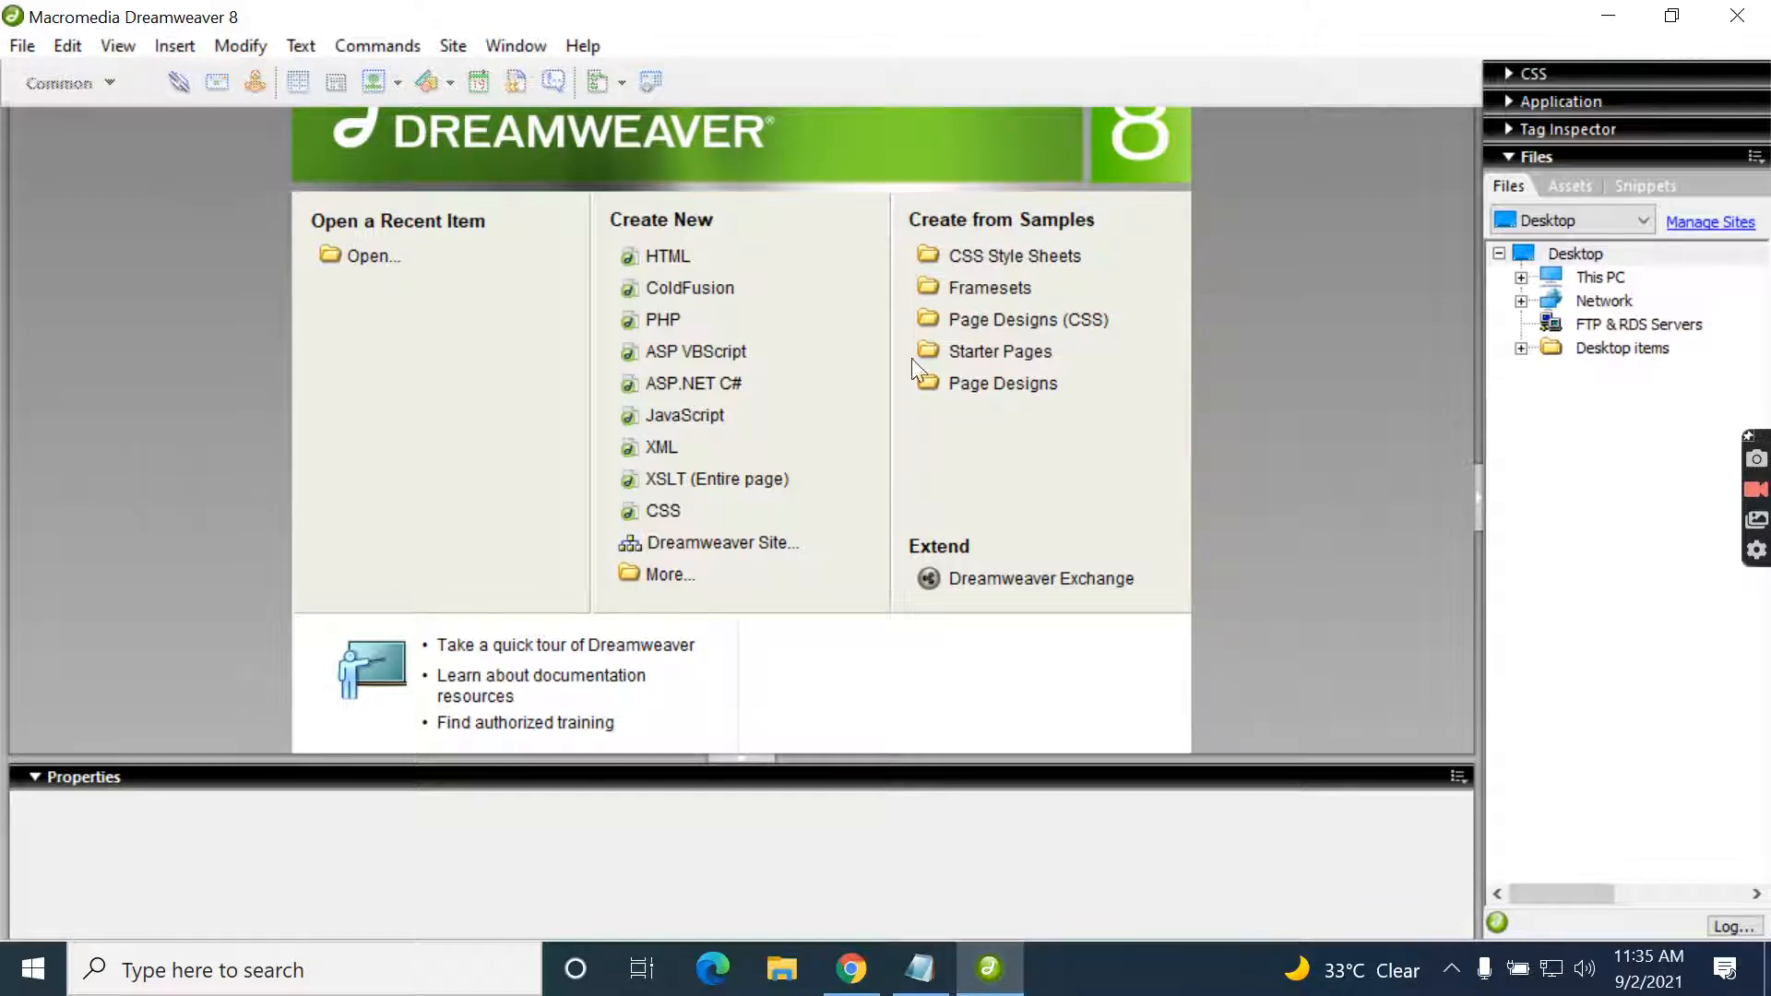
mouse_move(654, 273)
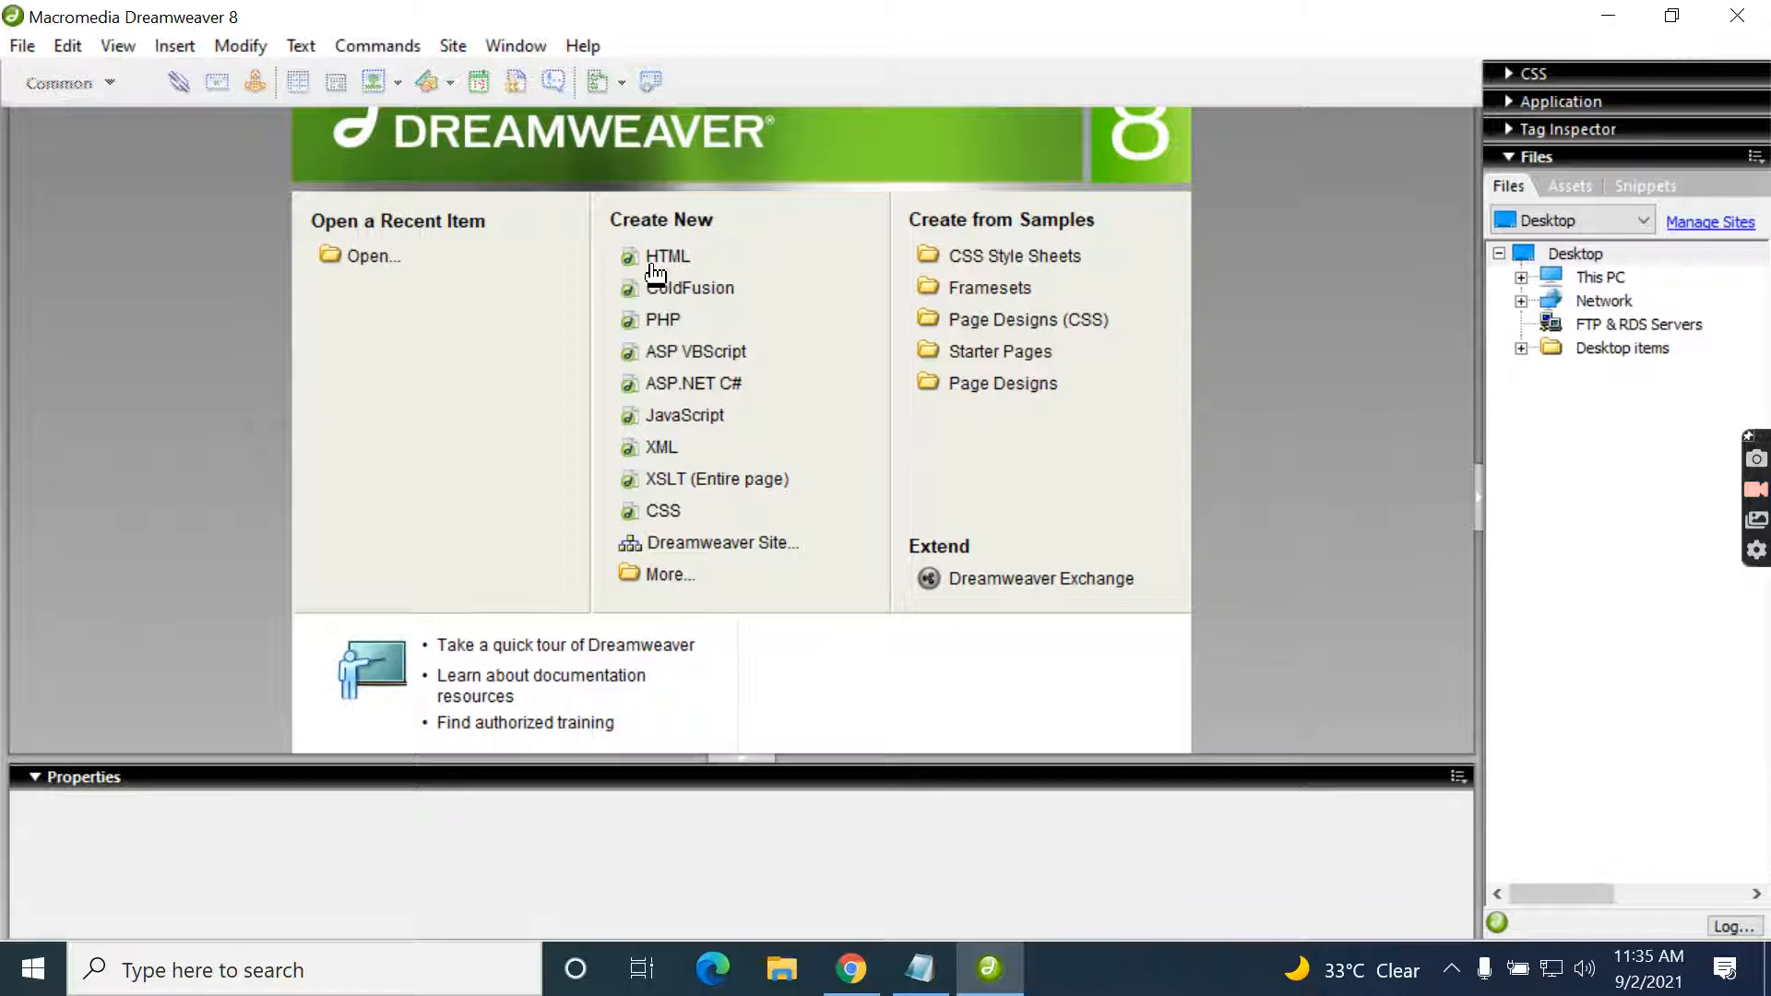
left_click(668, 256)
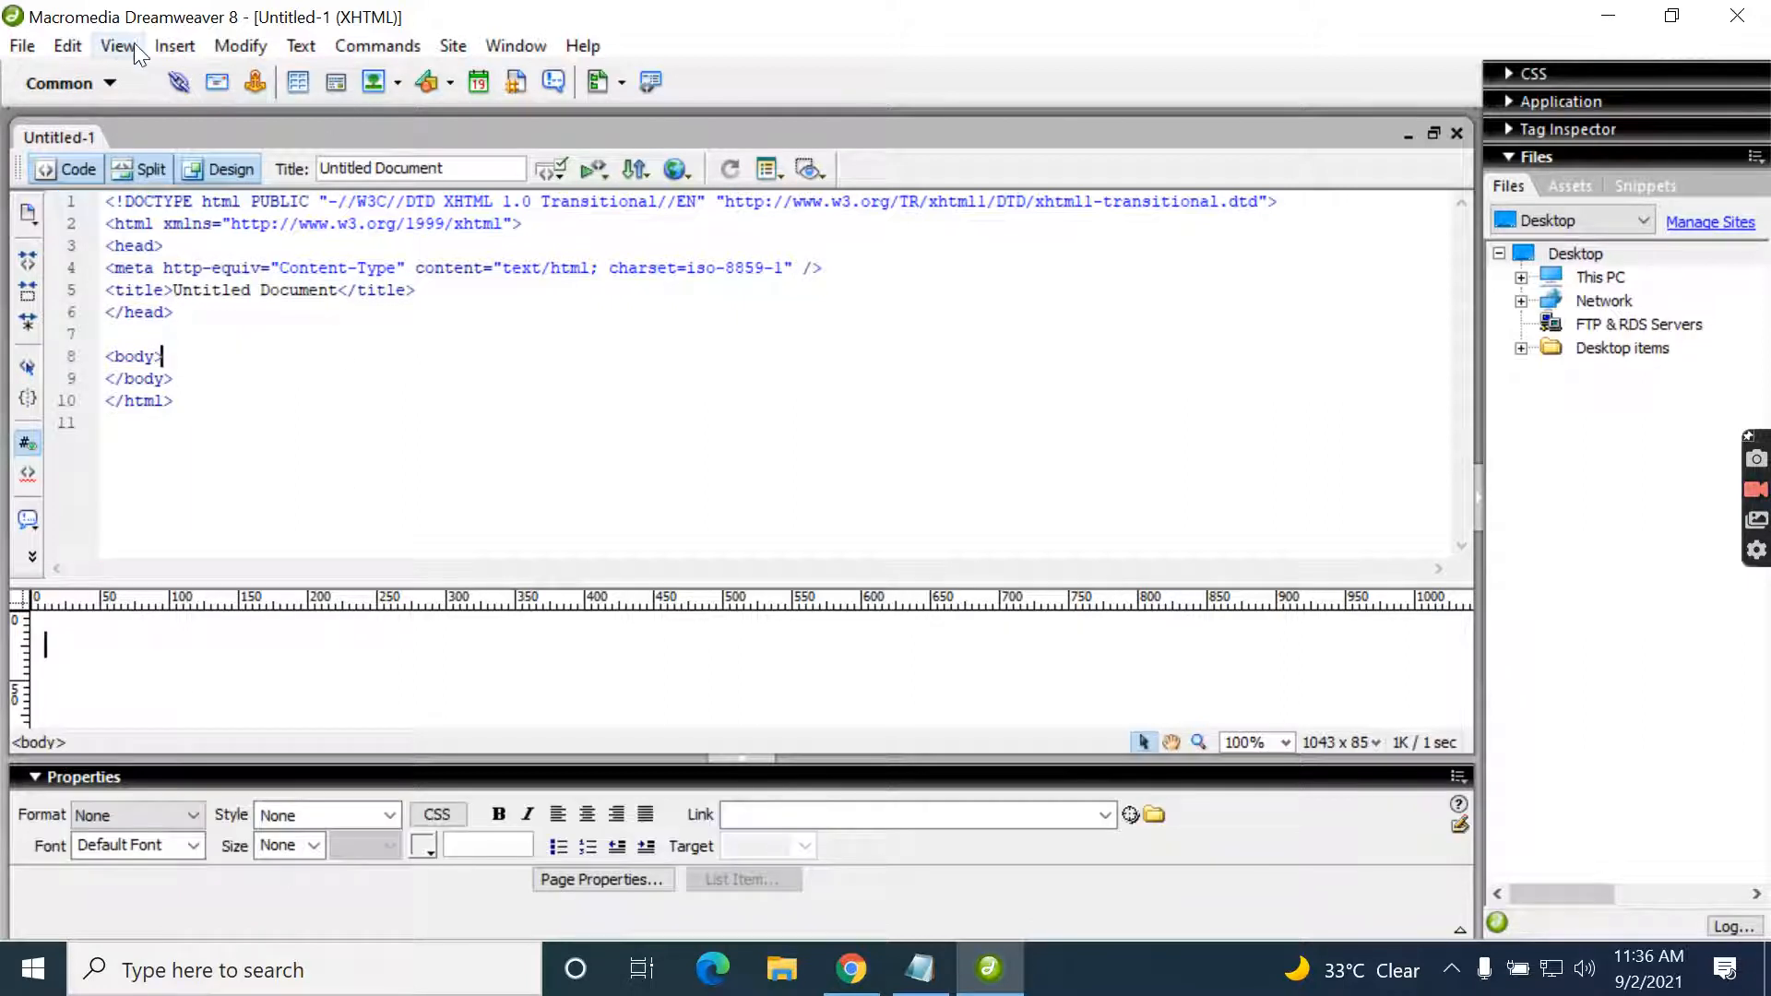
- Insert a form and a text area via the Insert menu, then close the Tag Editor
left_click(173, 45)
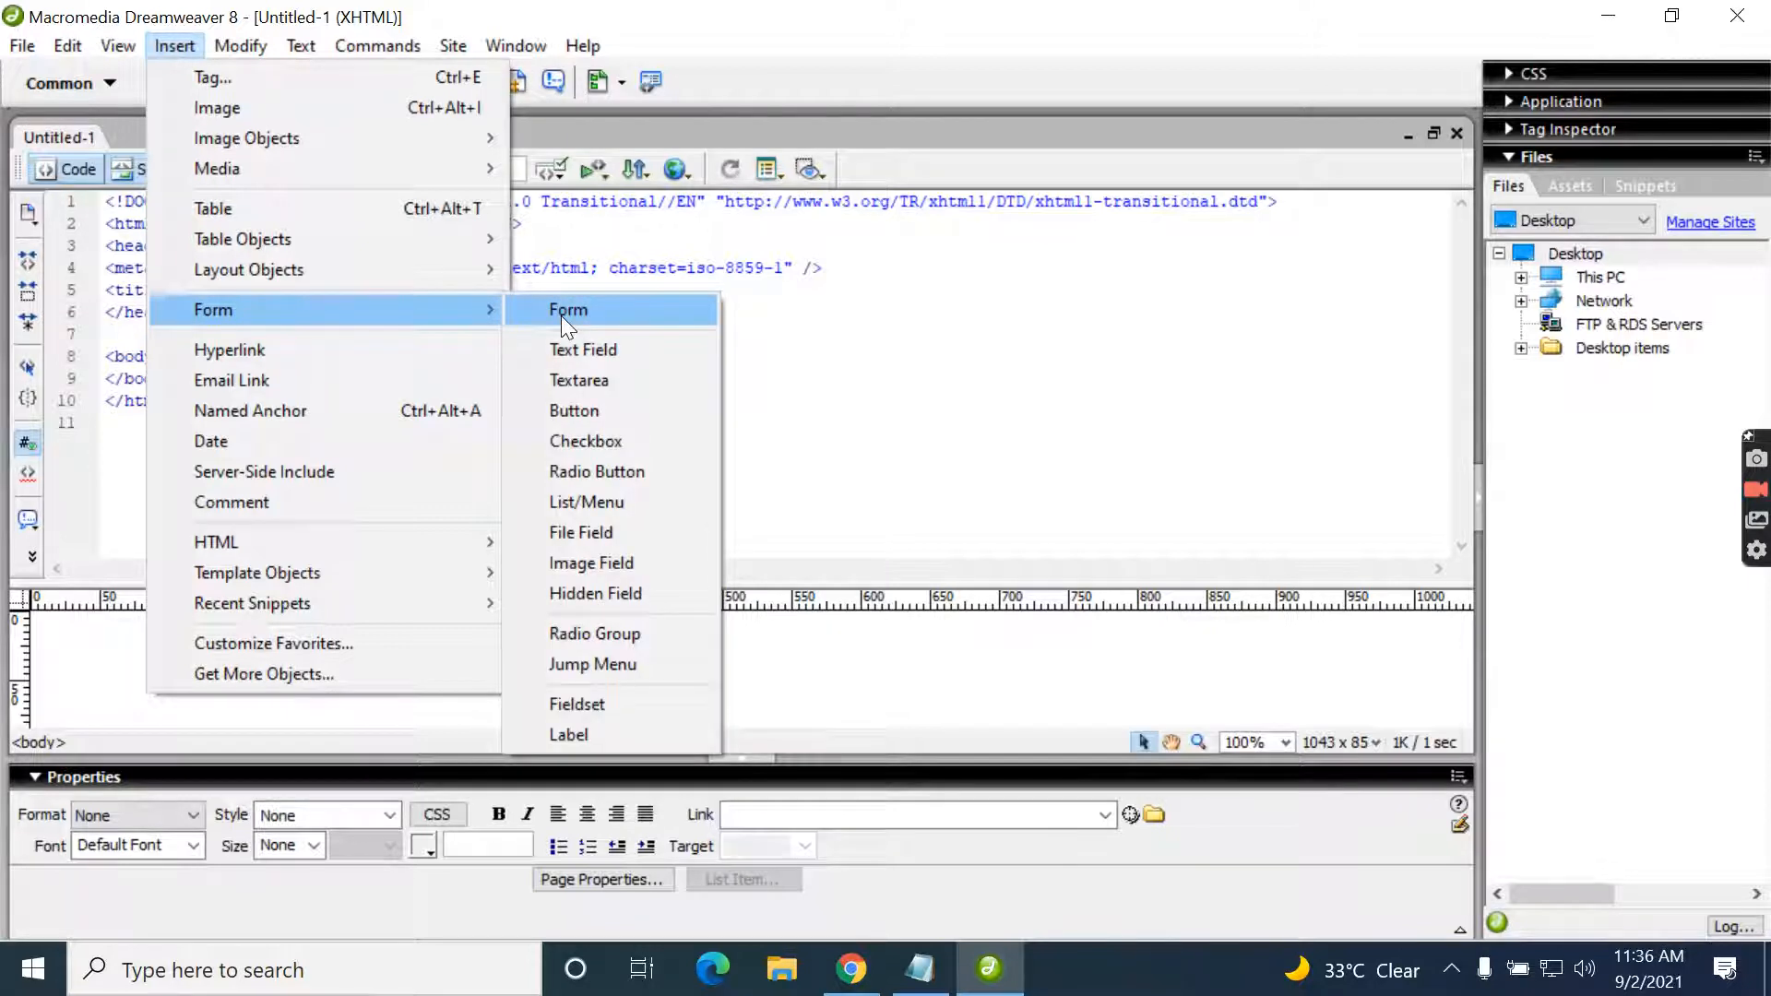
left_click(568, 310)
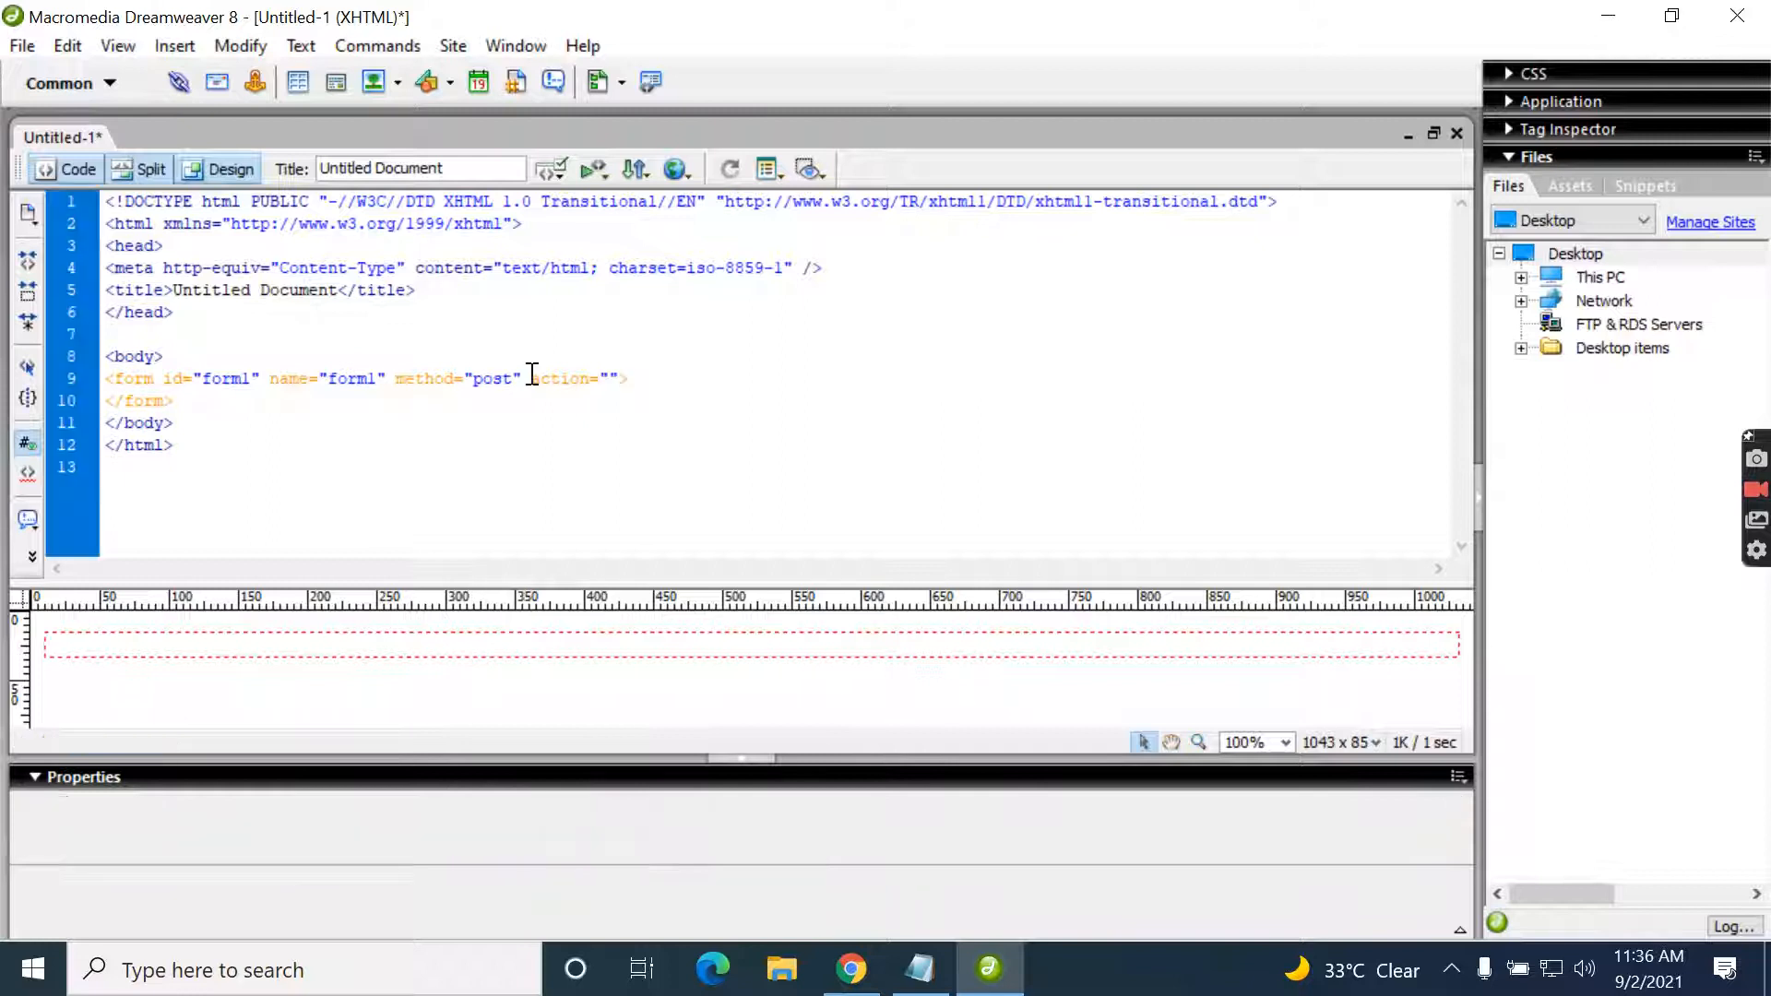
left_click(174, 44)
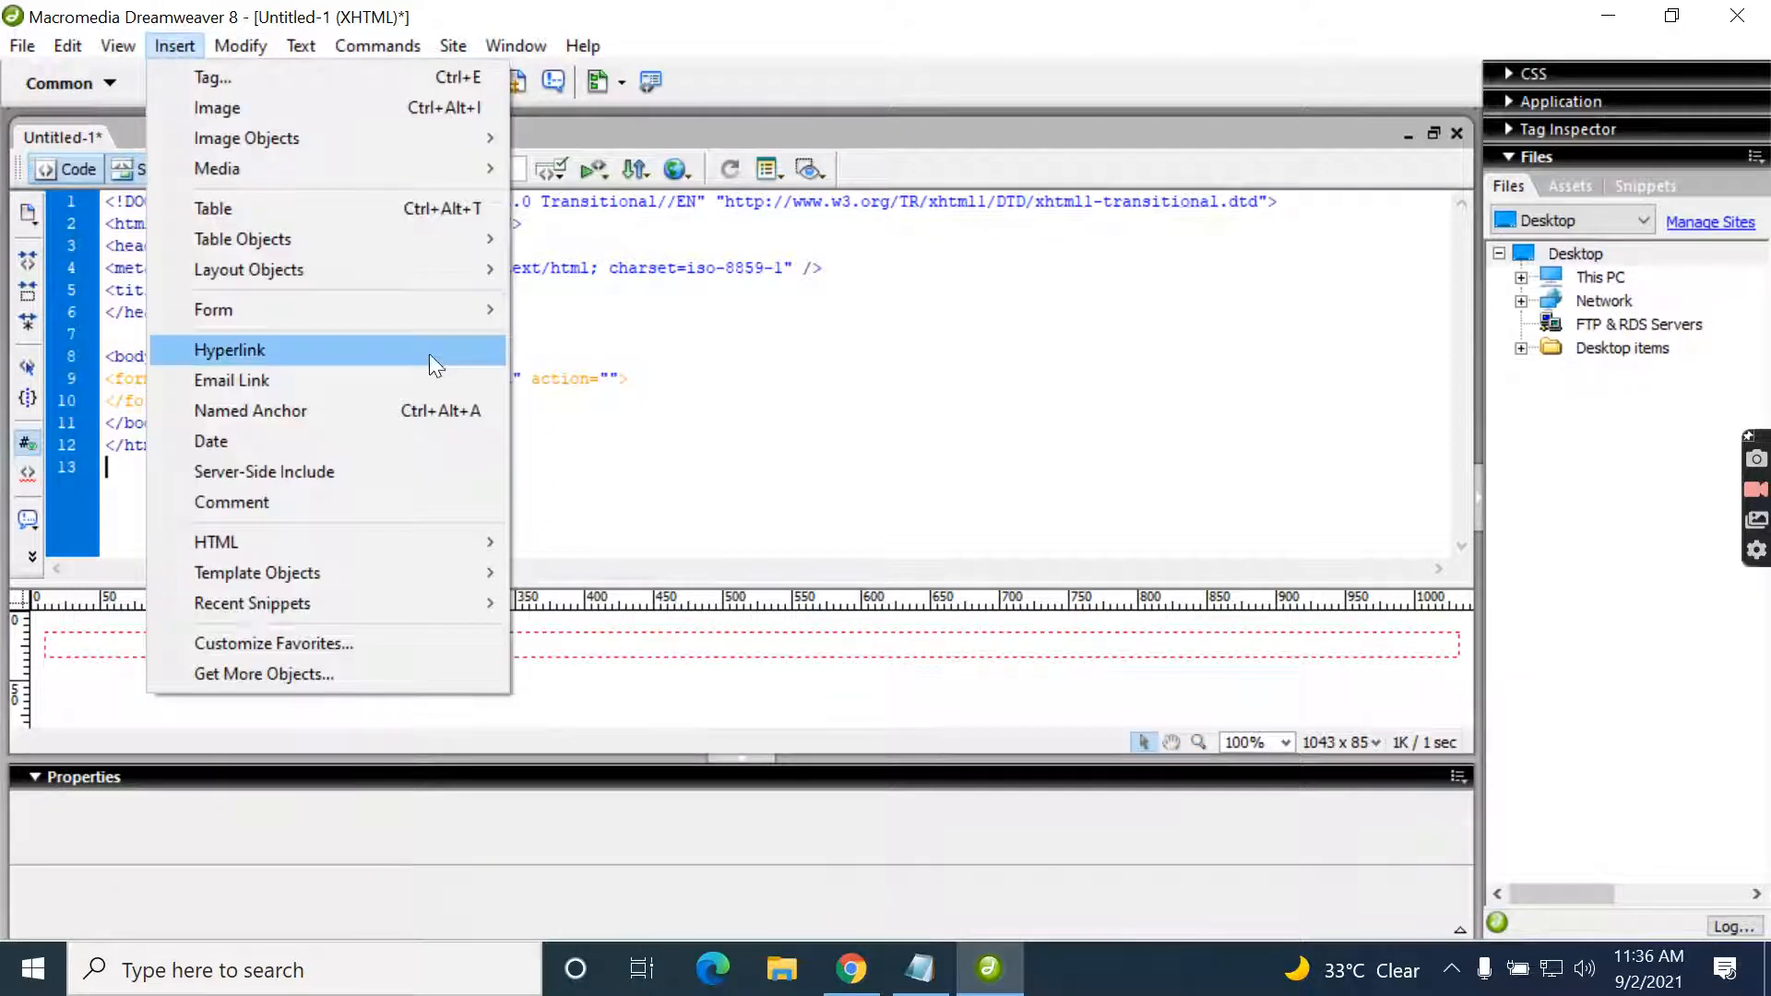
mouse_move(214, 310)
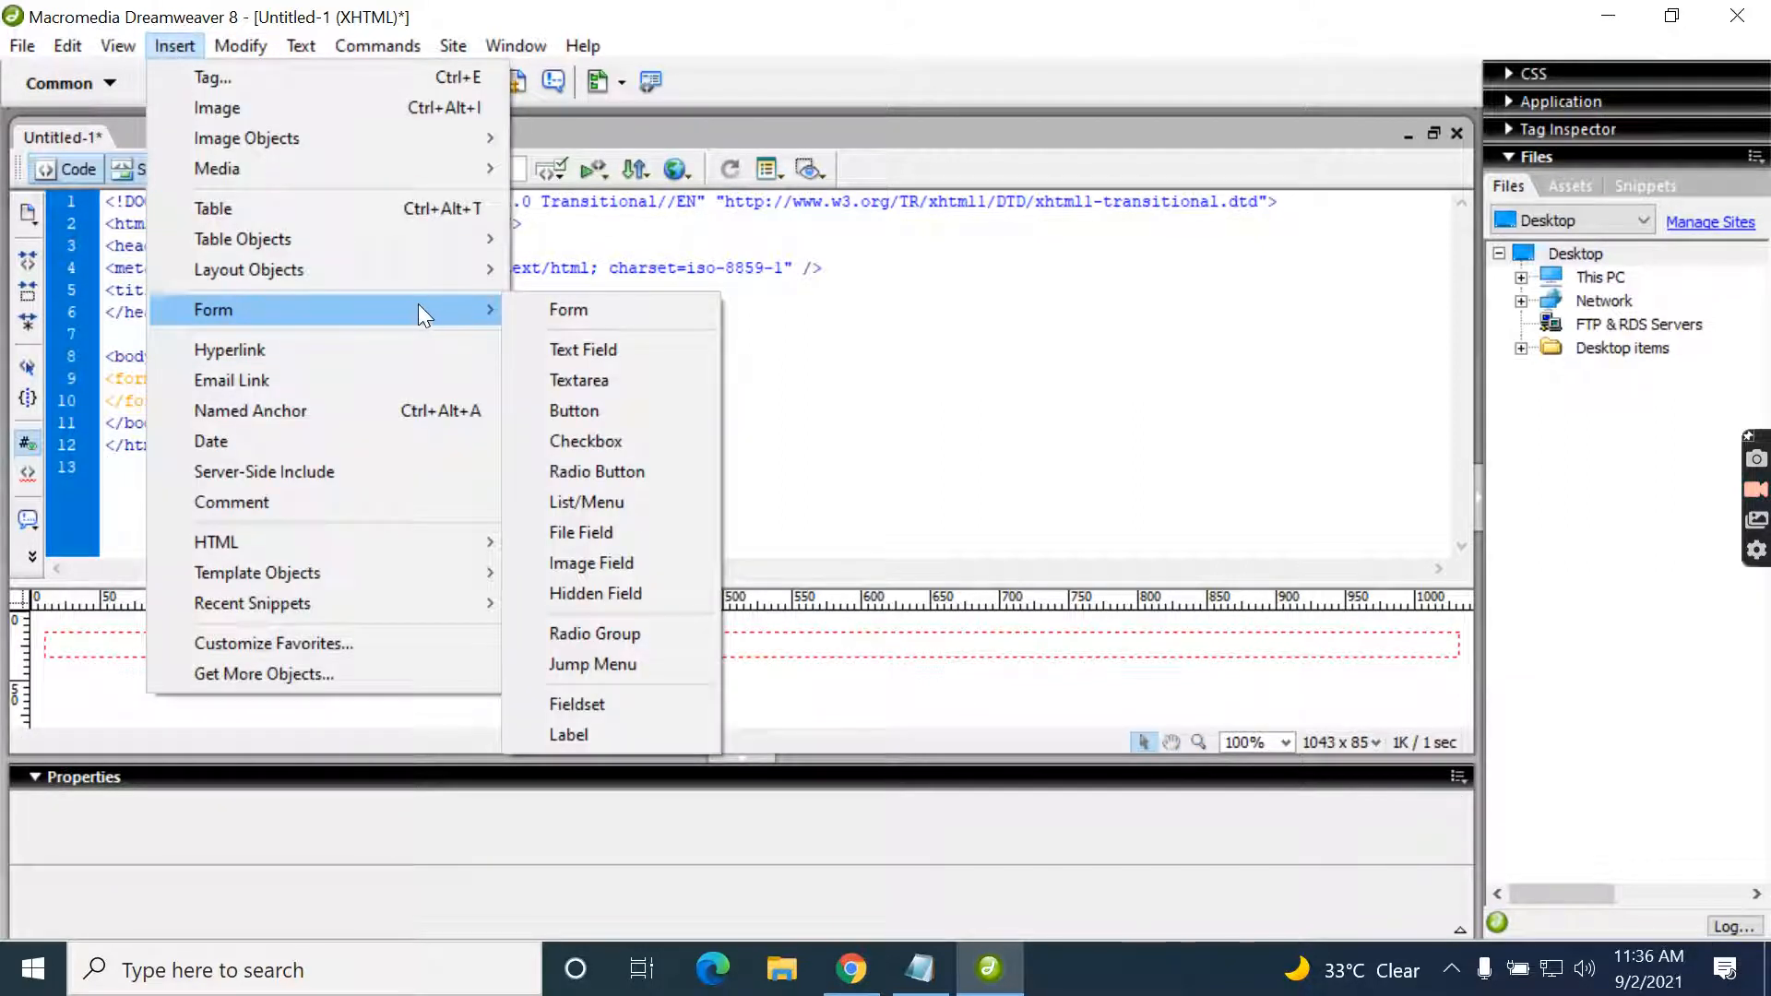
left_click(579, 380)
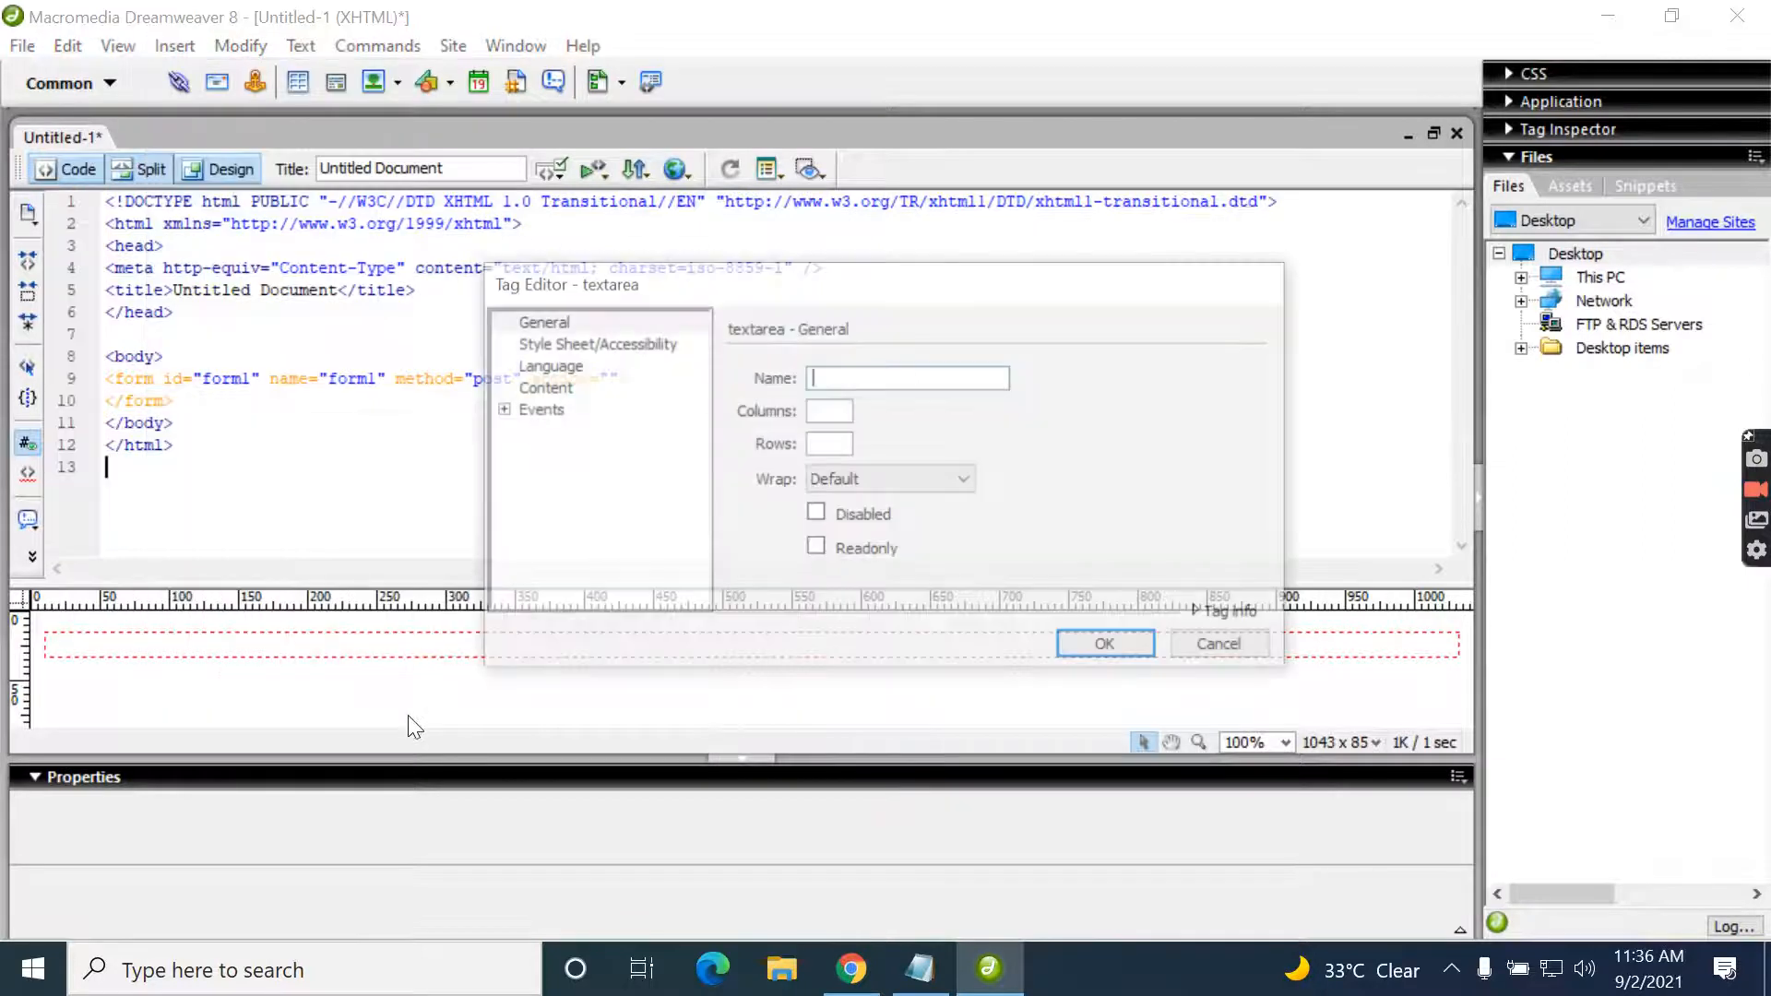
type("hi")
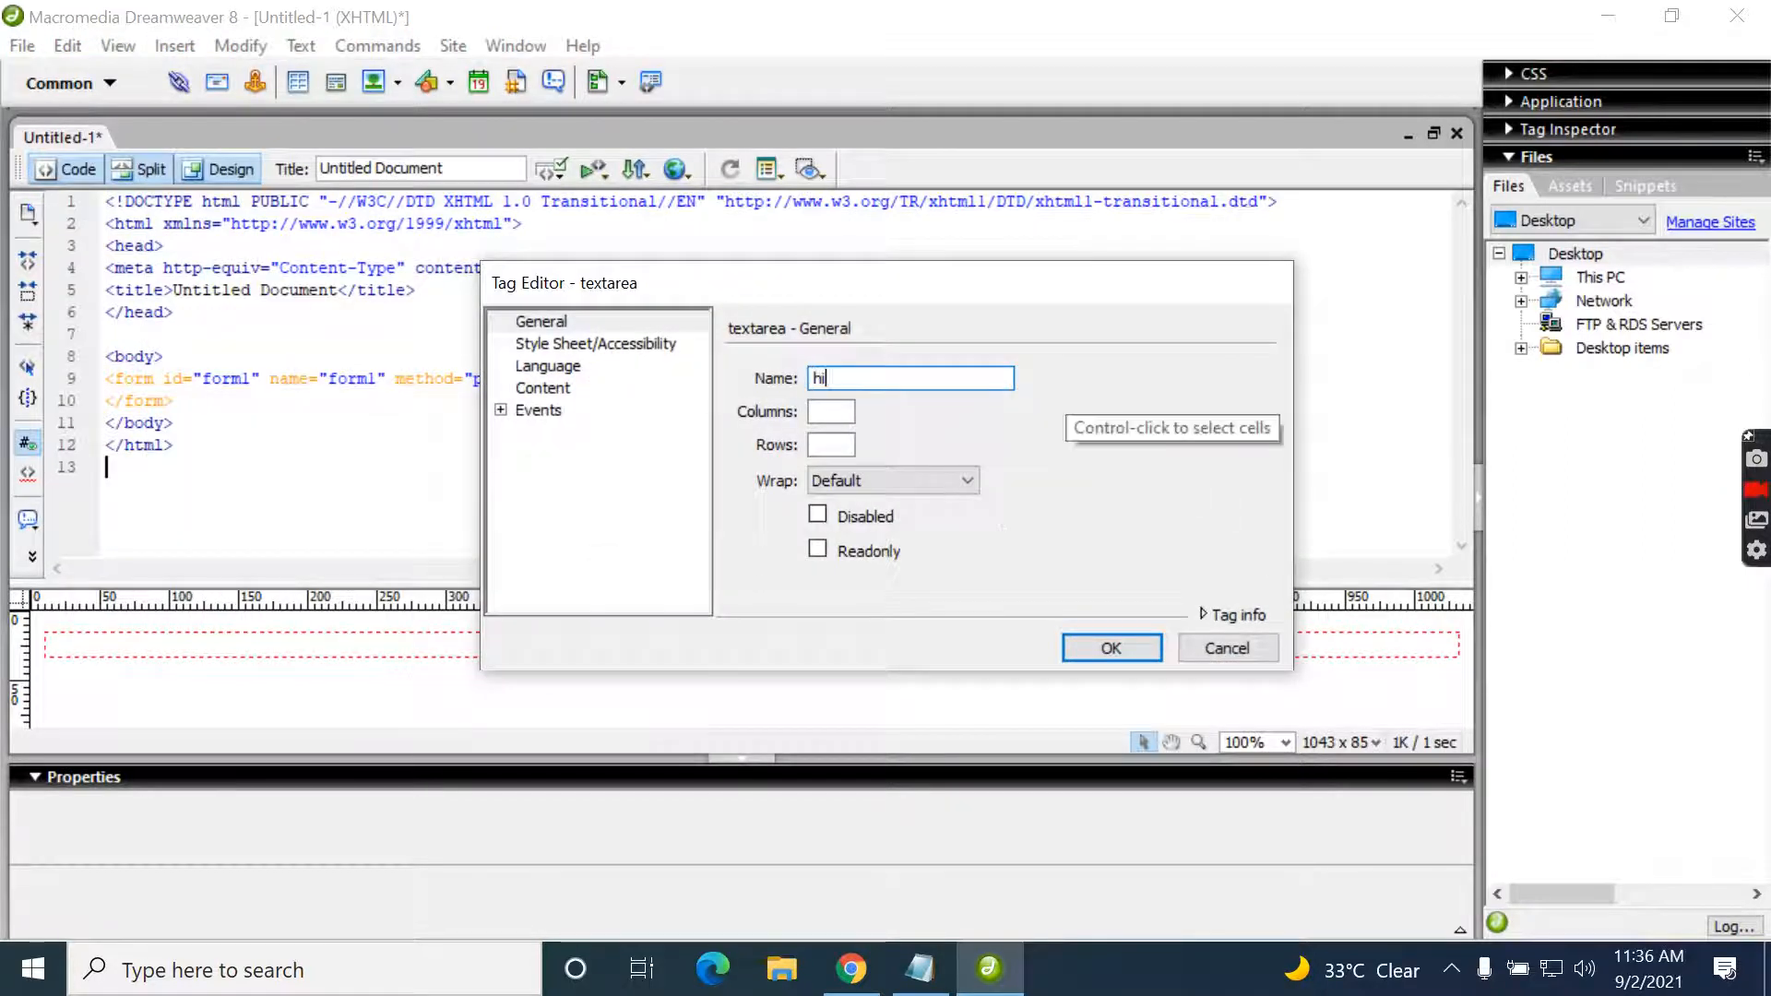
left_click(1110, 649)
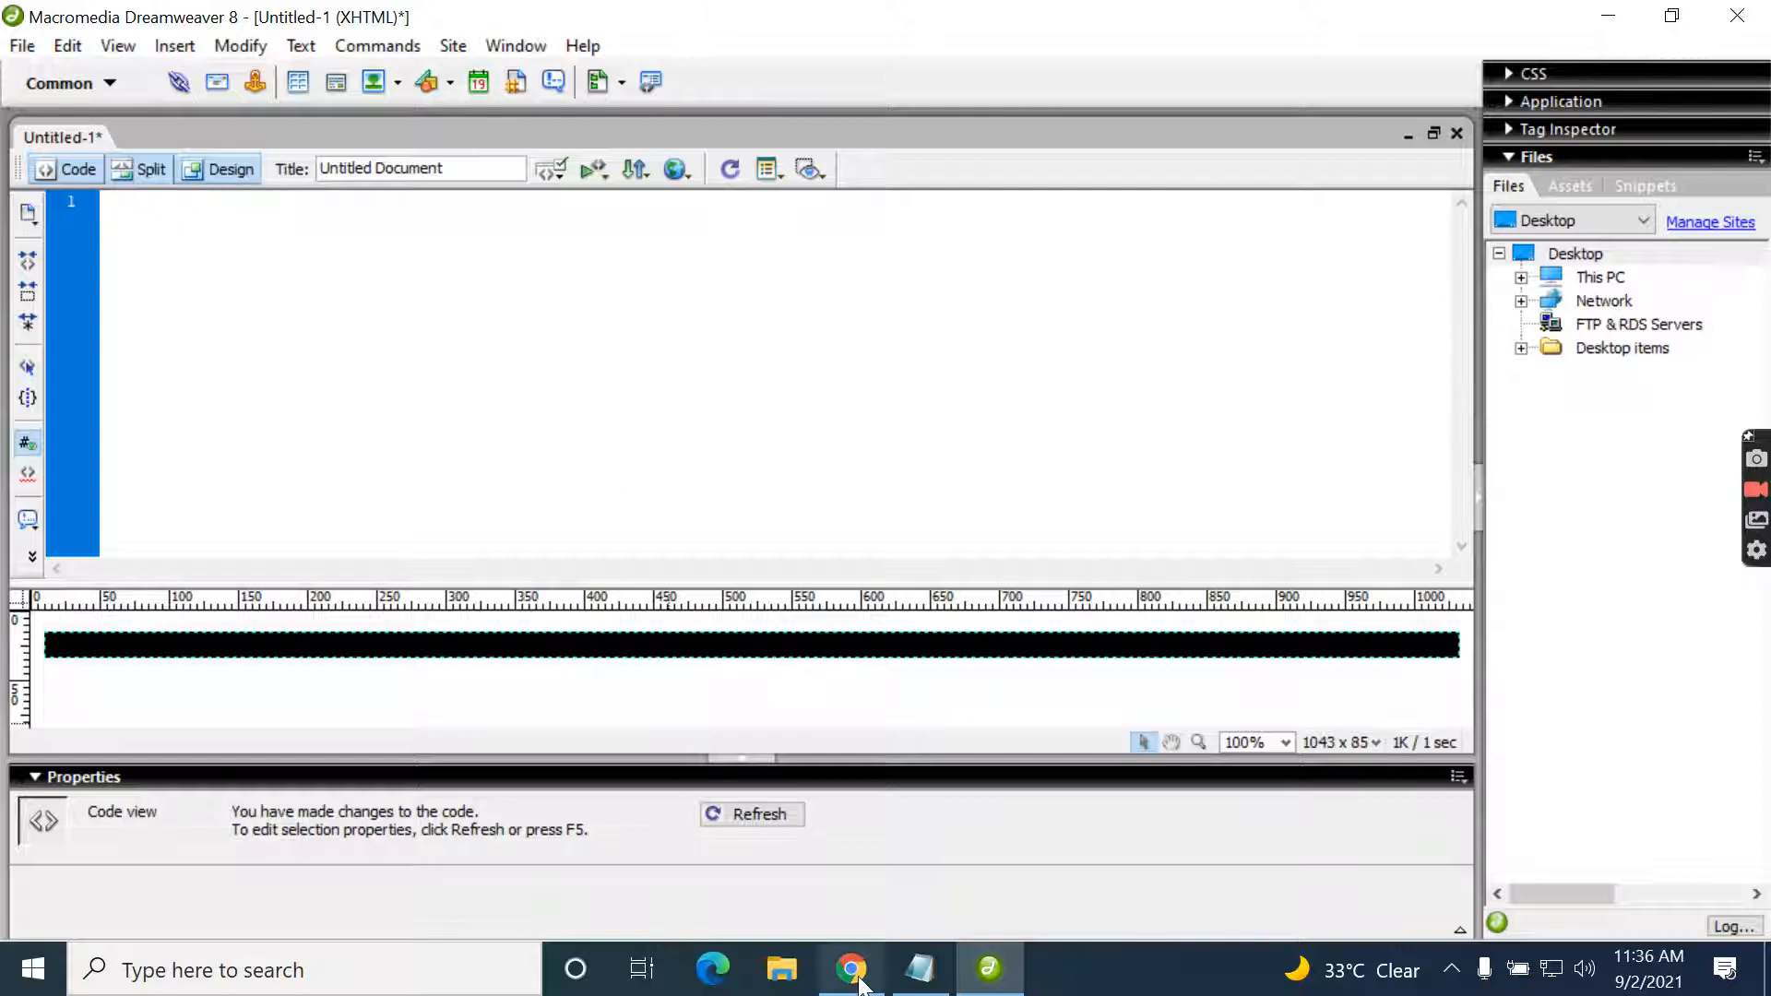
- In Chrome, show the mobile legend streaming video's Share > Embed iframe code and copy it
left_click(849, 968)
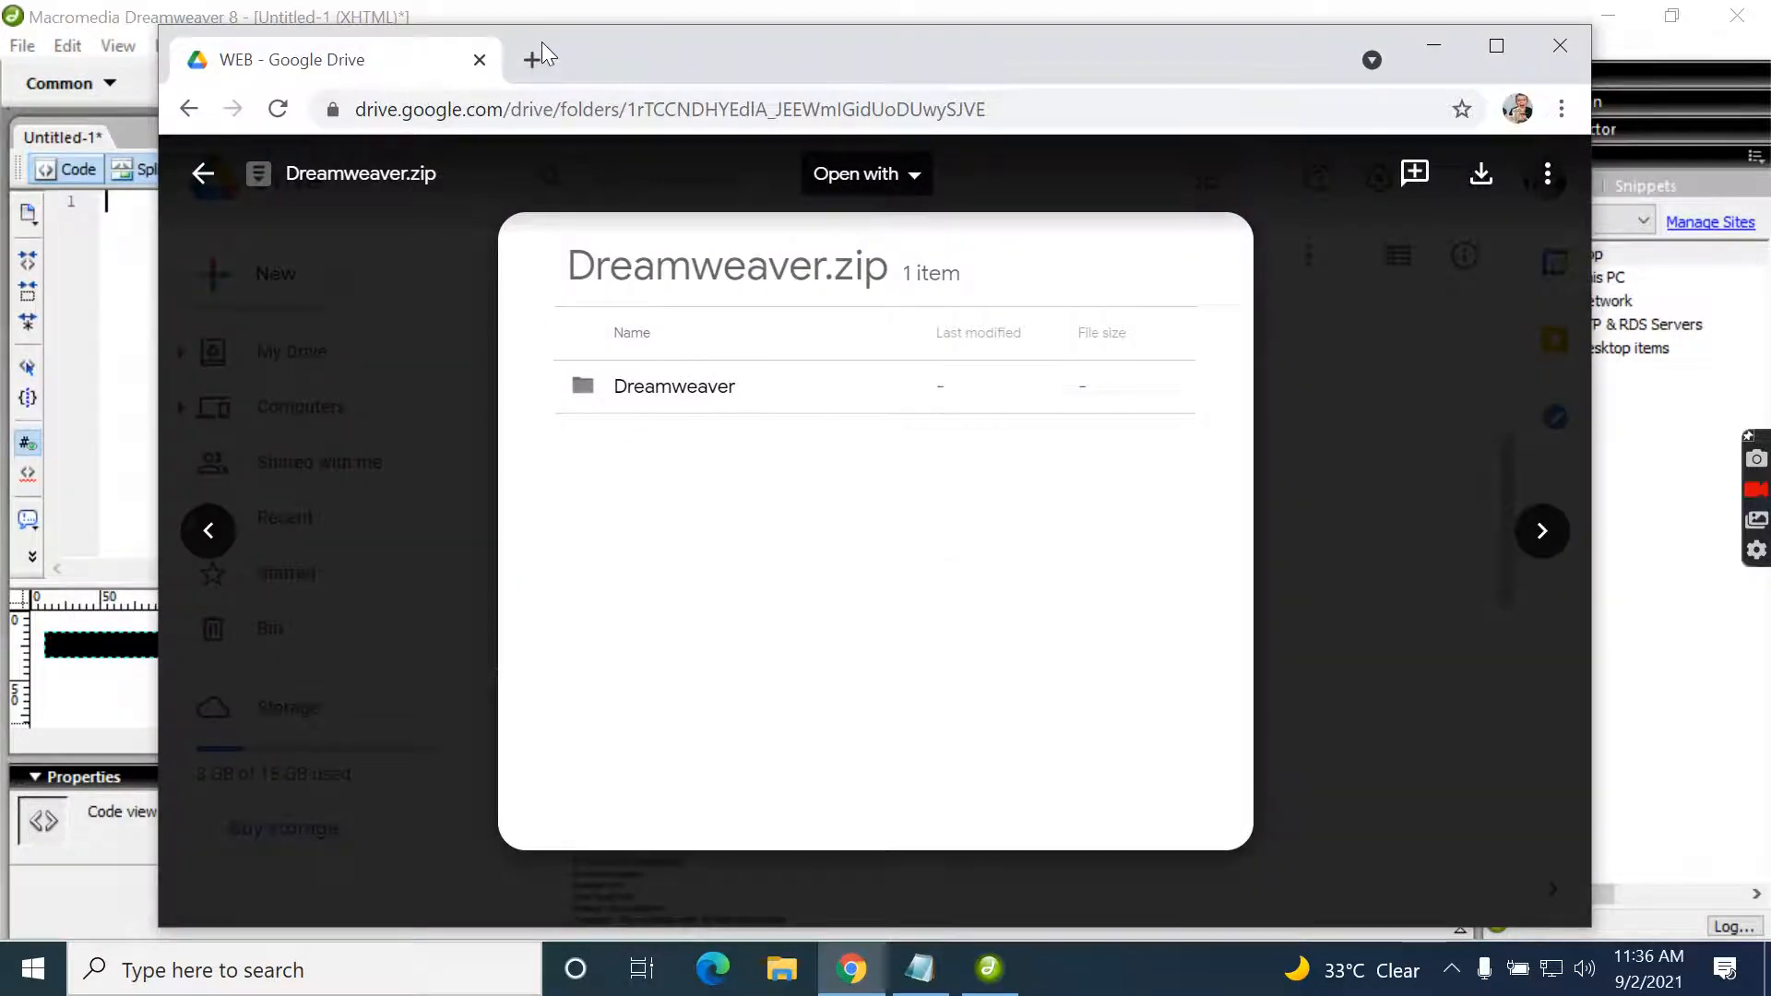
type("youtube.com/watch?v=ooondkRKar8")
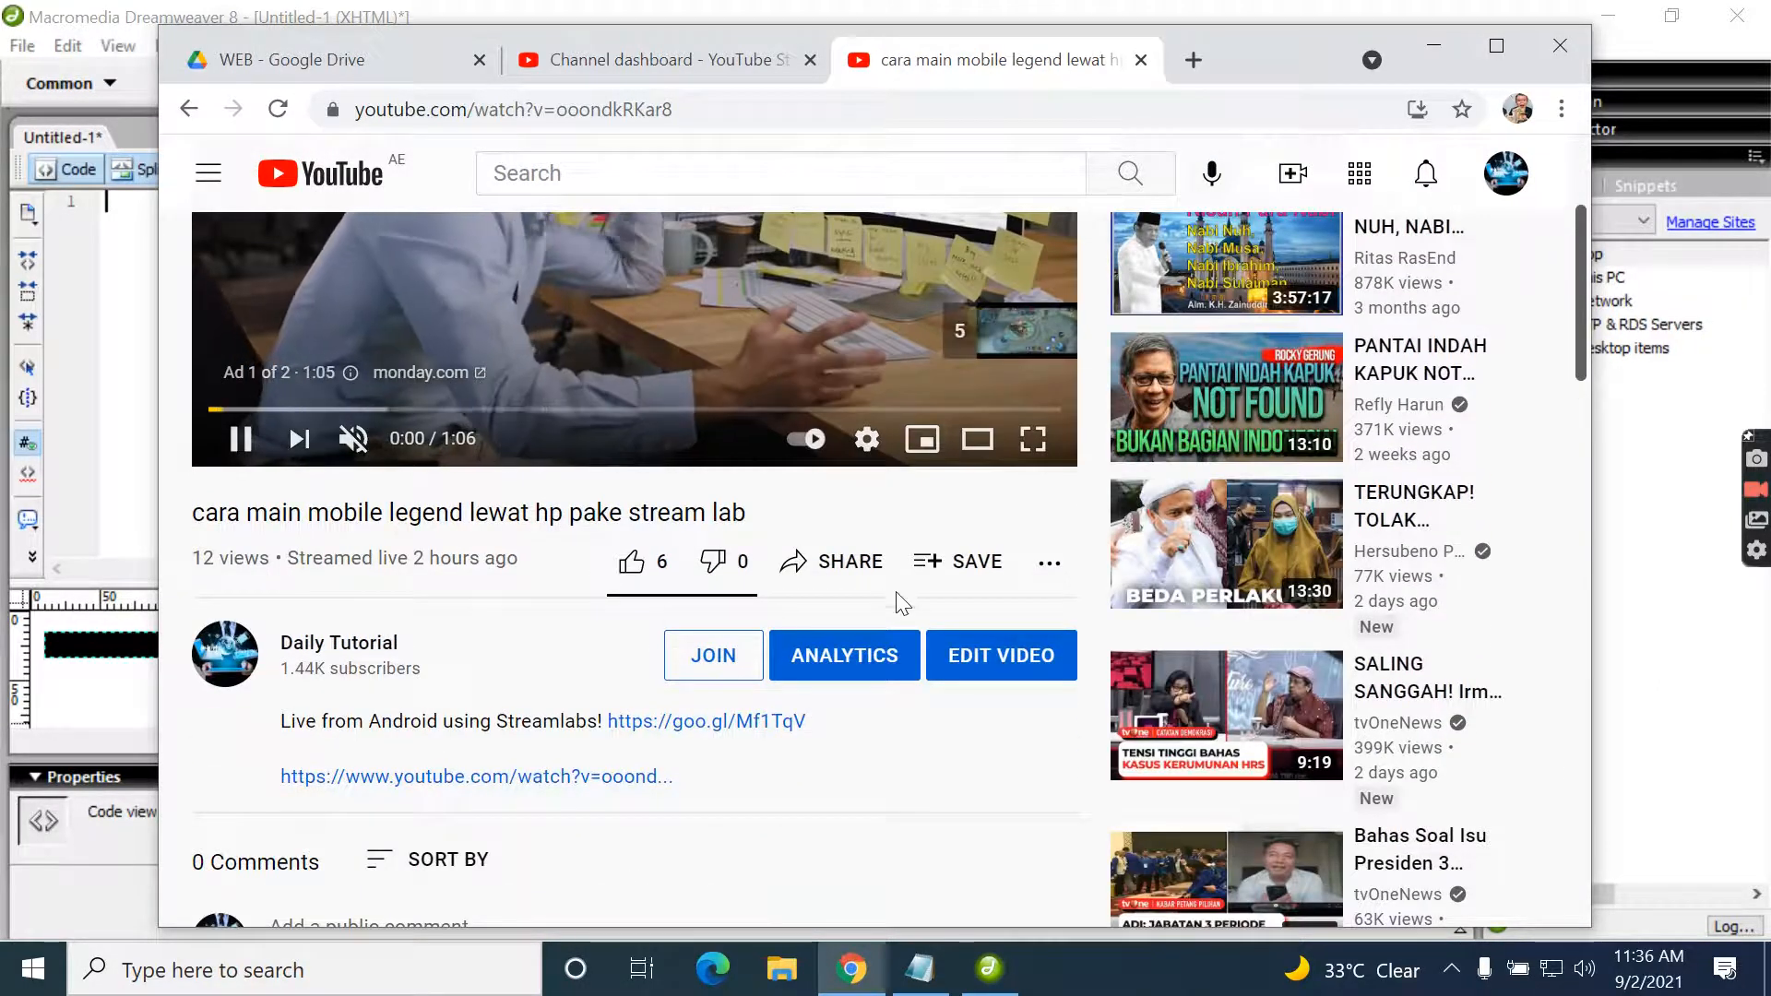
left_click(848, 561)
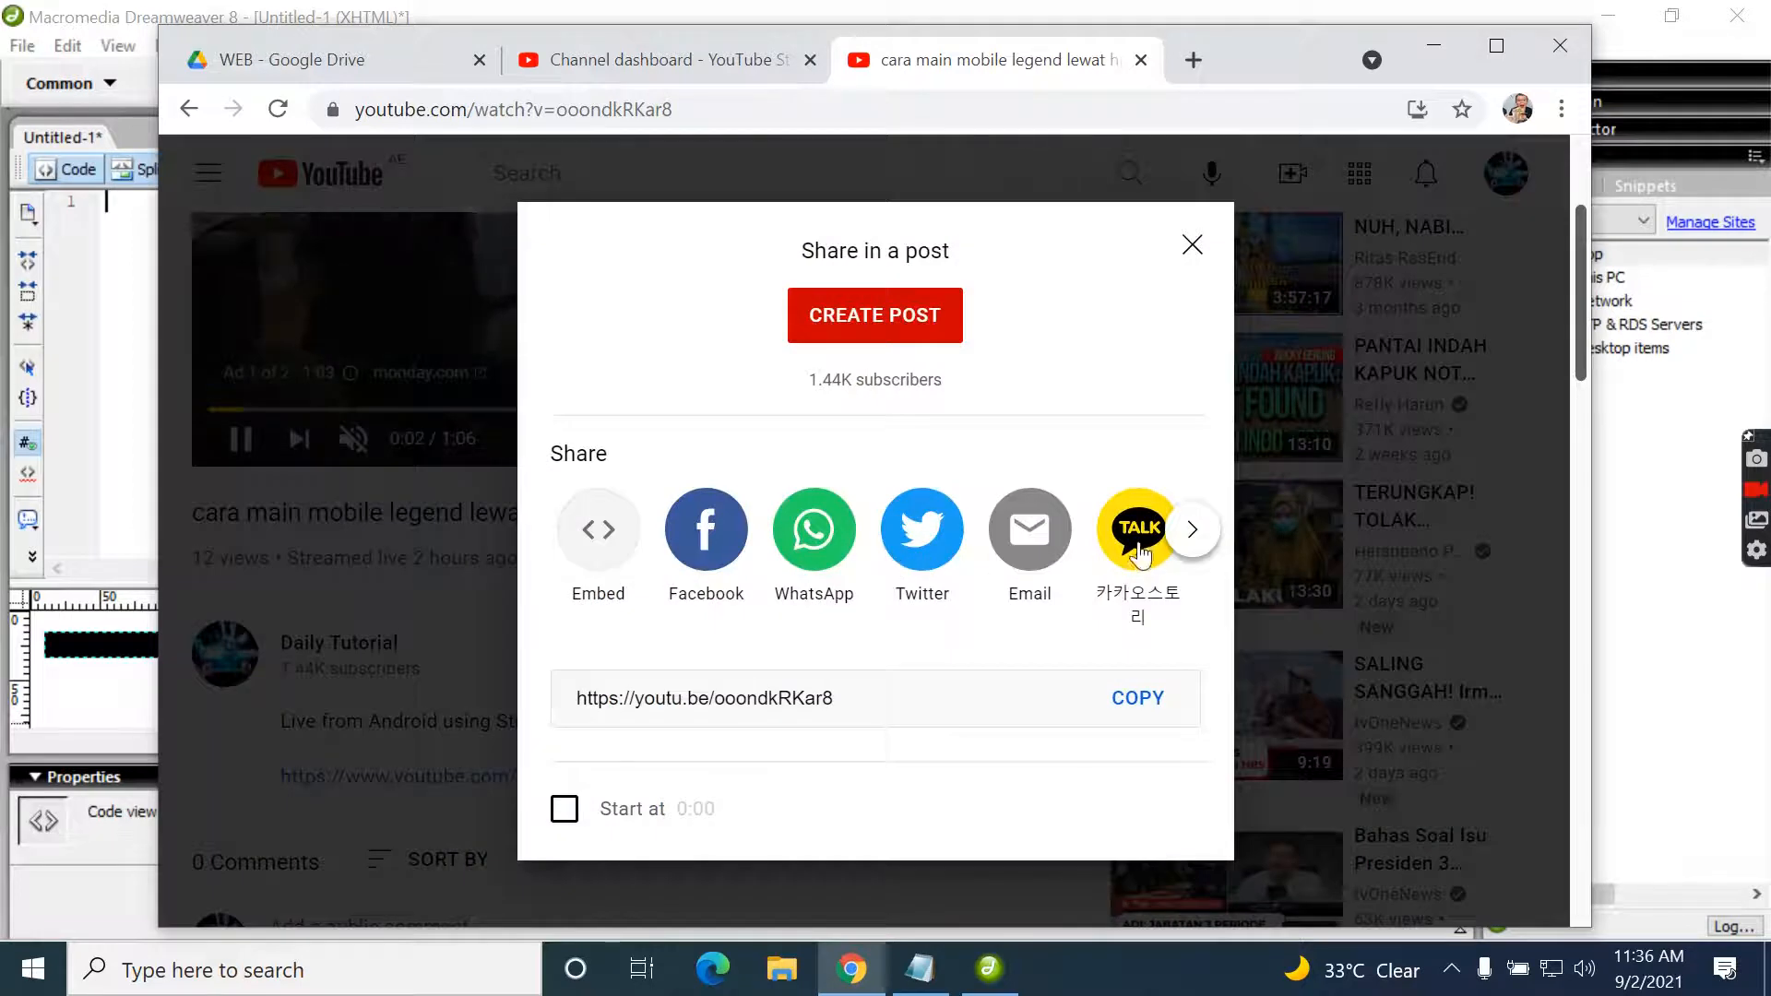
left_click(597, 530)
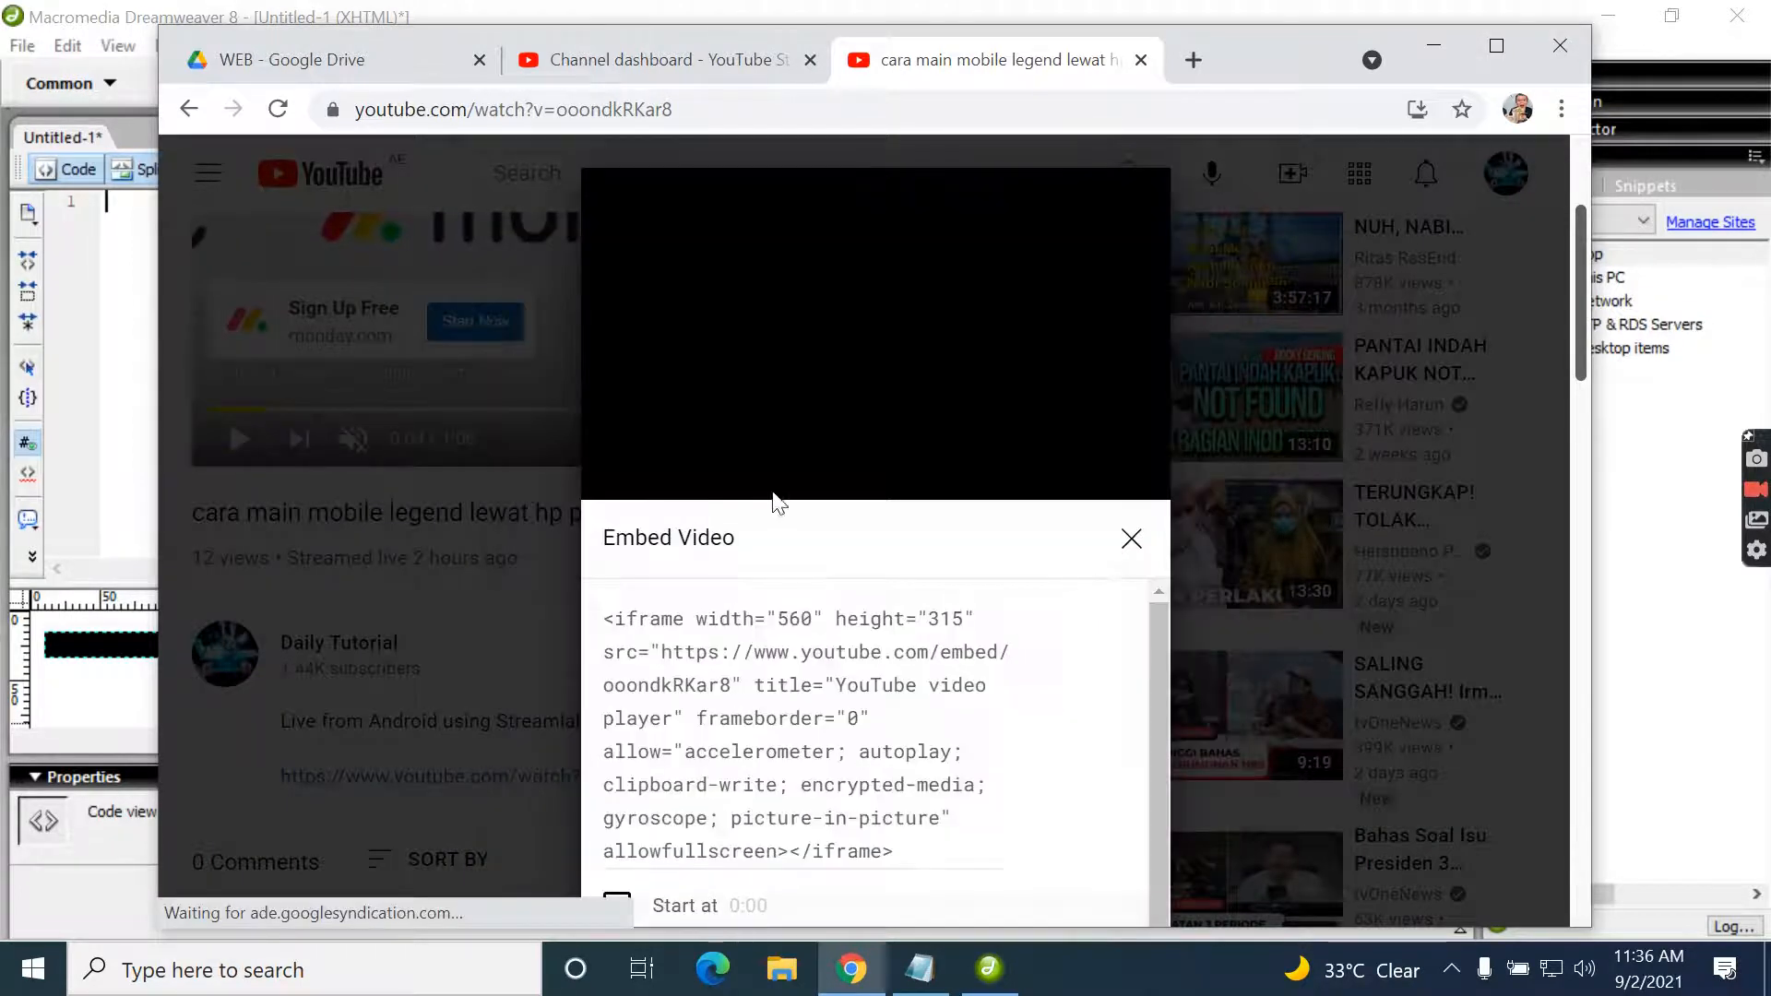
right_click(782, 752)
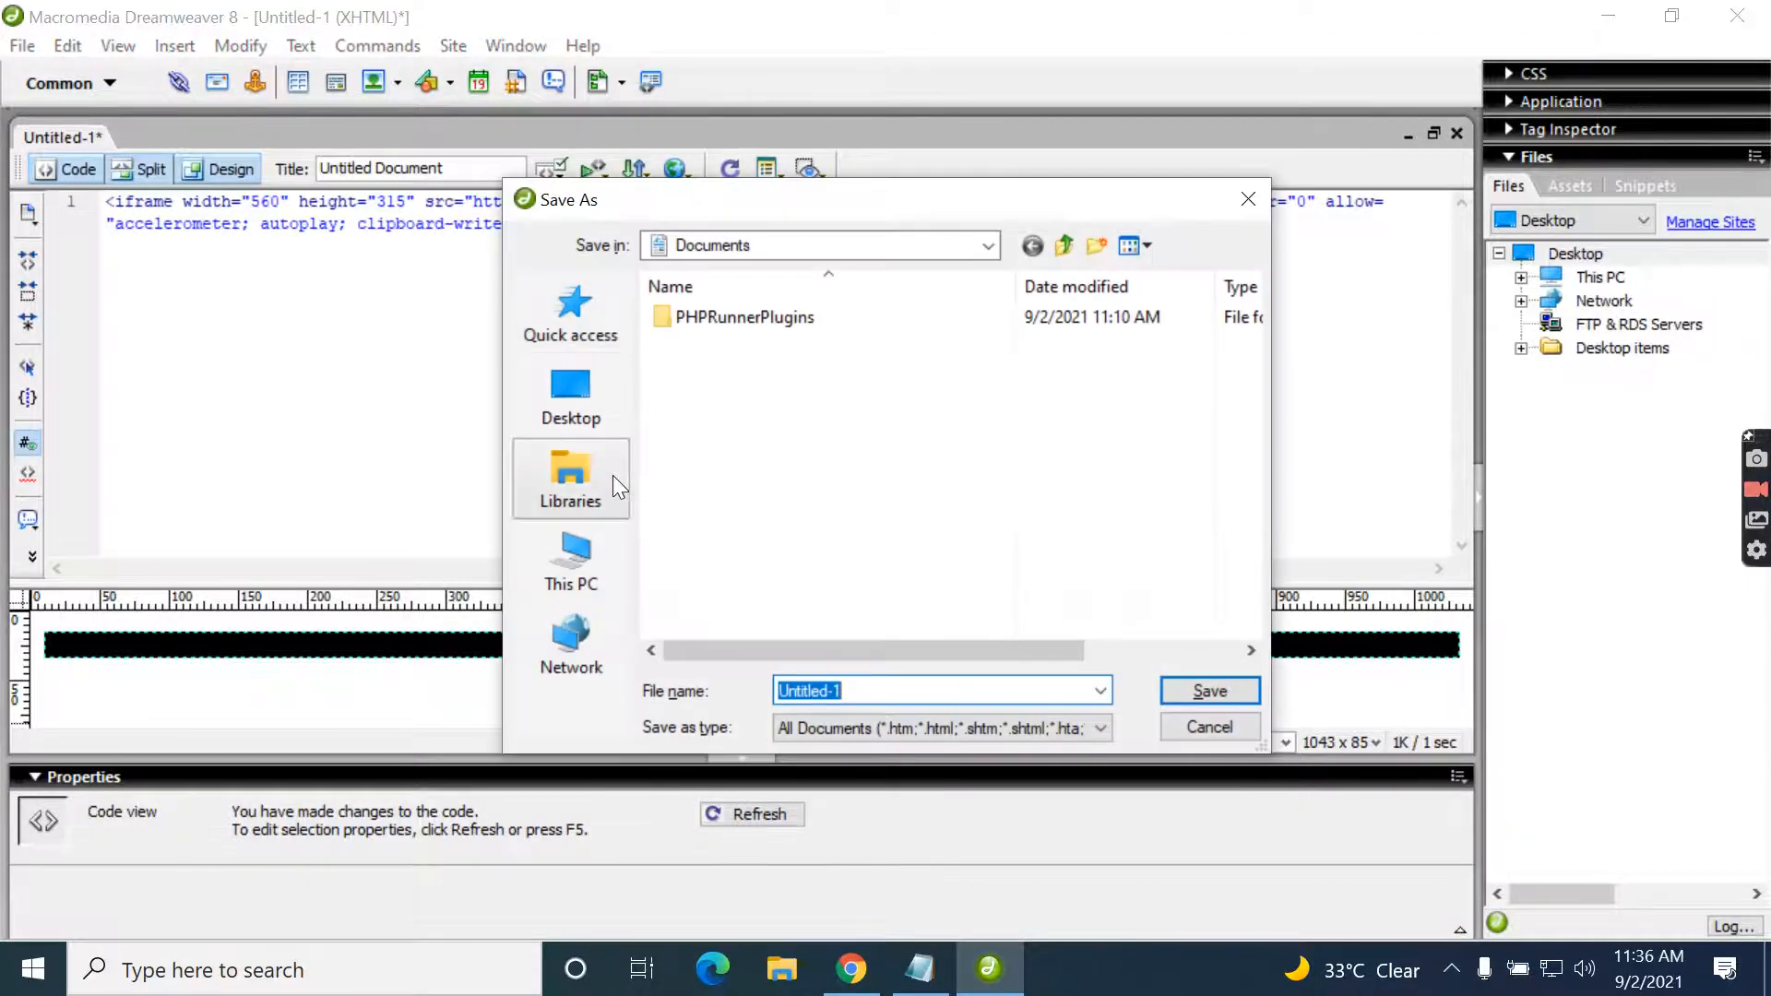
- Save the embed page to the Desktop as youtube.html and minimise Dreamweaver
left_click(570, 394)
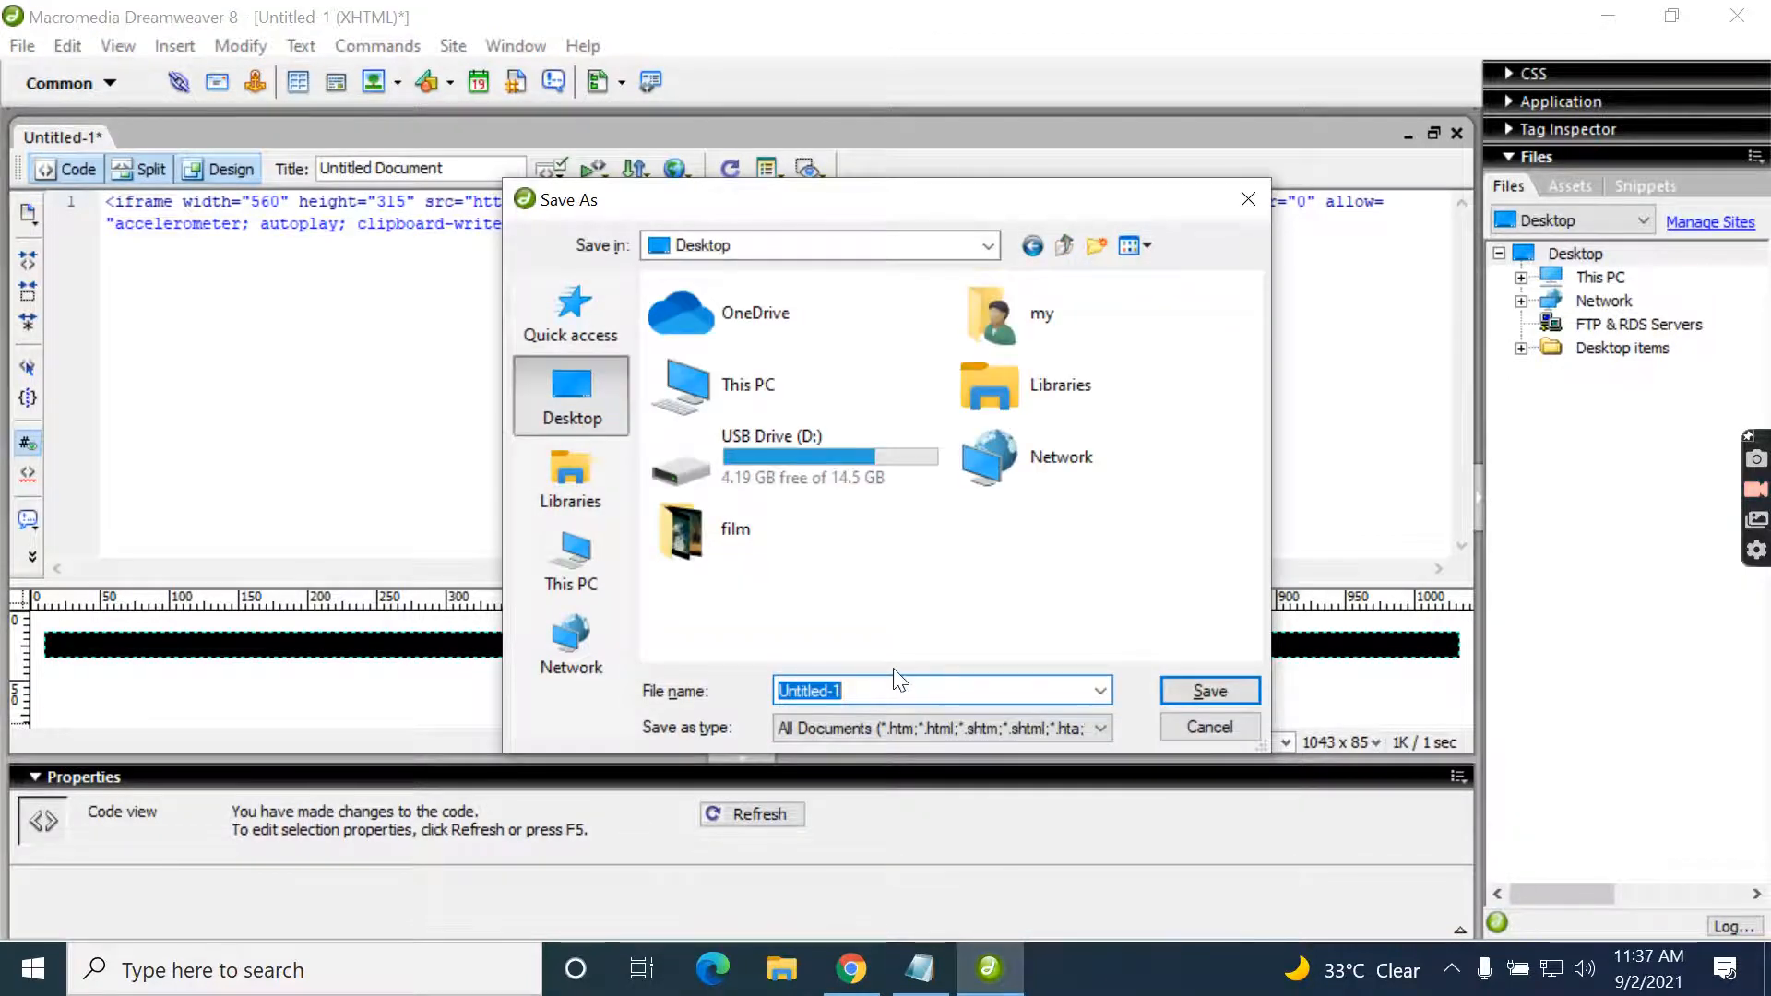
type("youtube'")
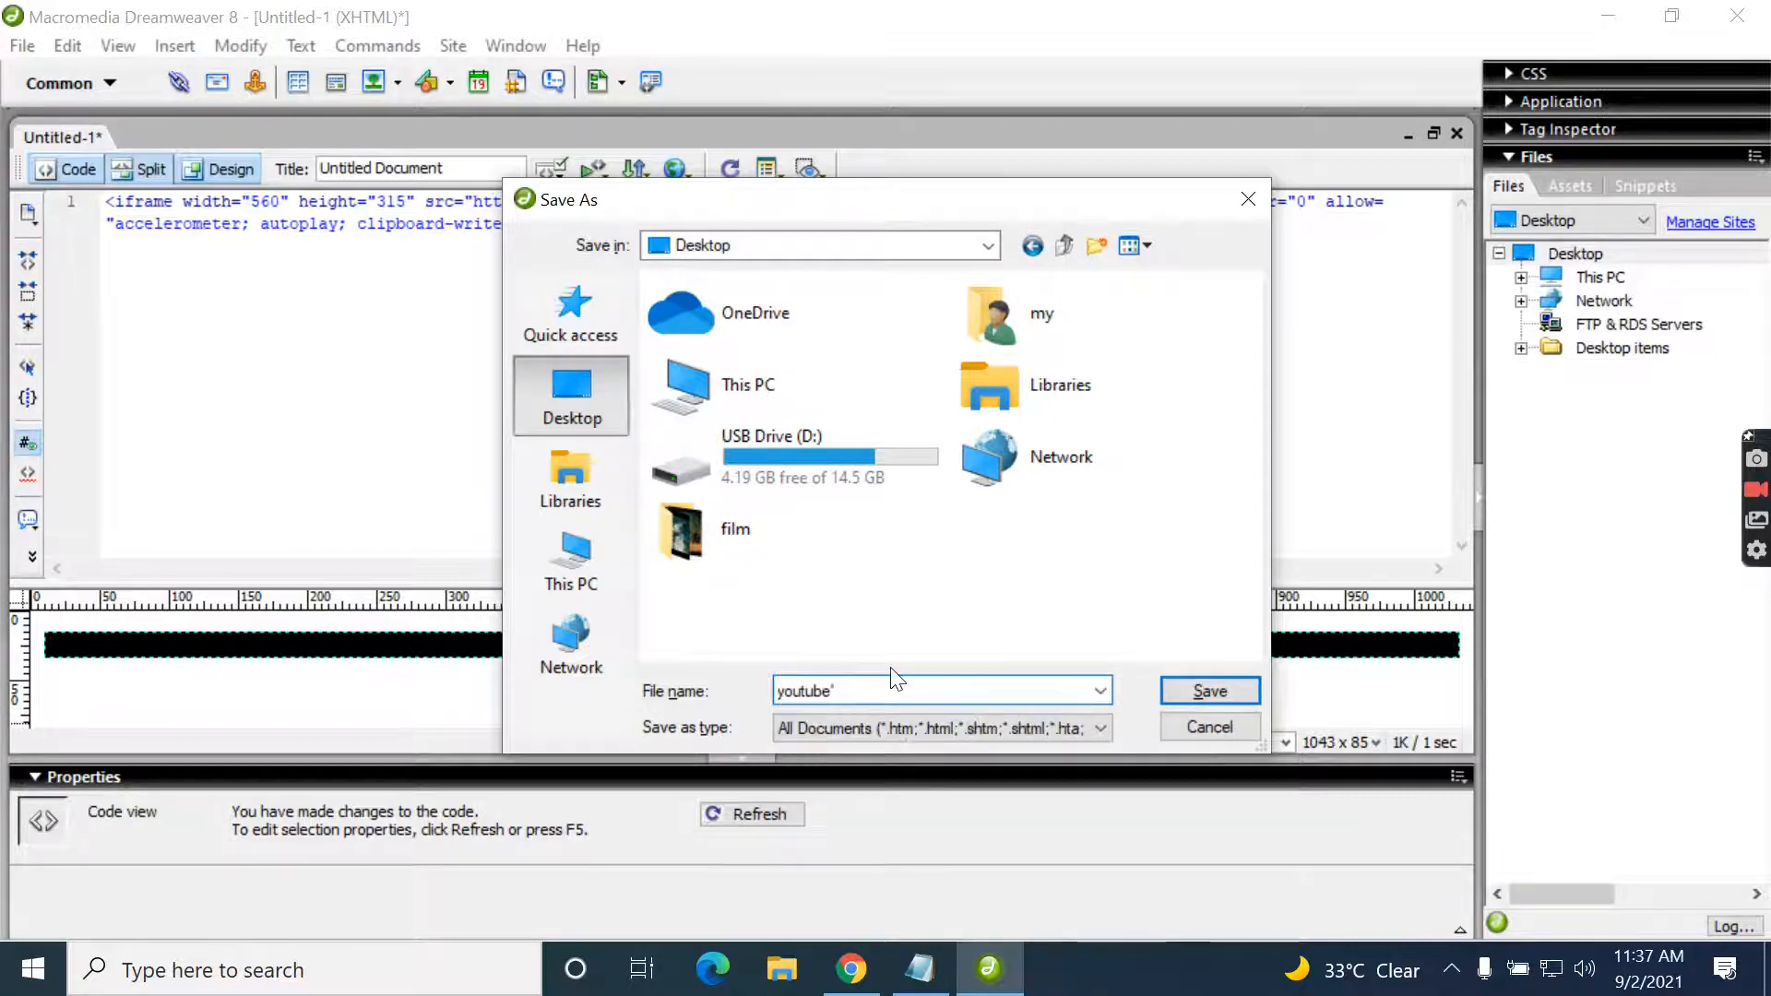
left_click(1208, 690)
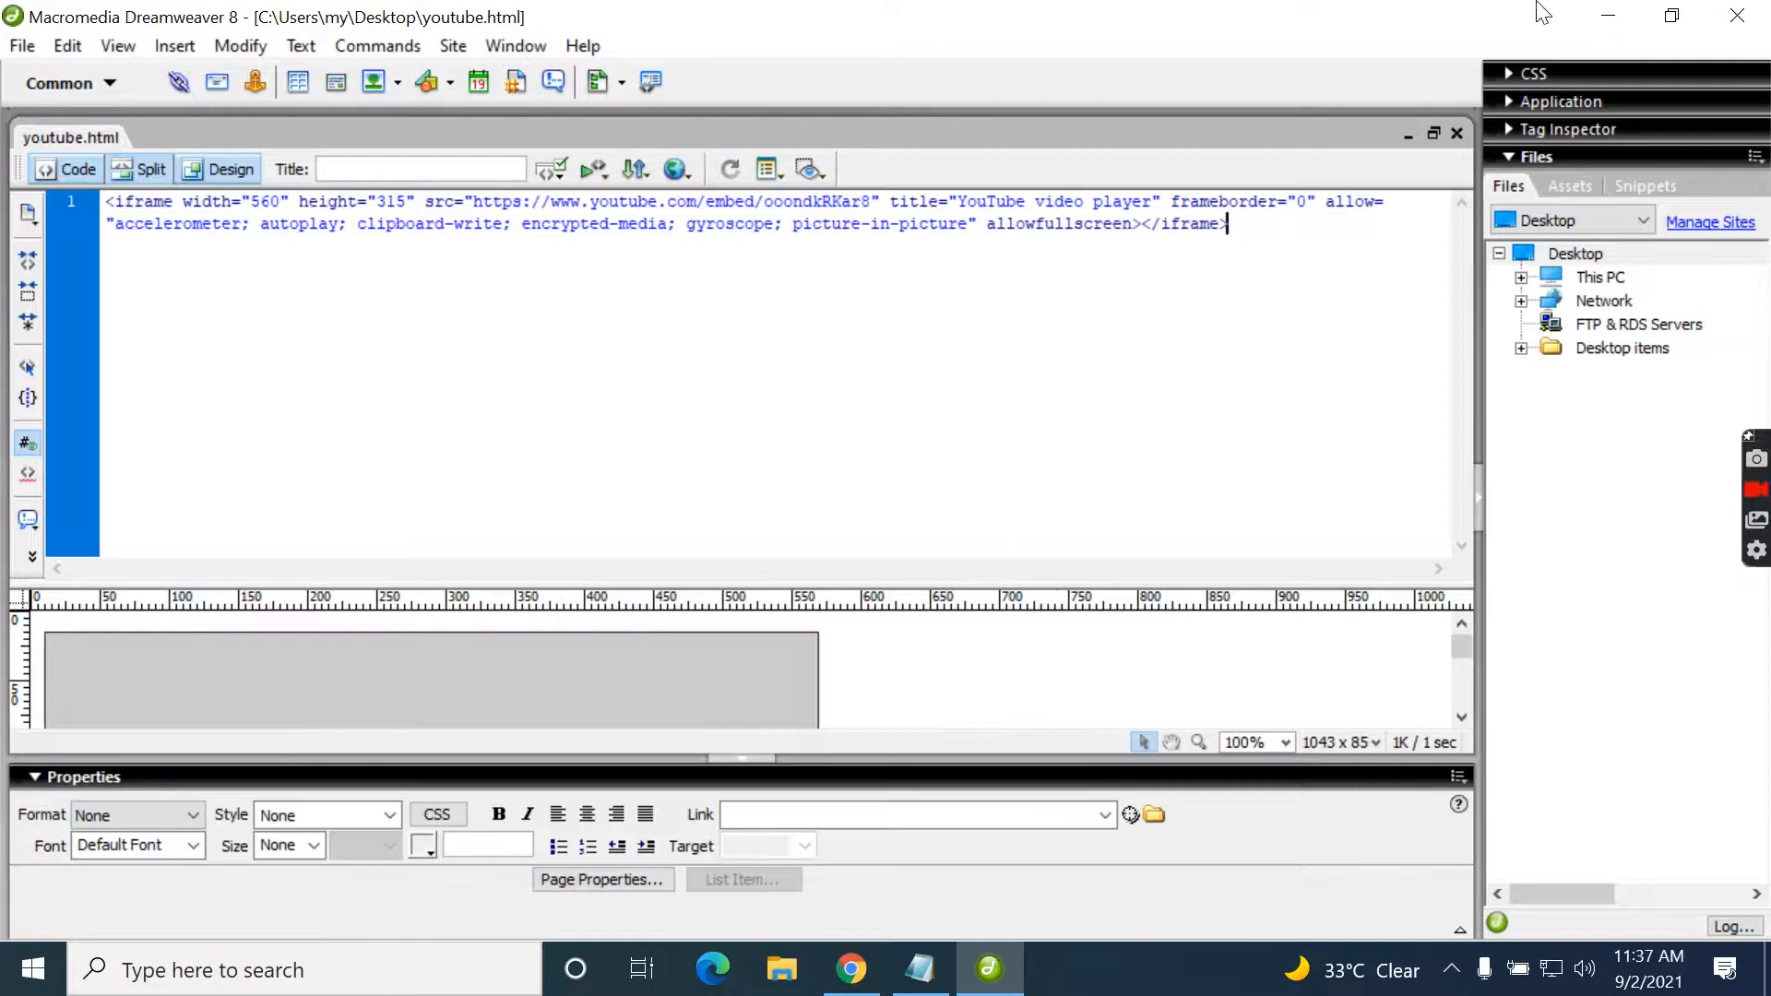
left_click(852, 968)
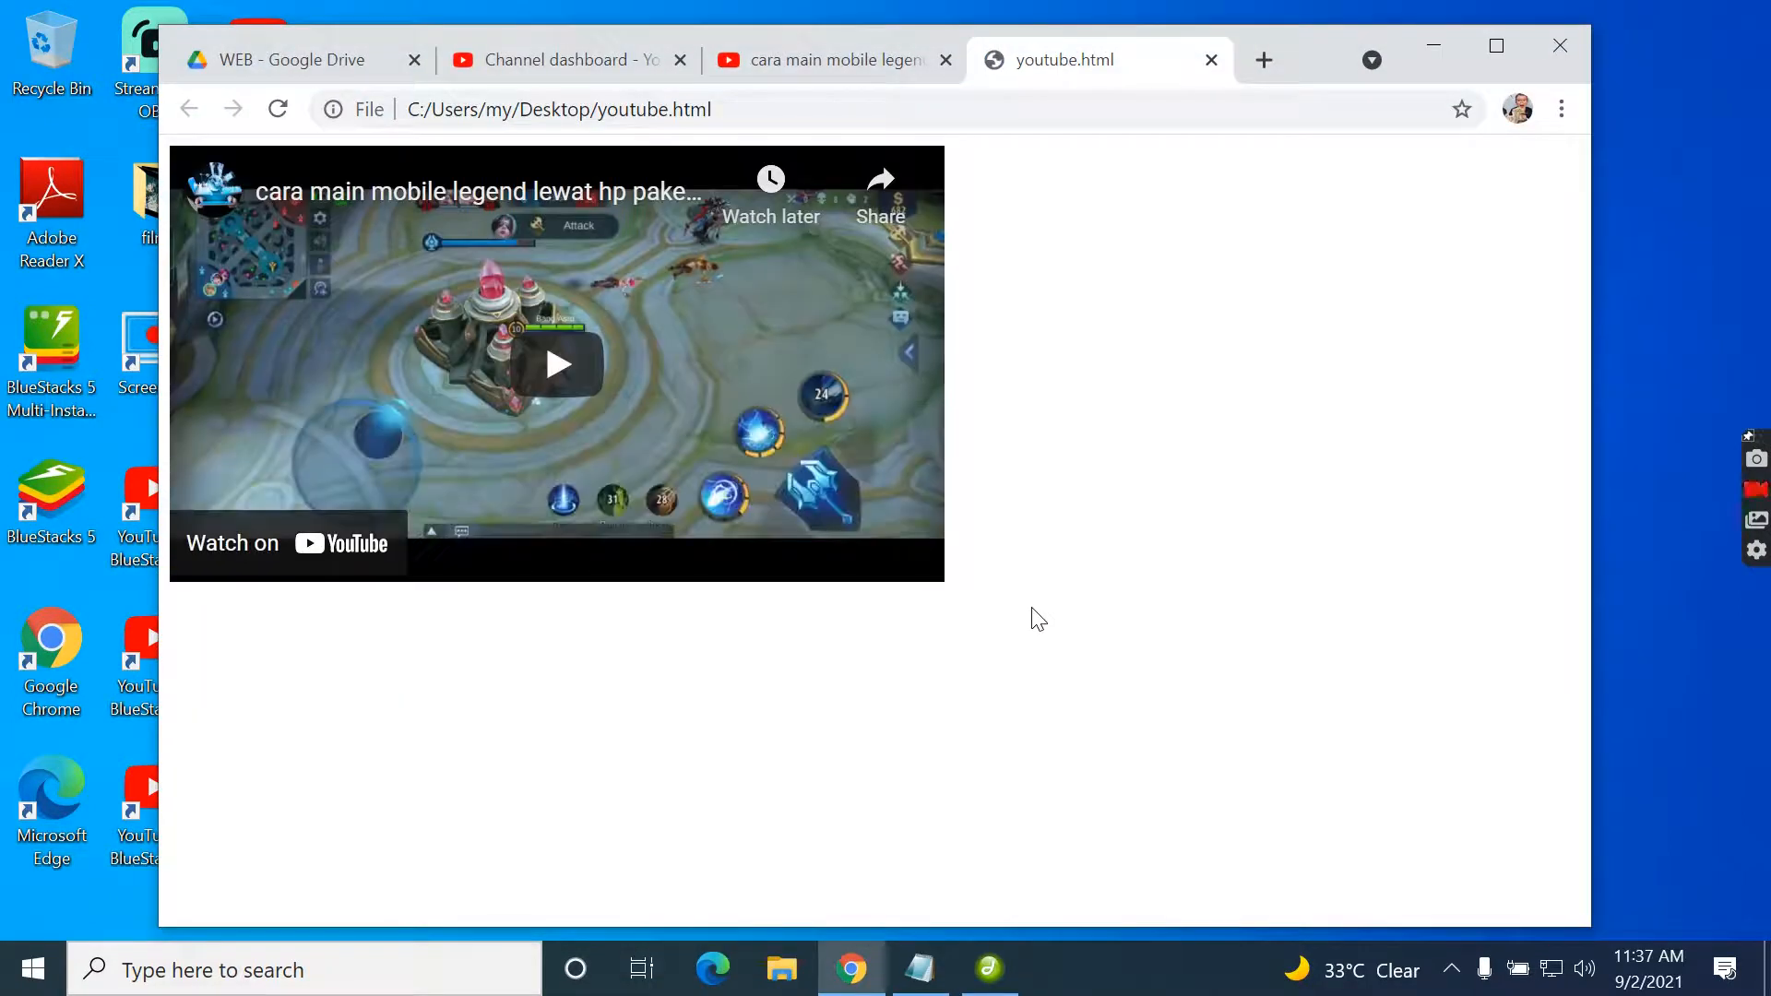
mouse_move(682, 269)
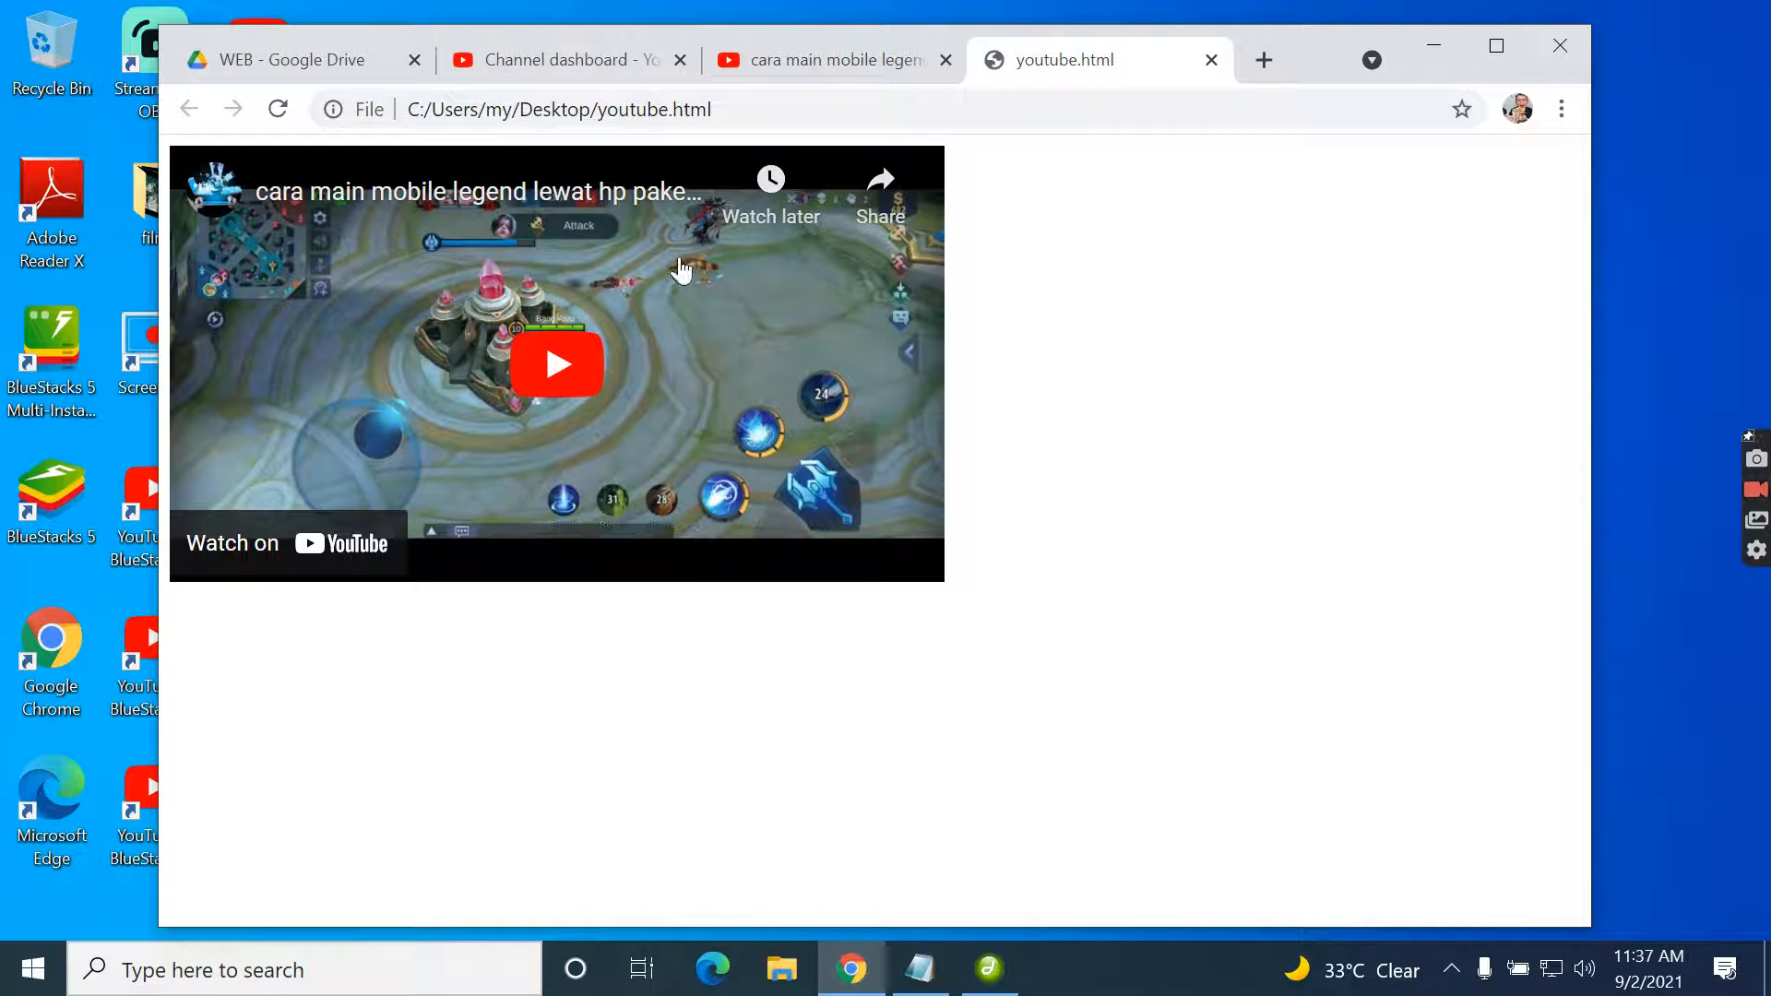
- Play the embedded YouTube video in youtube.html opened in Chrome
left_click(555, 363)
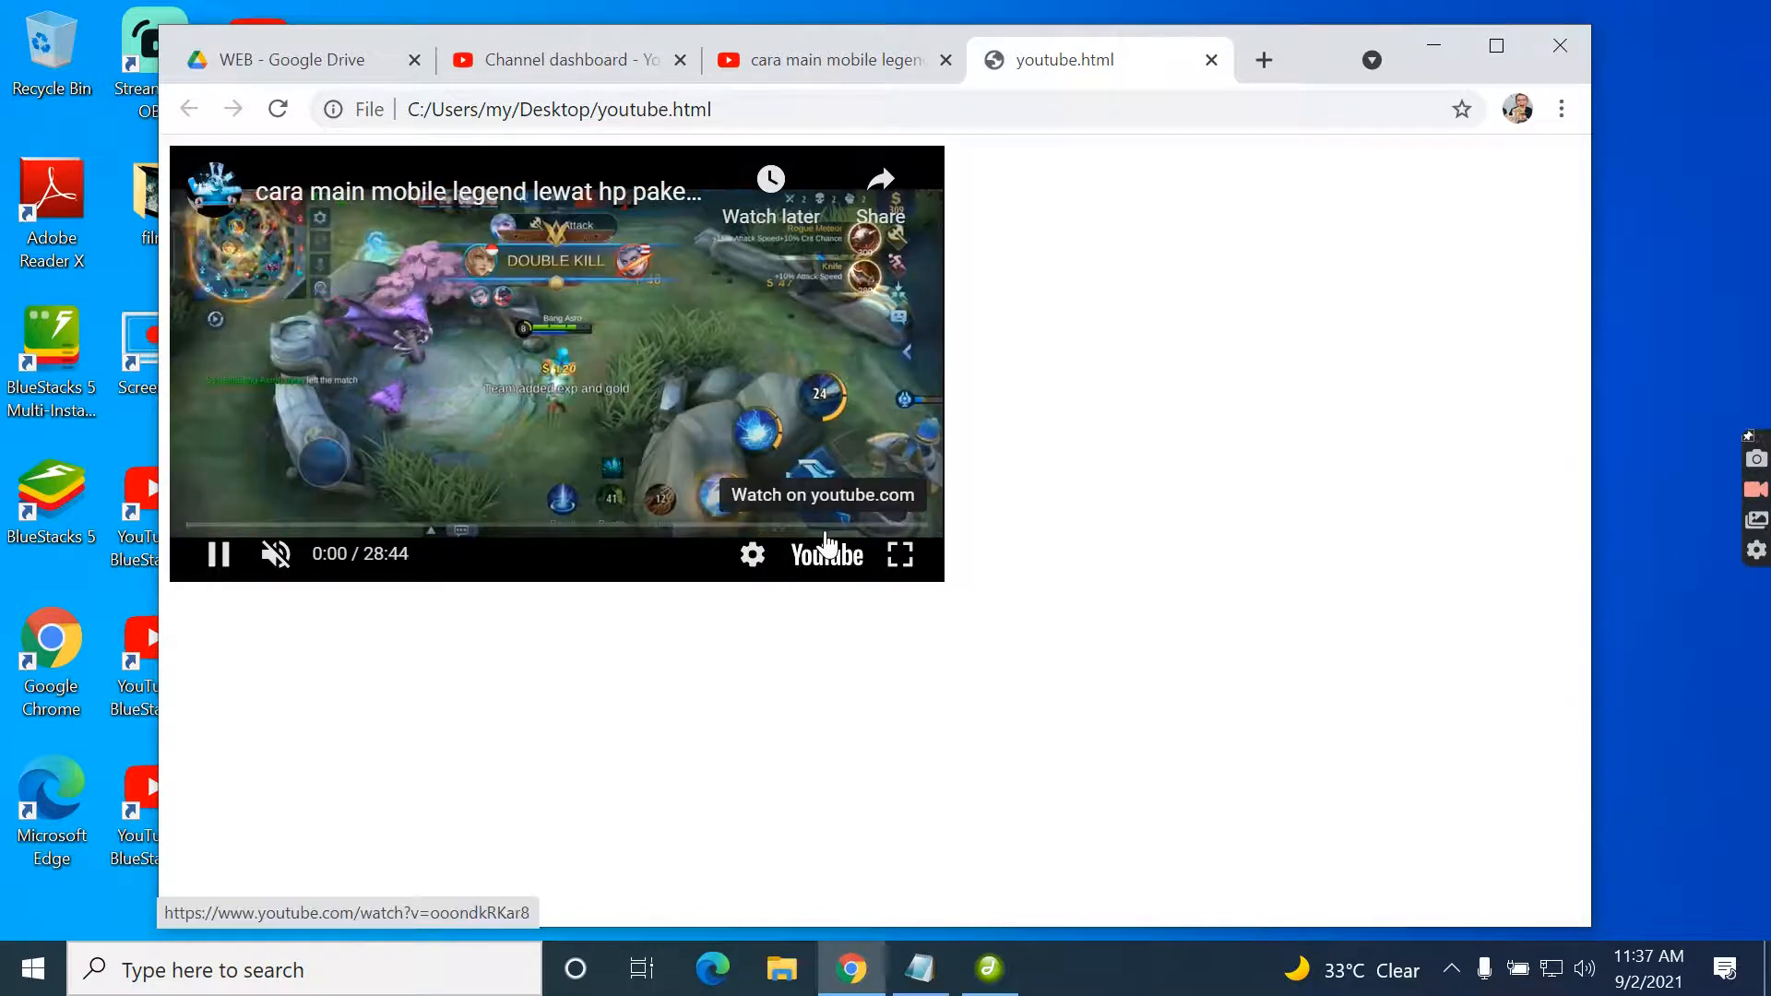